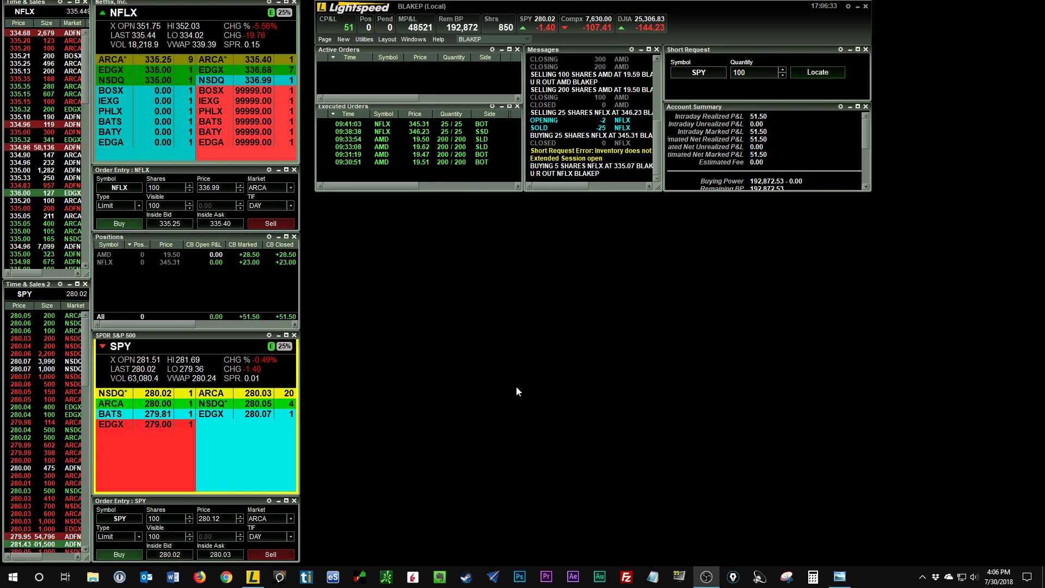
{"action": "mouse_move", "coordinate": [575, 391]}
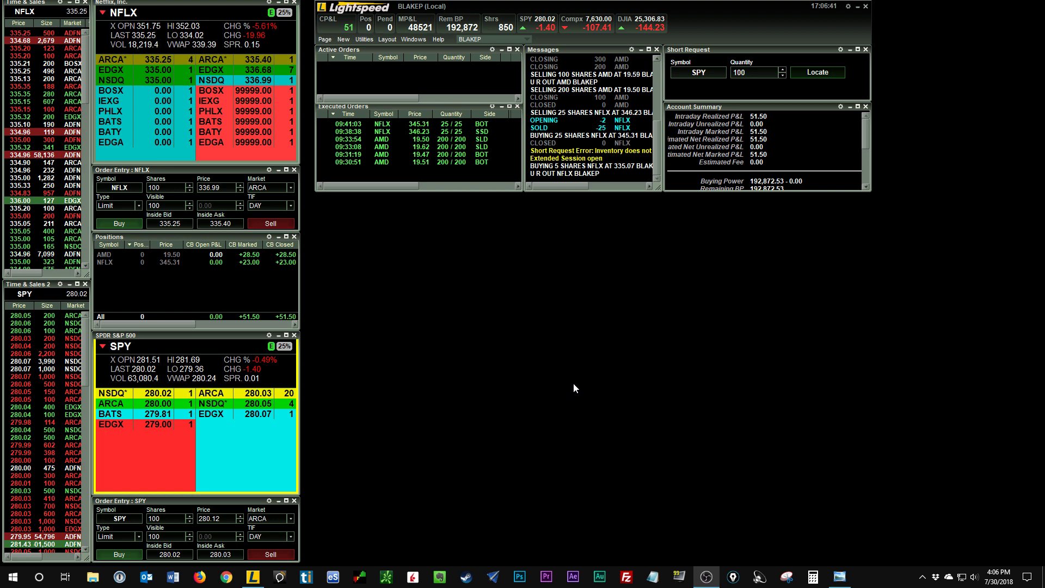
{"action": "mouse_move", "coordinate": [570, 379]}
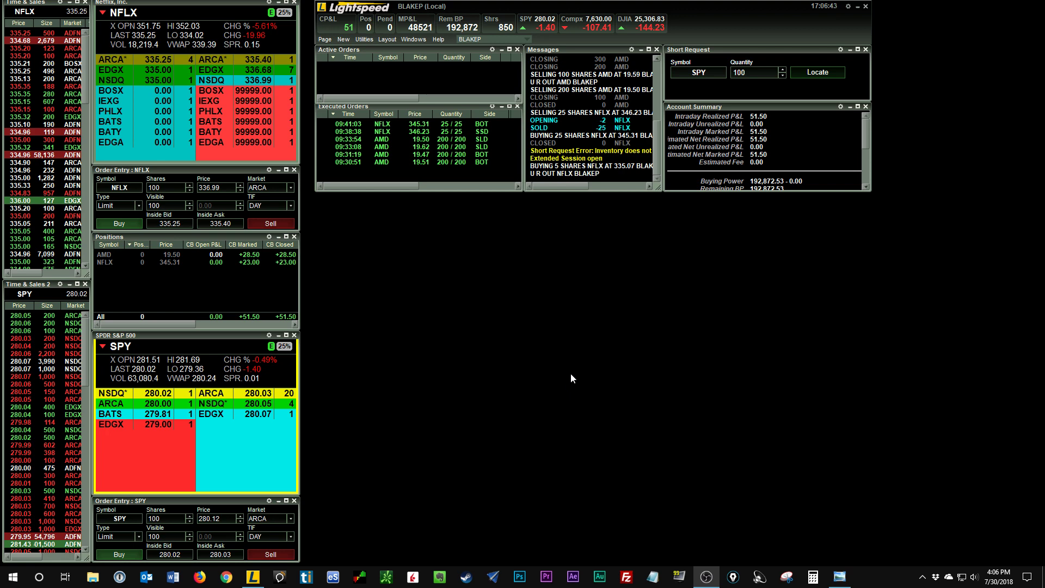
{"action": "mouse_move", "coordinate": [525, 319]}
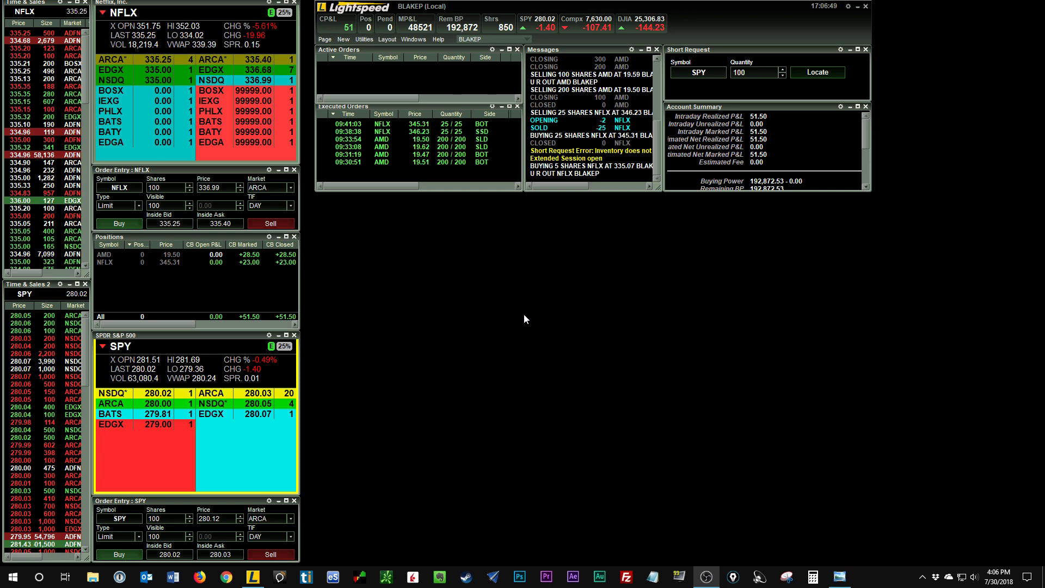
{"action": "mouse_move", "coordinate": [584, 325]}
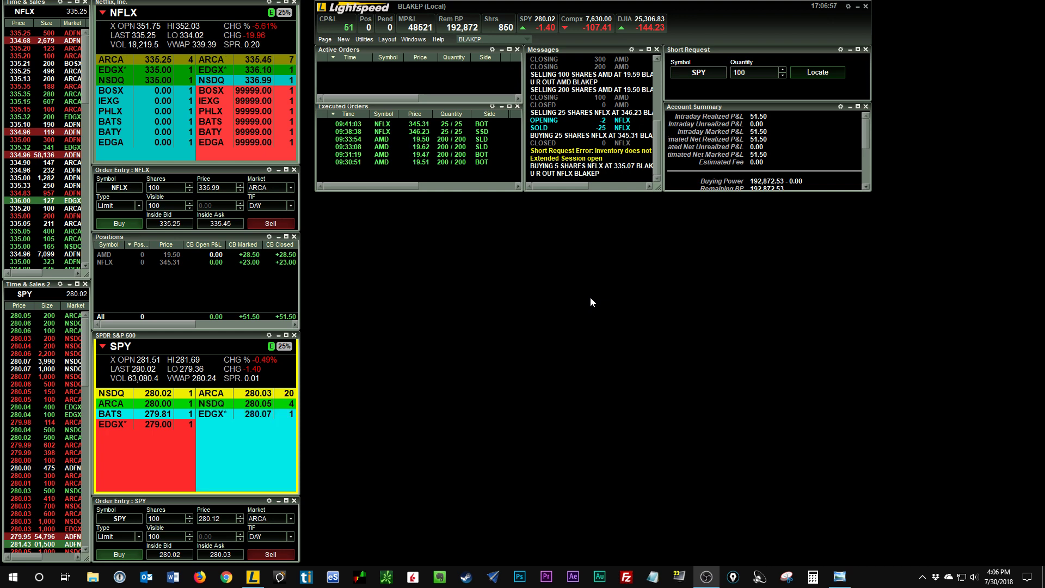
{"action": "mouse_move", "coordinate": [437, 158]}
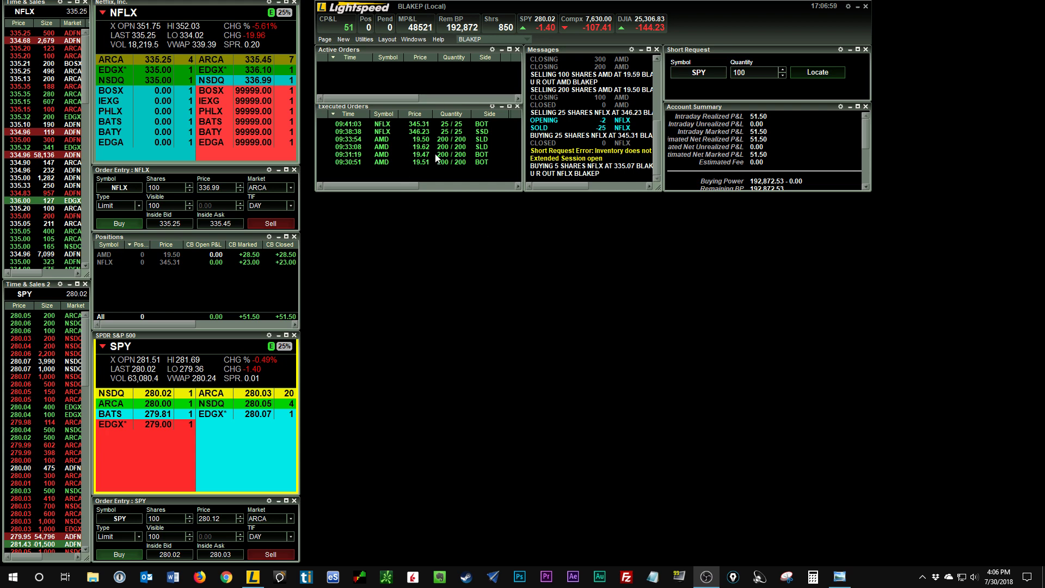
{"action": "mouse_move", "coordinate": [467, 177]}
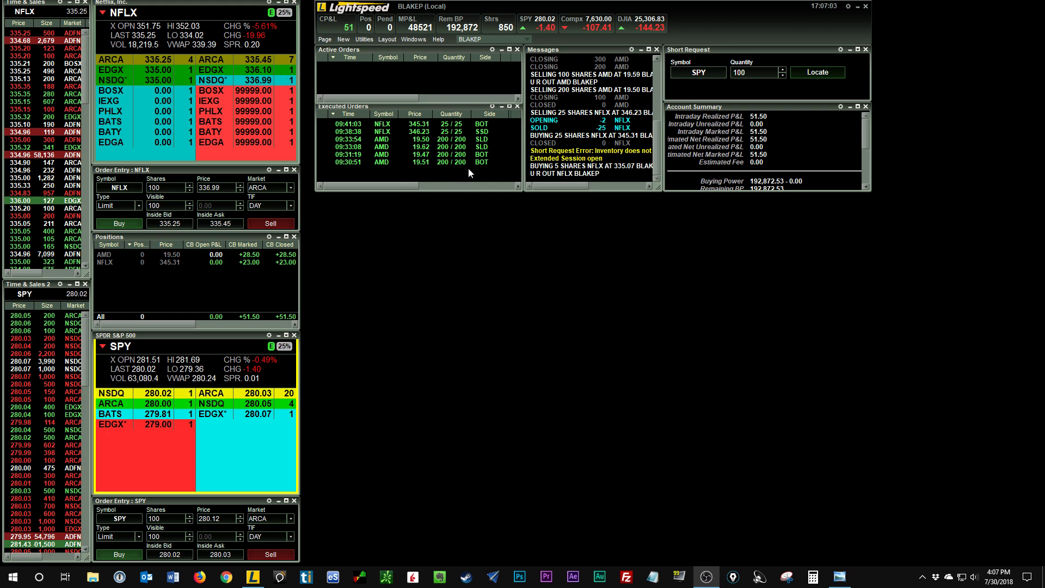
{"action": "mouse_move", "coordinate": [505, 173]}
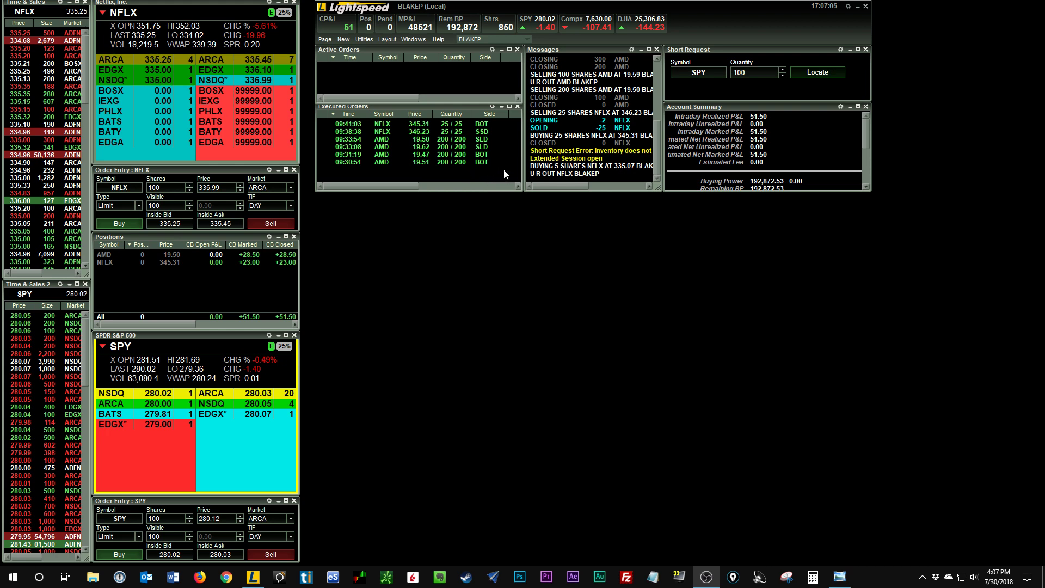
{"action": "mouse_move", "coordinate": [522, 210]}
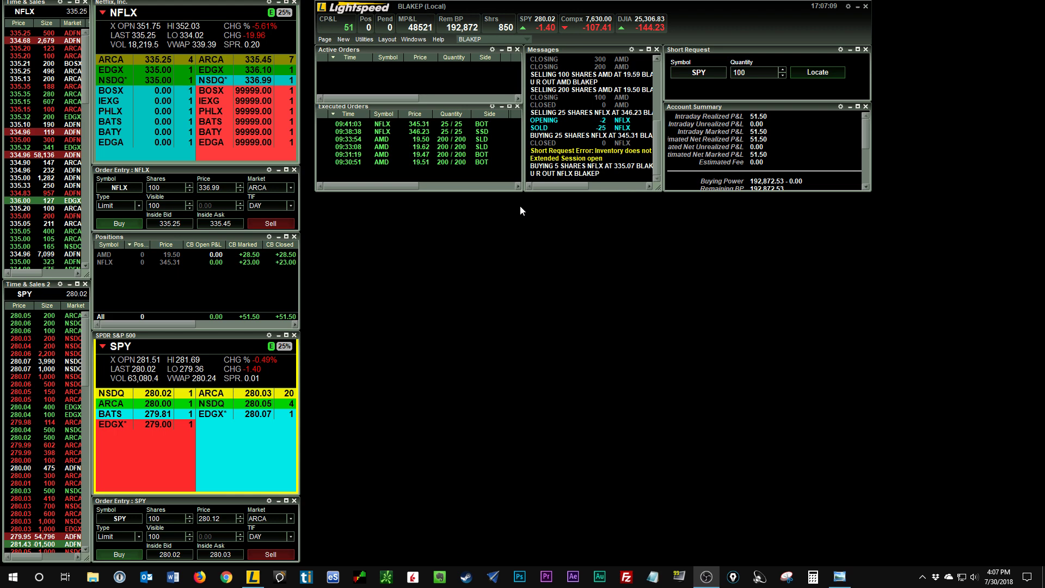
{"action": "mouse_move", "coordinate": [883, 519]}
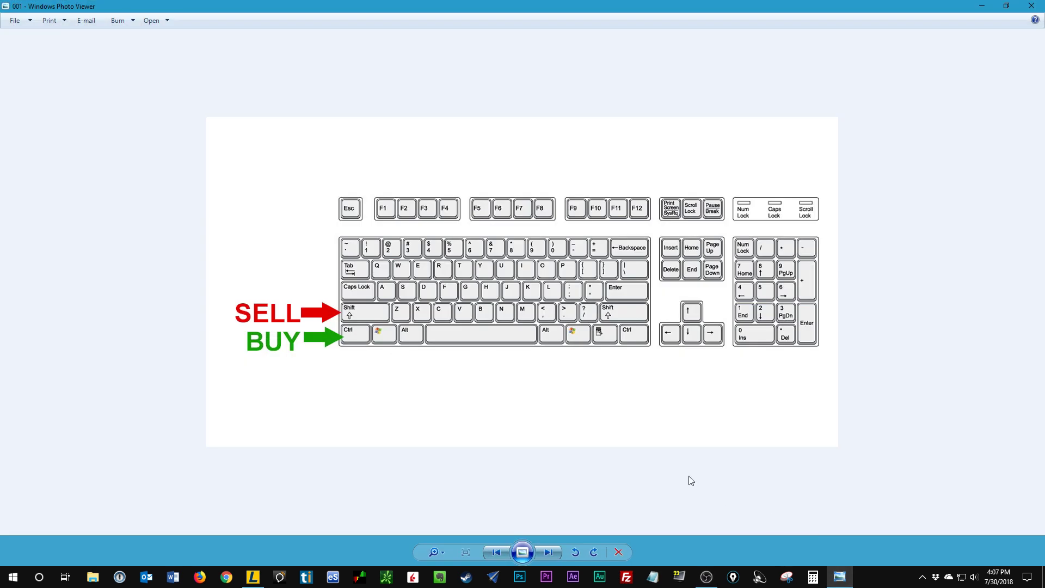
{"action": "mouse_move", "coordinate": [661, 443]}
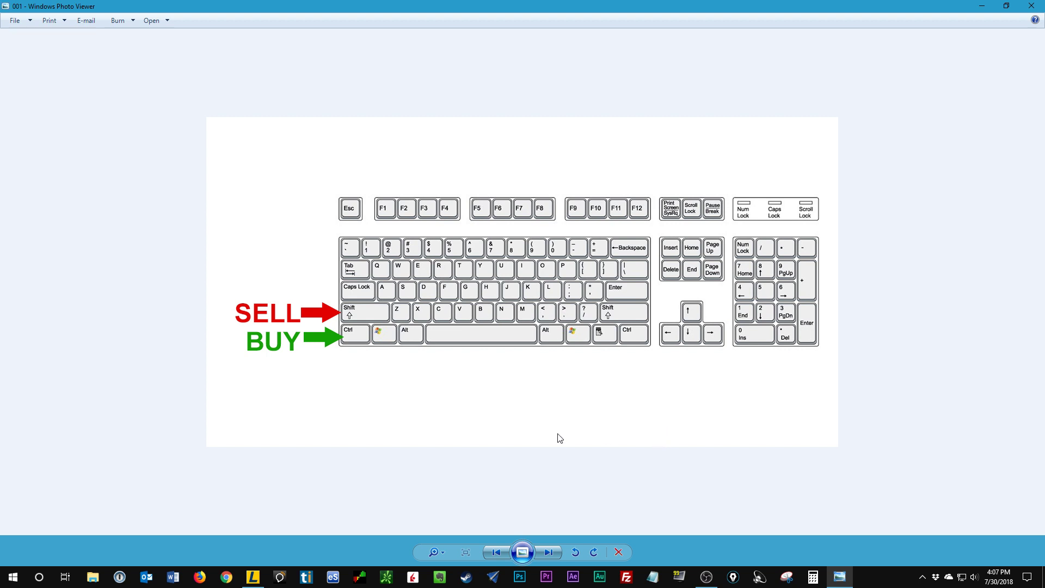
{"action": "mouse_move", "coordinate": [346, 328]}
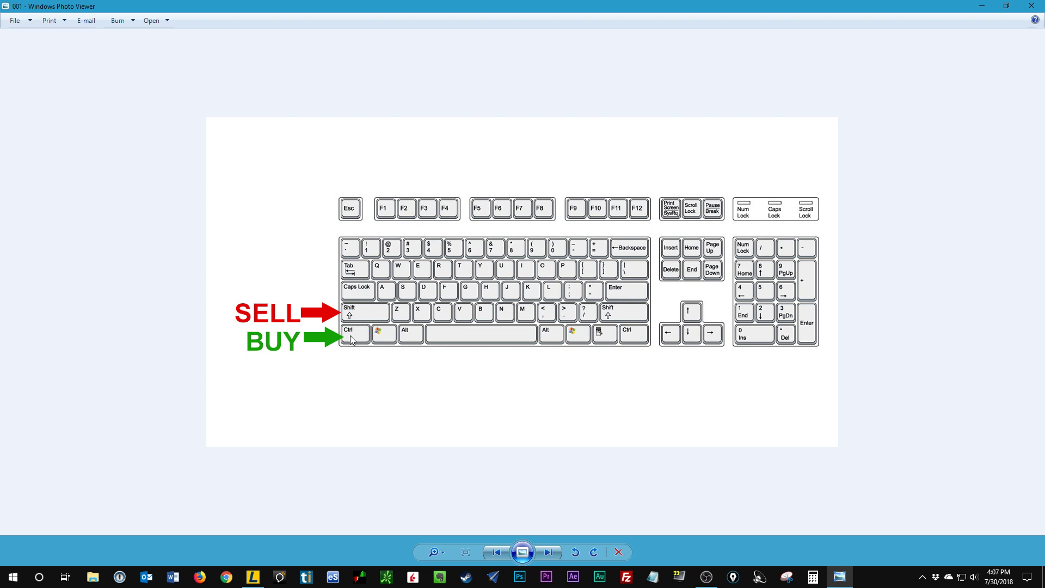
{"action": "mouse_move", "coordinate": [377, 405]}
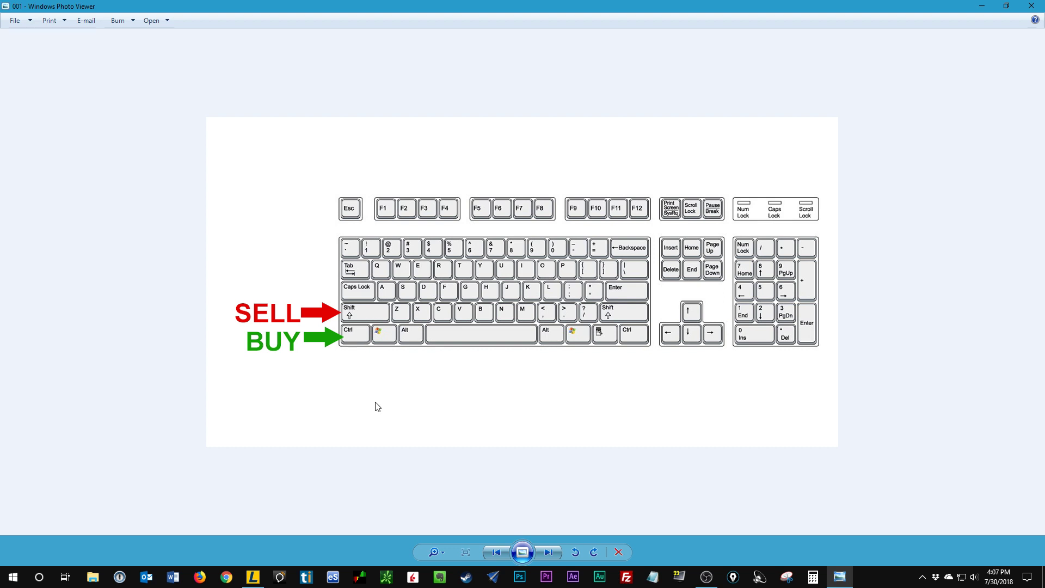
{"action": "mouse_move", "coordinate": [377, 412]}
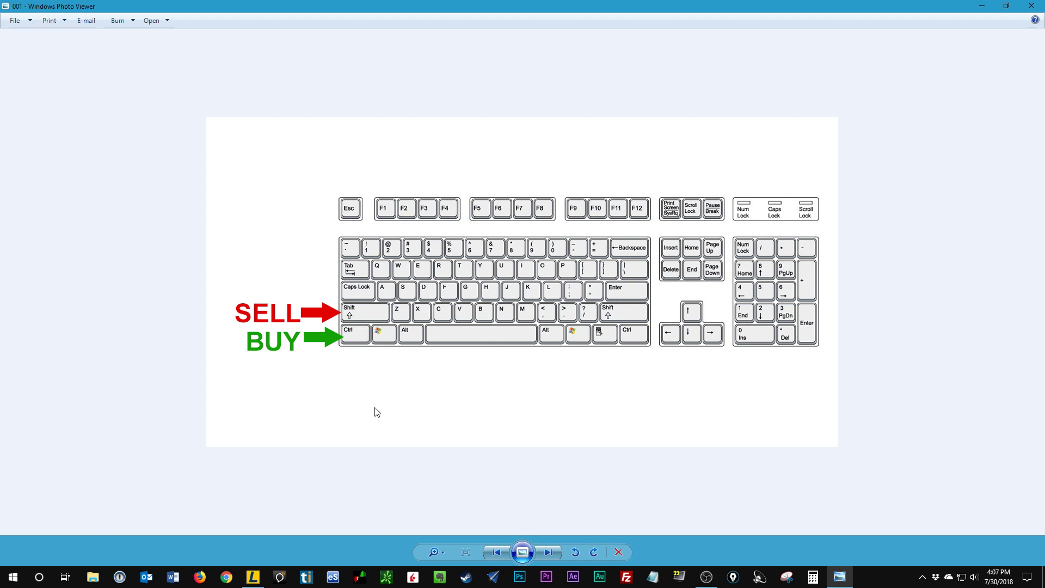
{"action": "mouse_move", "coordinate": [385, 430]}
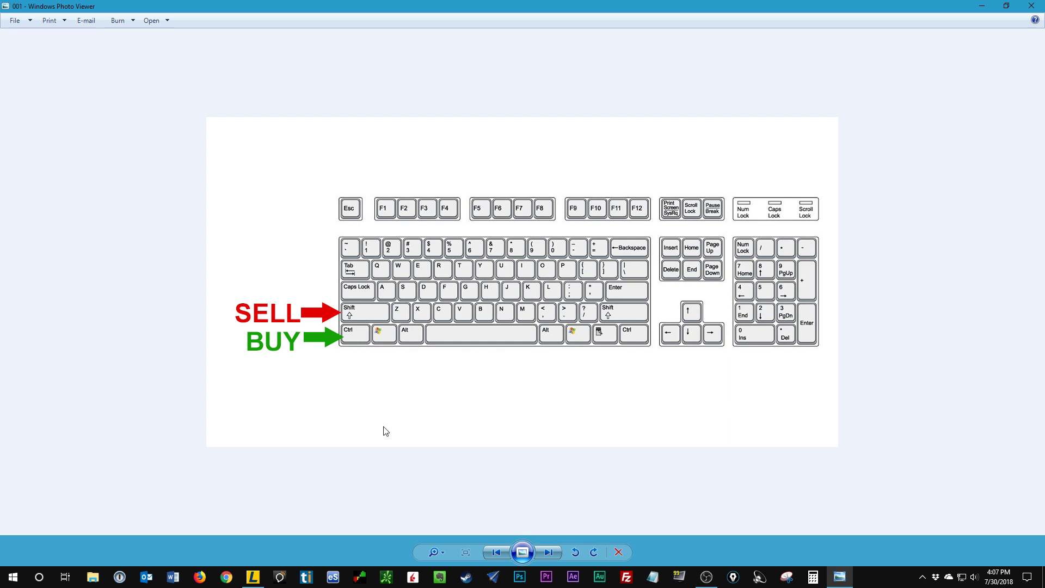
Advance two images to the keyboard diagram labelling Z as 100% BID and X as 100% ASK
{"action": "left_click", "coordinate": [548, 552]}
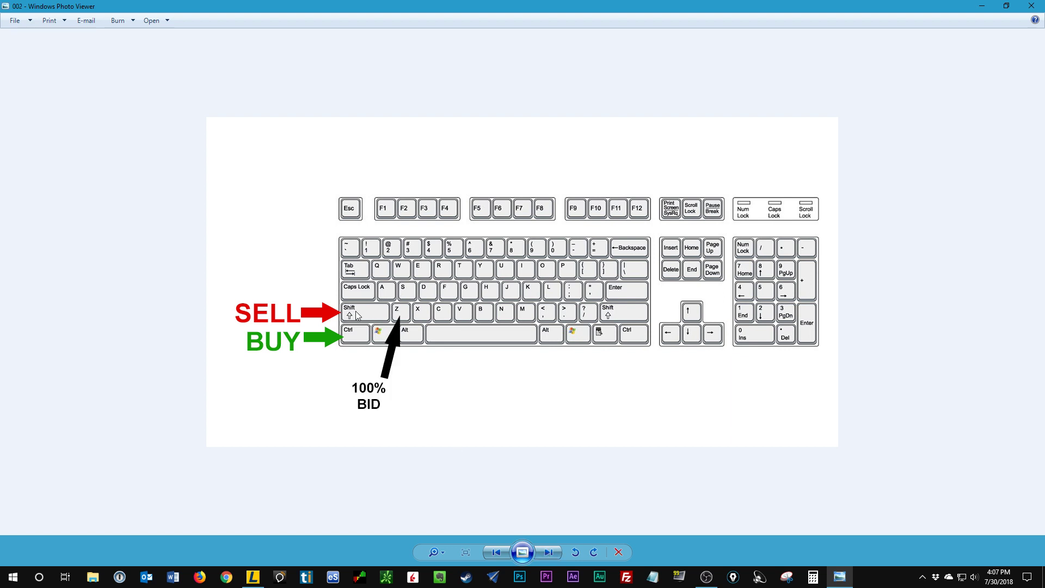
{"action": "mouse_move", "coordinate": [405, 317]}
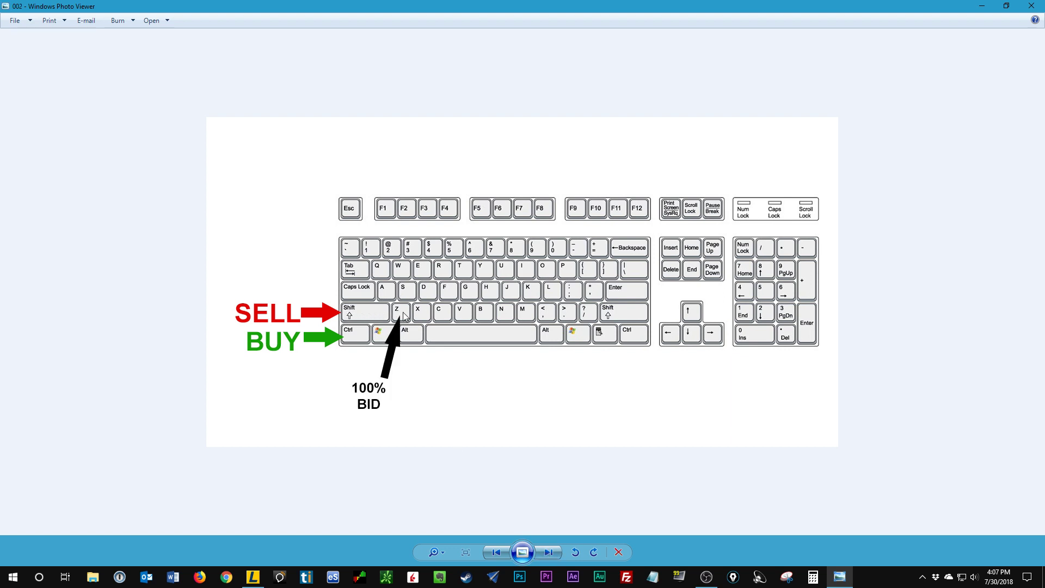
{"action": "mouse_move", "coordinate": [391, 372]}
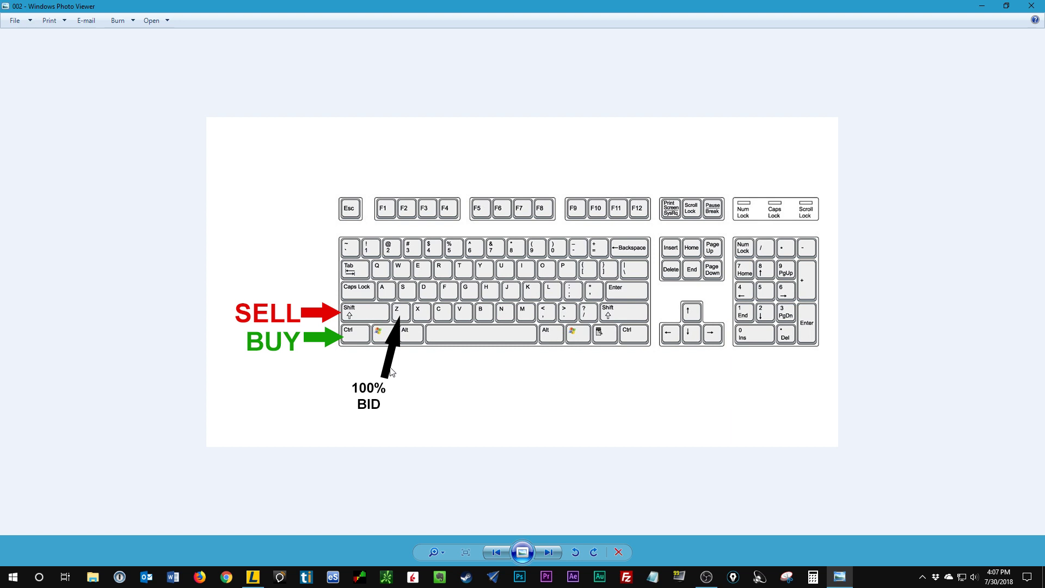
{"action": "mouse_move", "coordinate": [407, 315]}
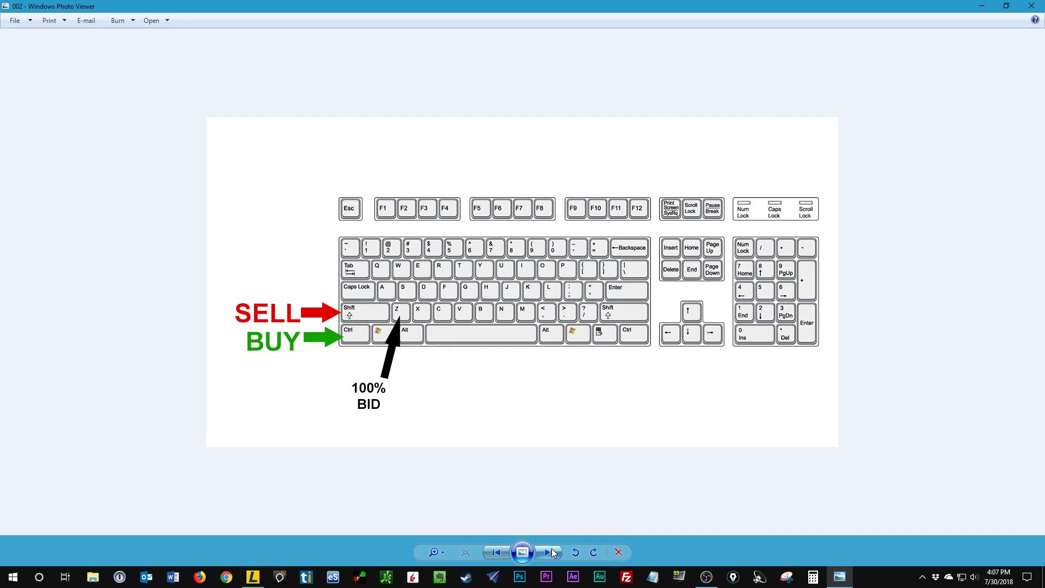
{"action": "left_click", "coordinate": [547, 551]}
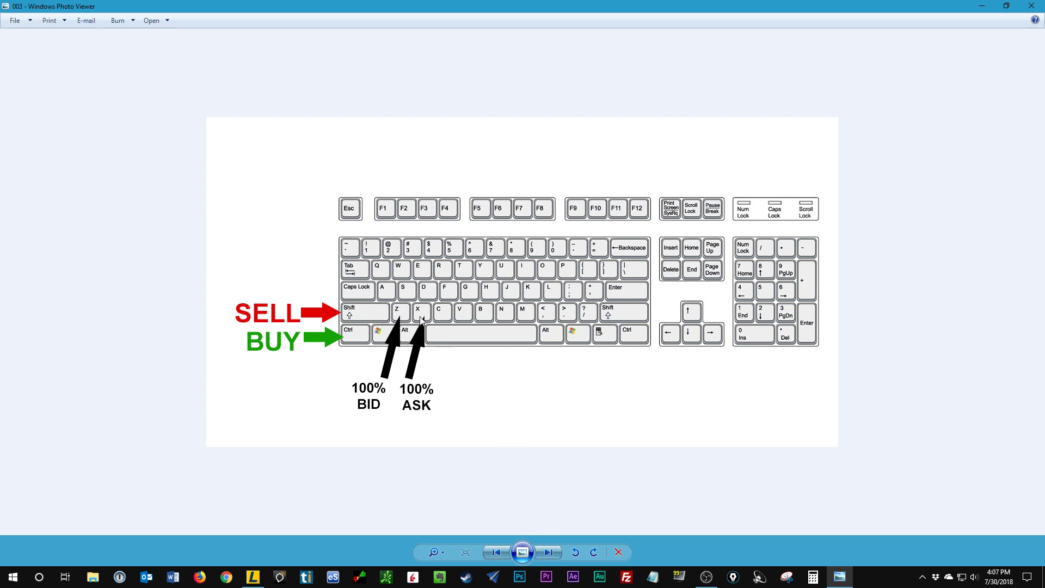
{"action": "mouse_move", "coordinate": [407, 318]}
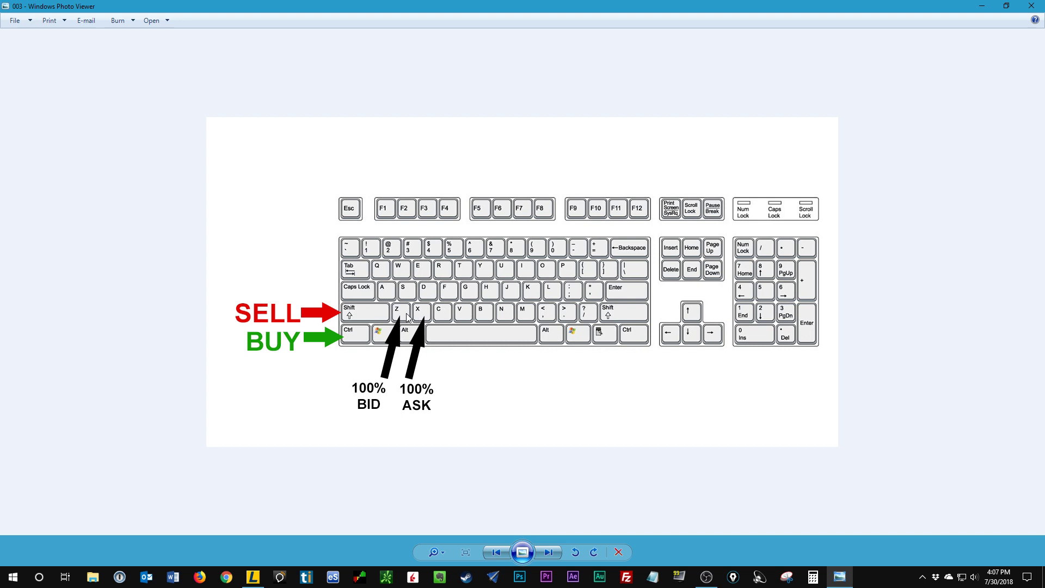
{"action": "mouse_move", "coordinate": [503, 430]}
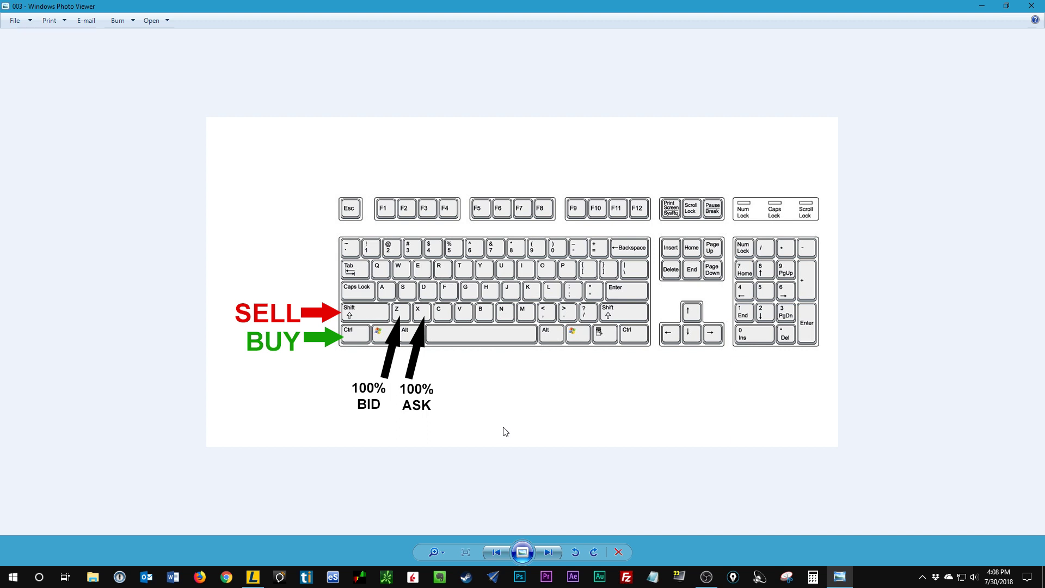
{"action": "mouse_move", "coordinate": [482, 400]}
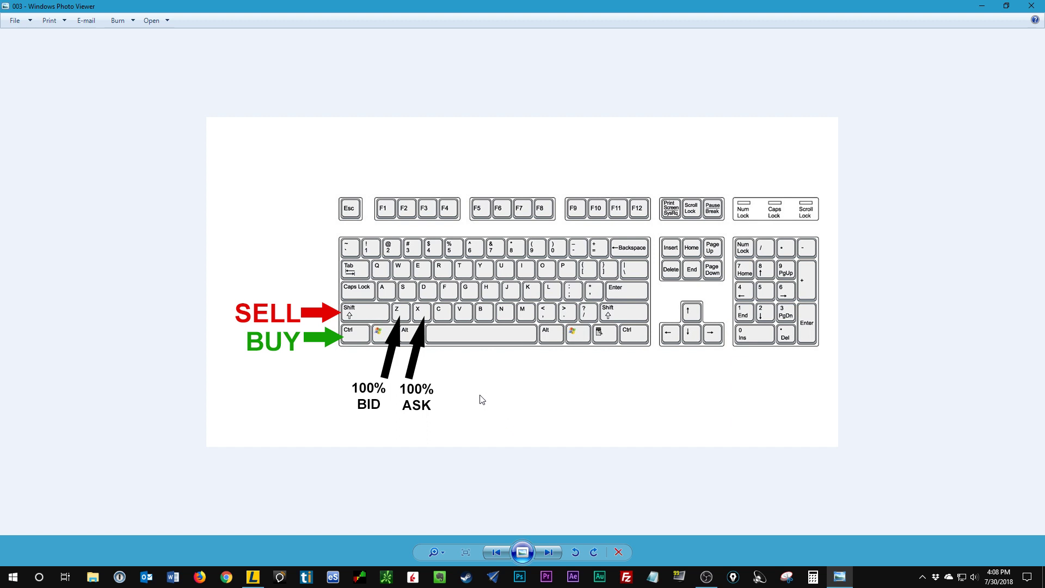
{"action": "mouse_move", "coordinate": [351, 341]}
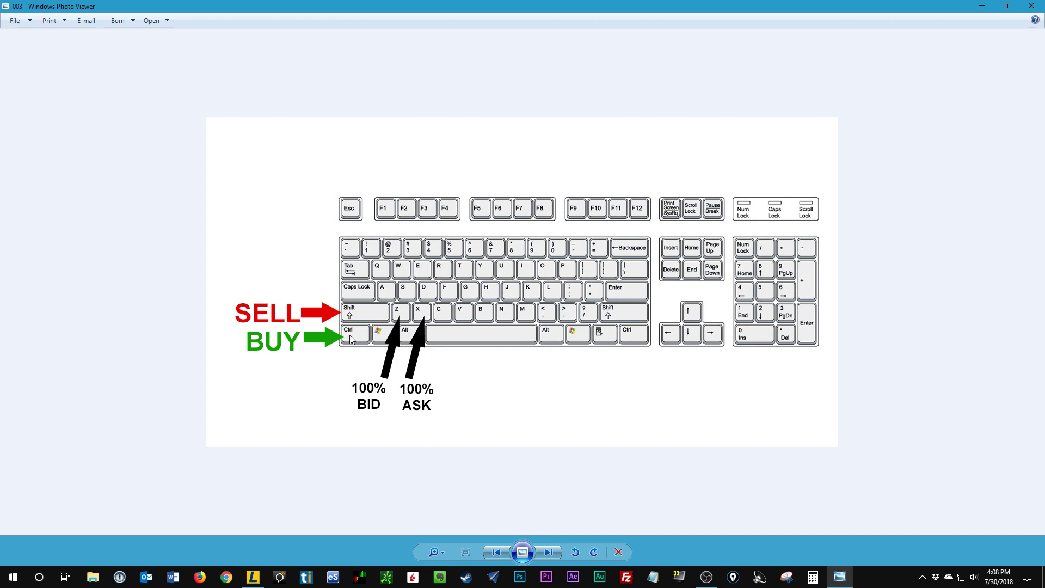
{"action": "mouse_move", "coordinate": [399, 319]}
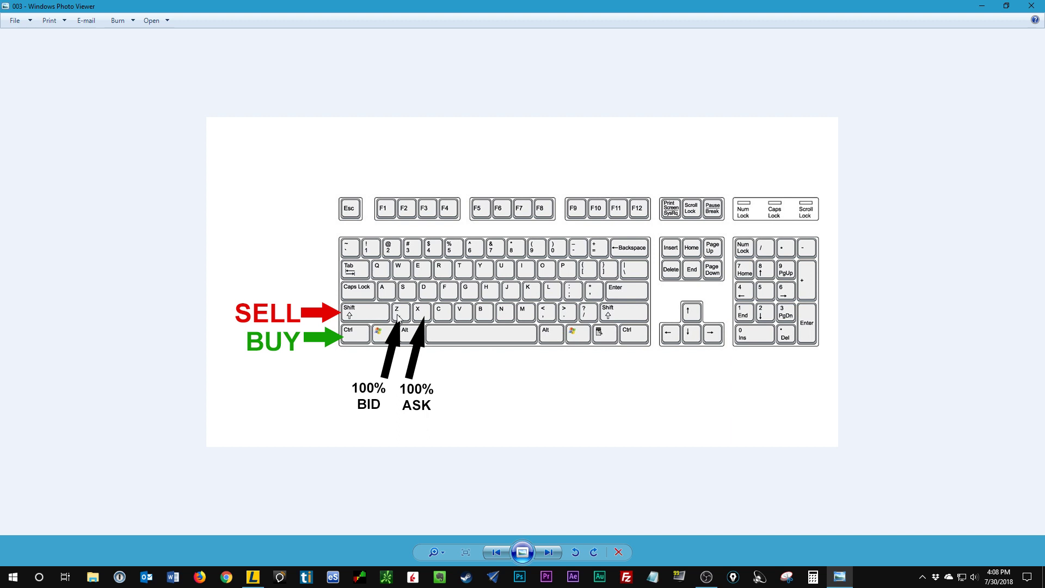
{"action": "mouse_move", "coordinate": [408, 315]}
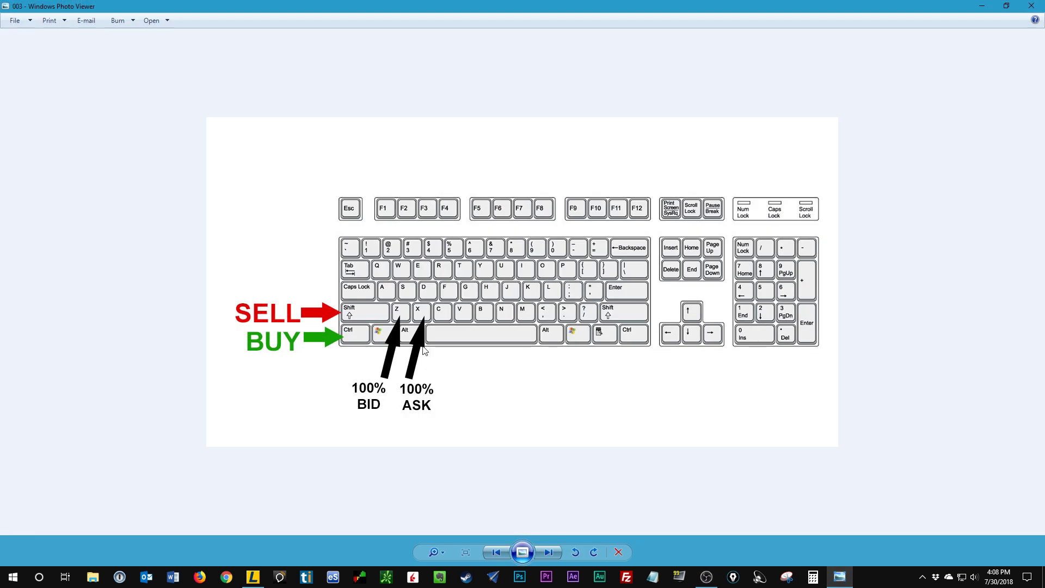
{"action": "mouse_move", "coordinate": [402, 316]}
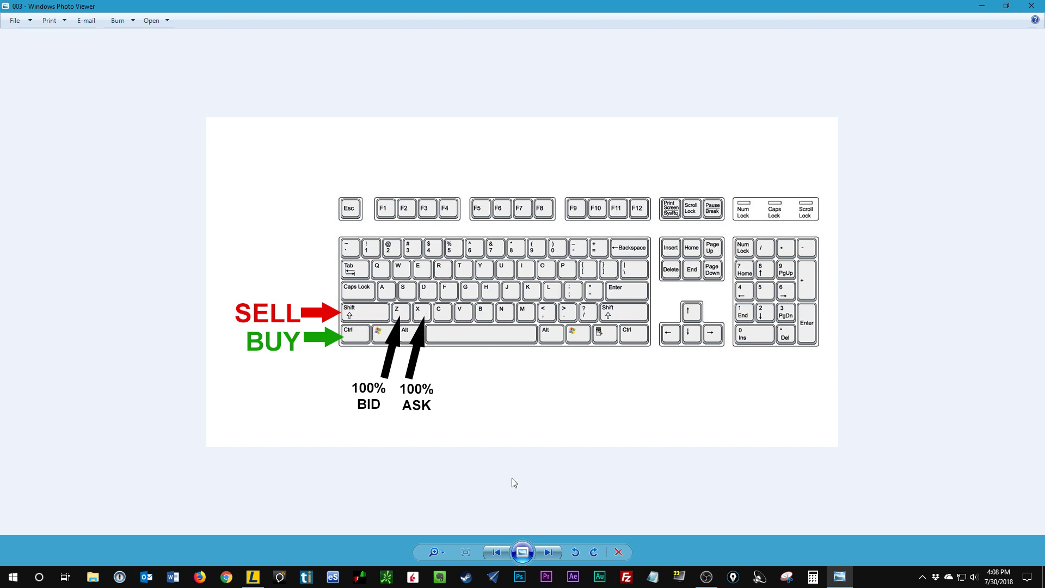
{"action": "mouse_move", "coordinate": [544, 530]}
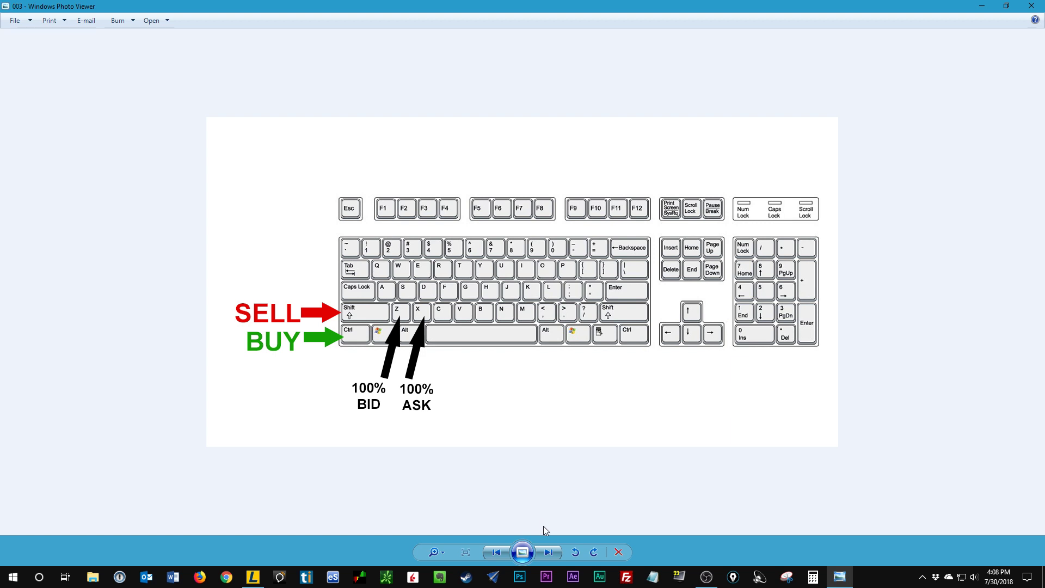
Advance through the diagrams adding the 25% BID, 25% ASK, 50% BID and 50% ASK keys
{"action": "left_click", "coordinate": [547, 552]}
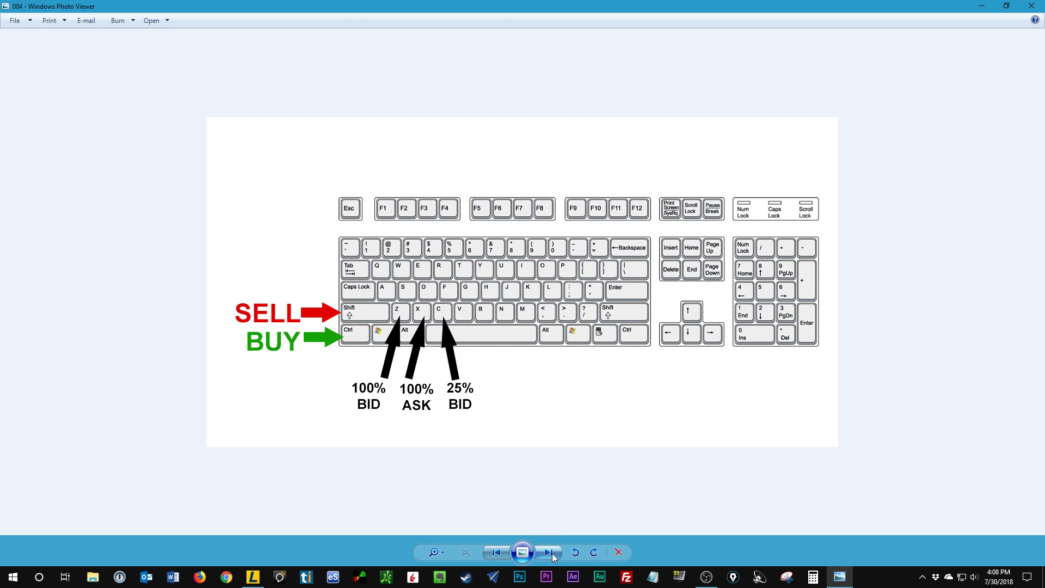
{"action": "left_click", "coordinate": [547, 552]}
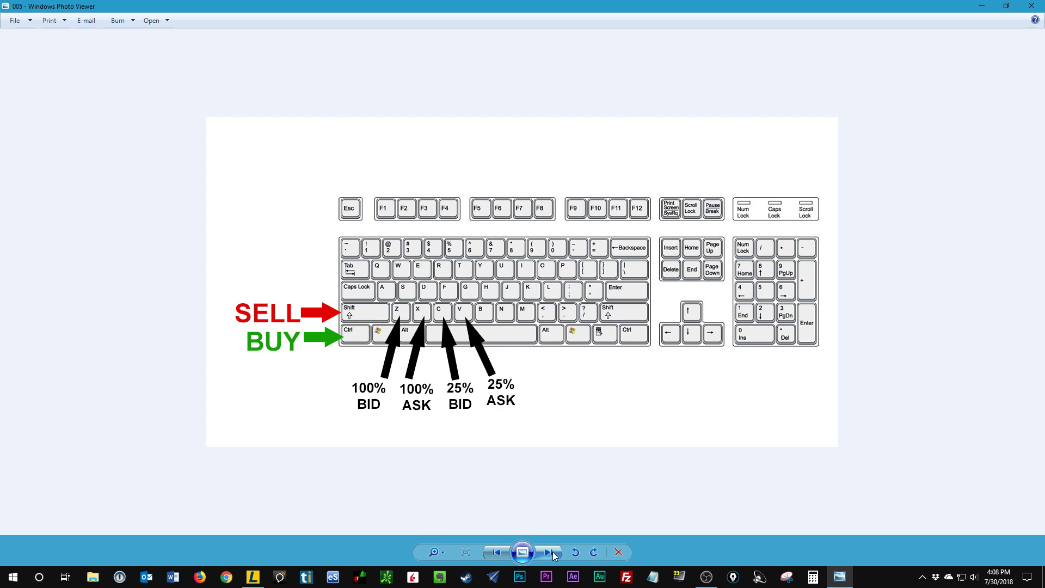
{"action": "left_click", "coordinate": [546, 552]}
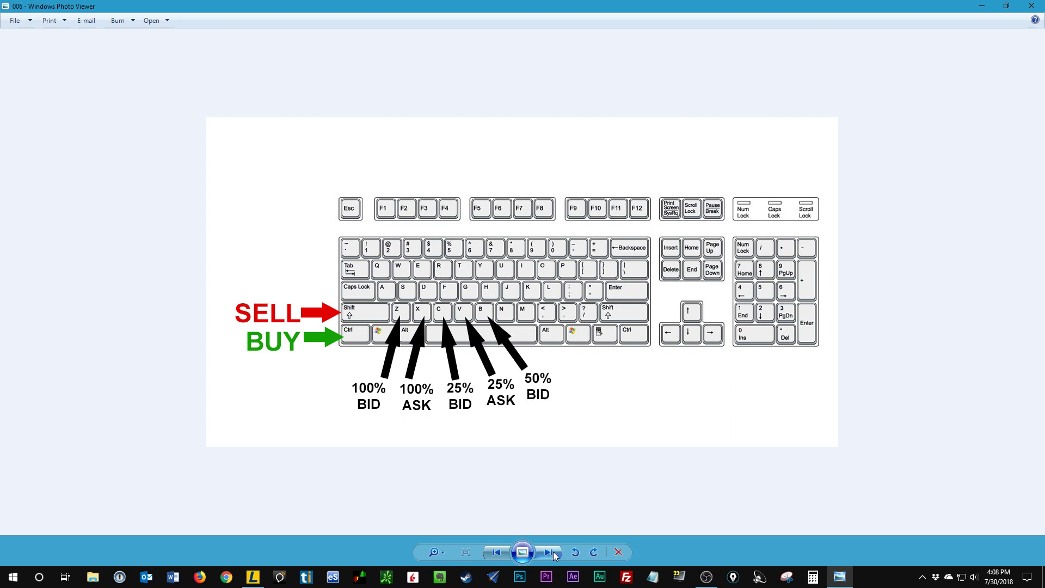
{"action": "left_click", "coordinate": [547, 551]}
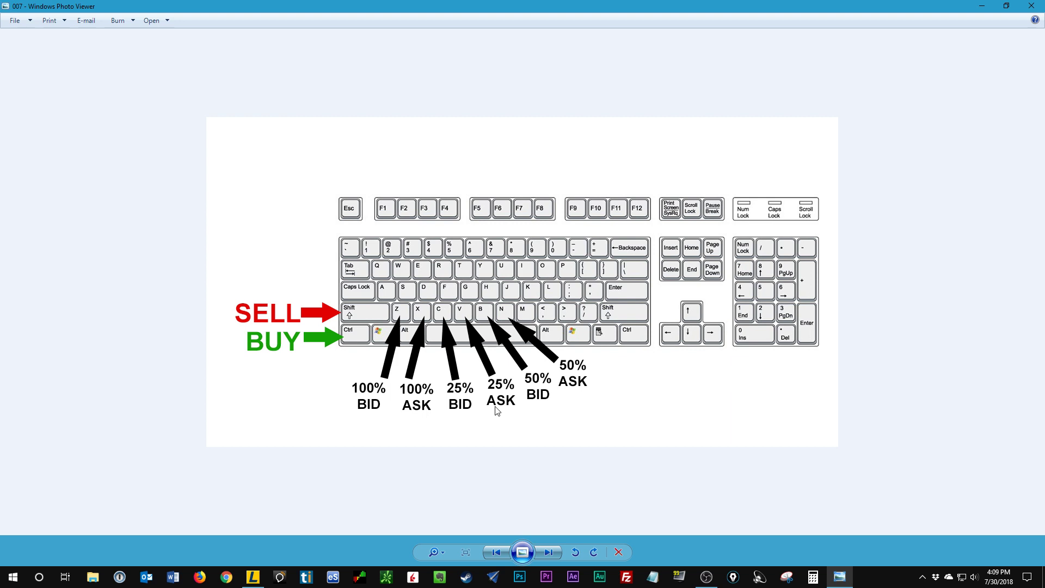
{"action": "mouse_move", "coordinate": [445, 335]}
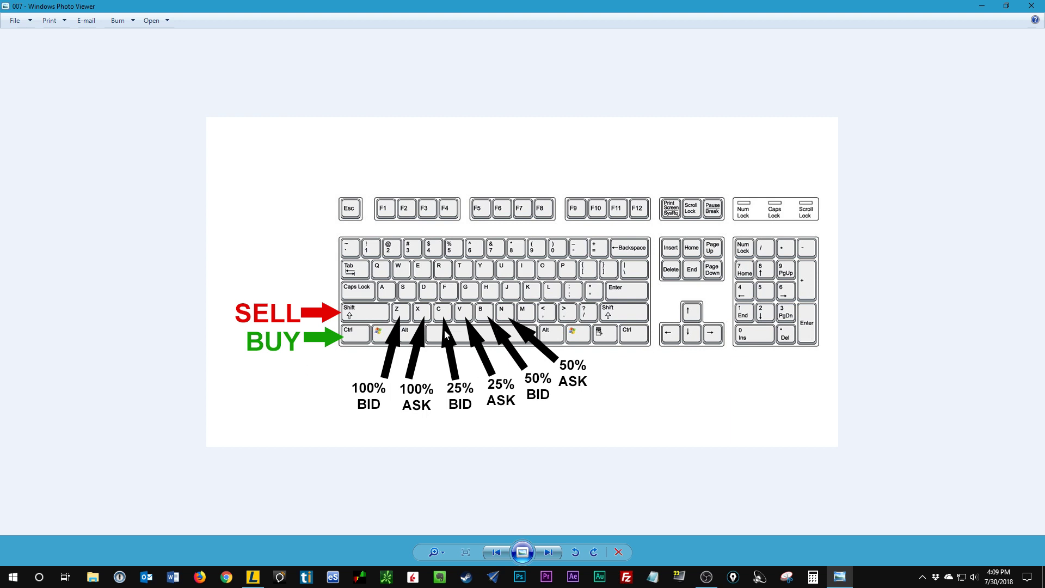
{"action": "mouse_move", "coordinate": [487, 334]}
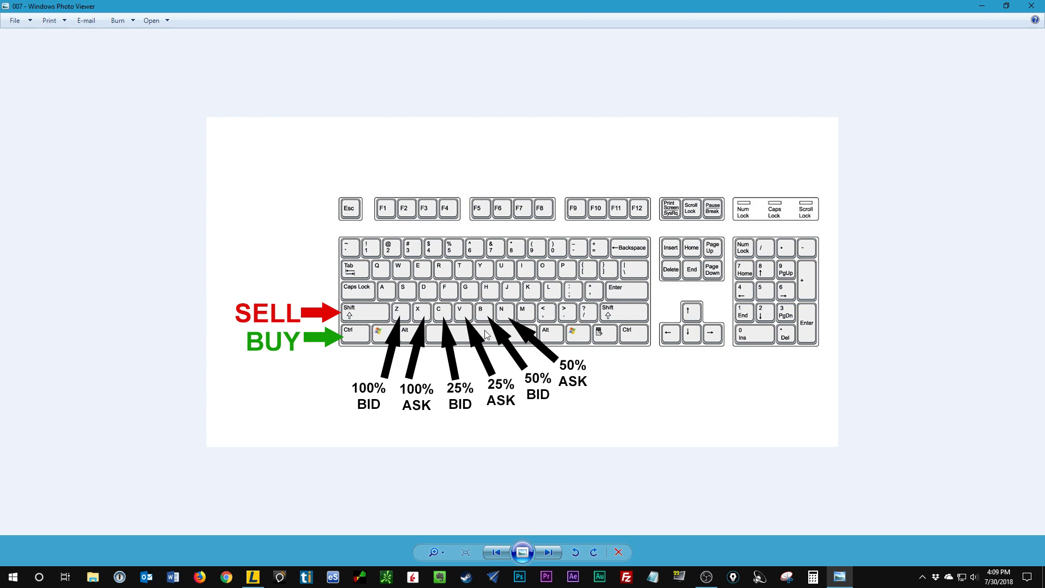
{"action": "mouse_move", "coordinate": [420, 307]}
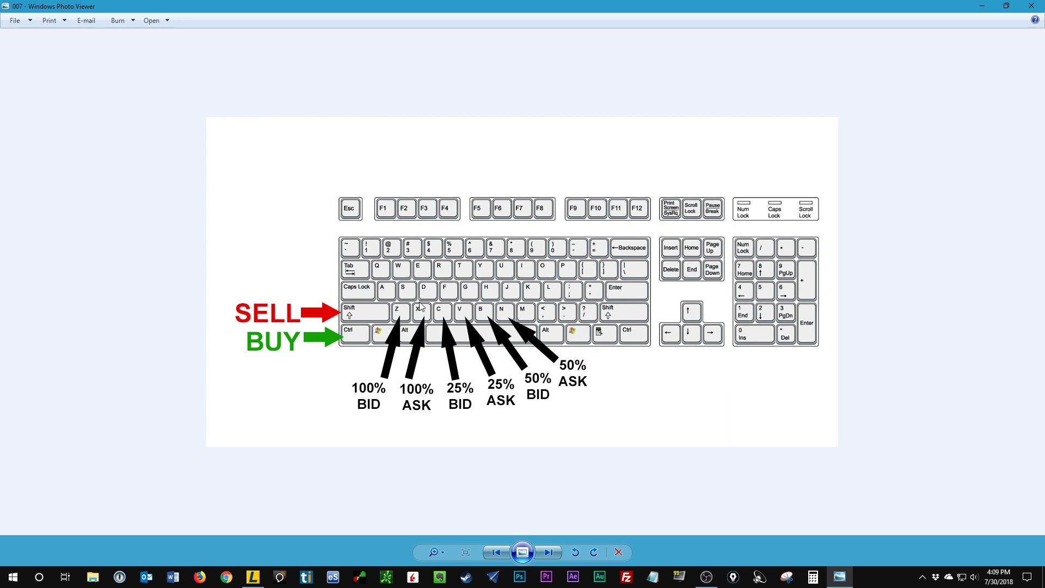
{"action": "mouse_move", "coordinate": [366, 314]}
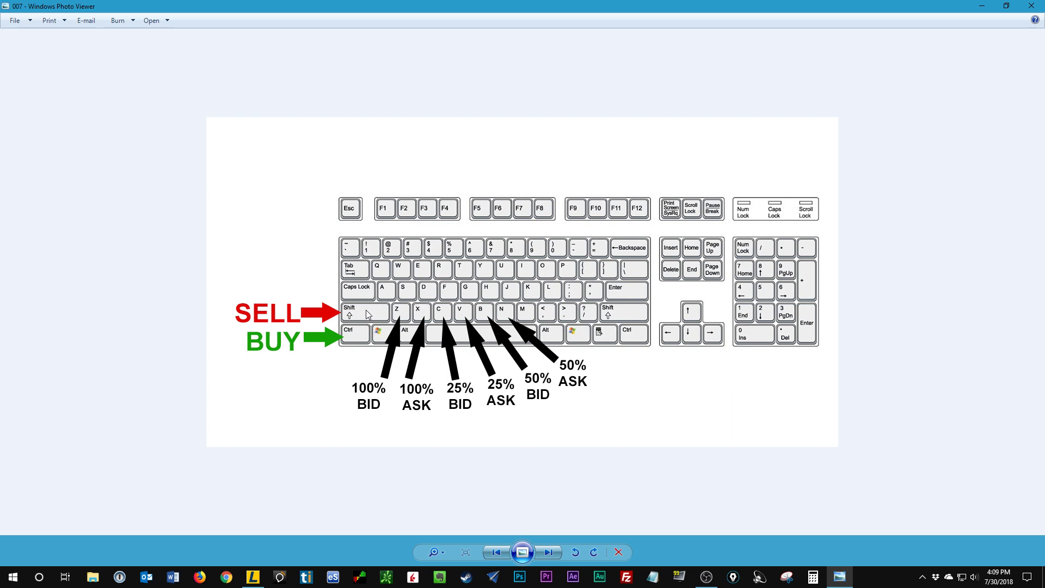
{"action": "mouse_move", "coordinate": [353, 338]}
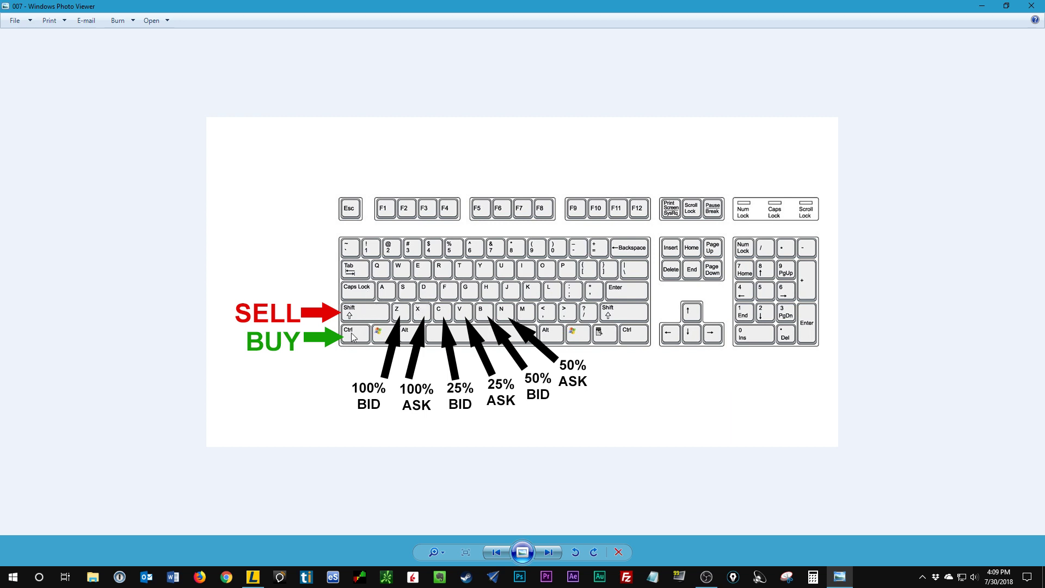
{"action": "mouse_move", "coordinate": [510, 319]}
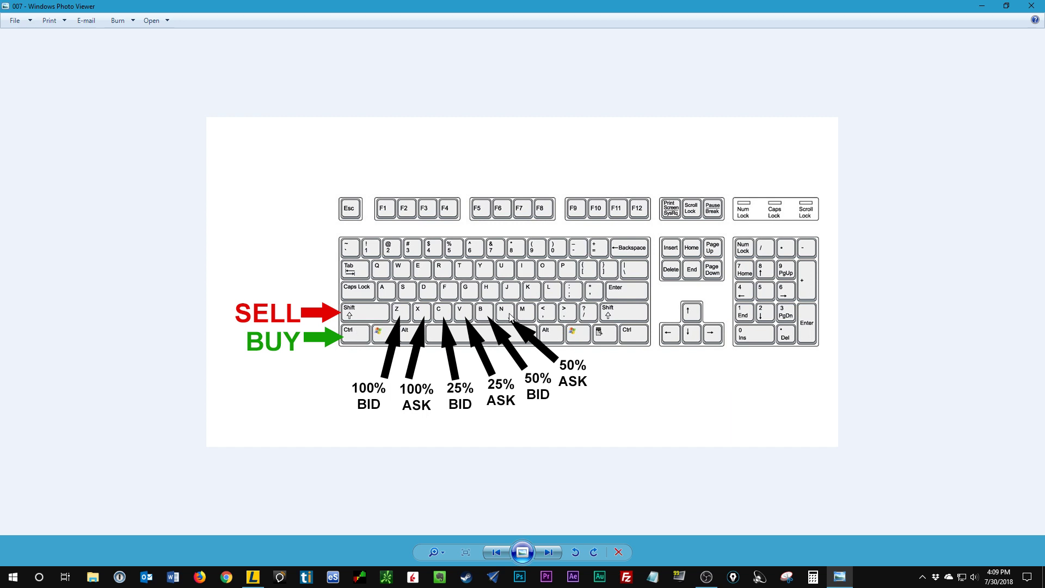
{"action": "mouse_move", "coordinate": [439, 324]}
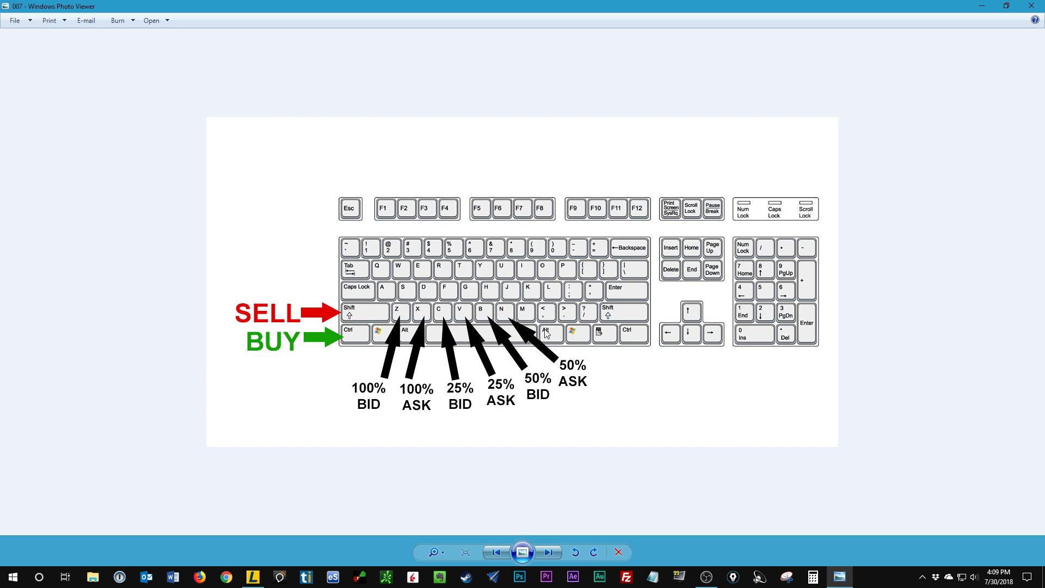
{"action": "mouse_move", "coordinate": [613, 520]}
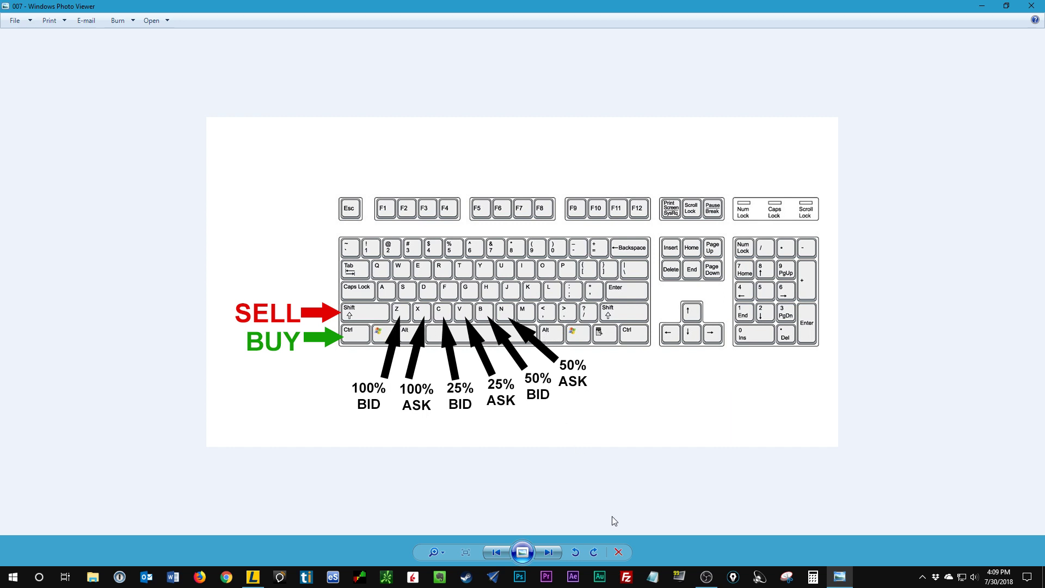
{"action": "mouse_move", "coordinate": [547, 551]}
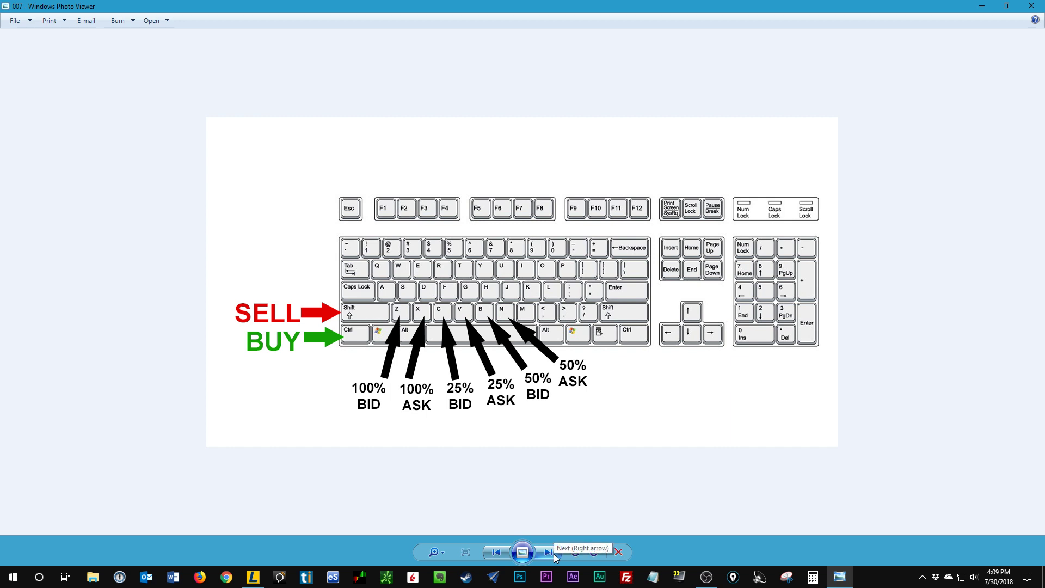
{"action": "left_click", "coordinate": [545, 551]}
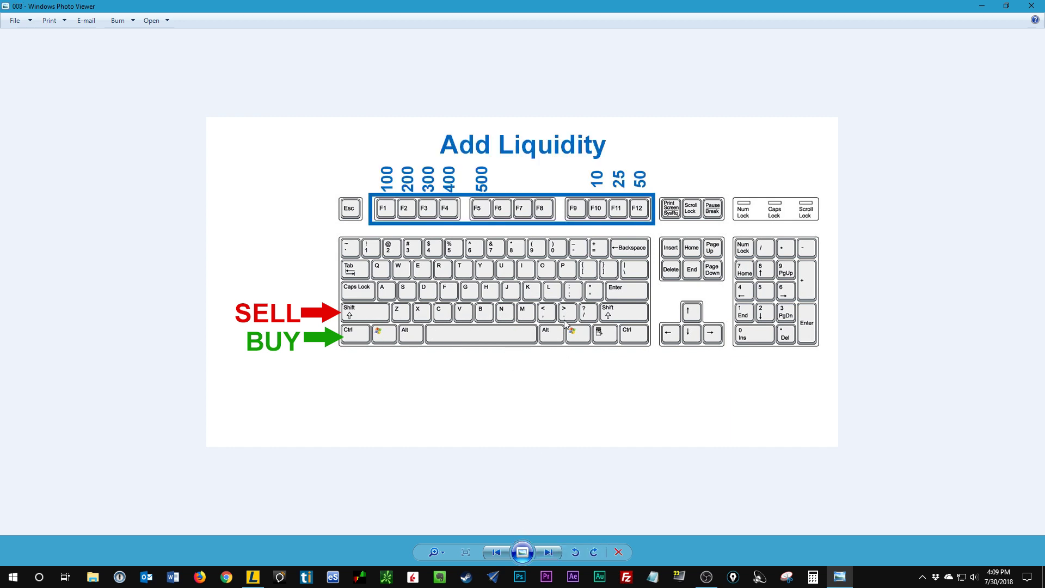
{"action": "mouse_move", "coordinate": [394, 228]}
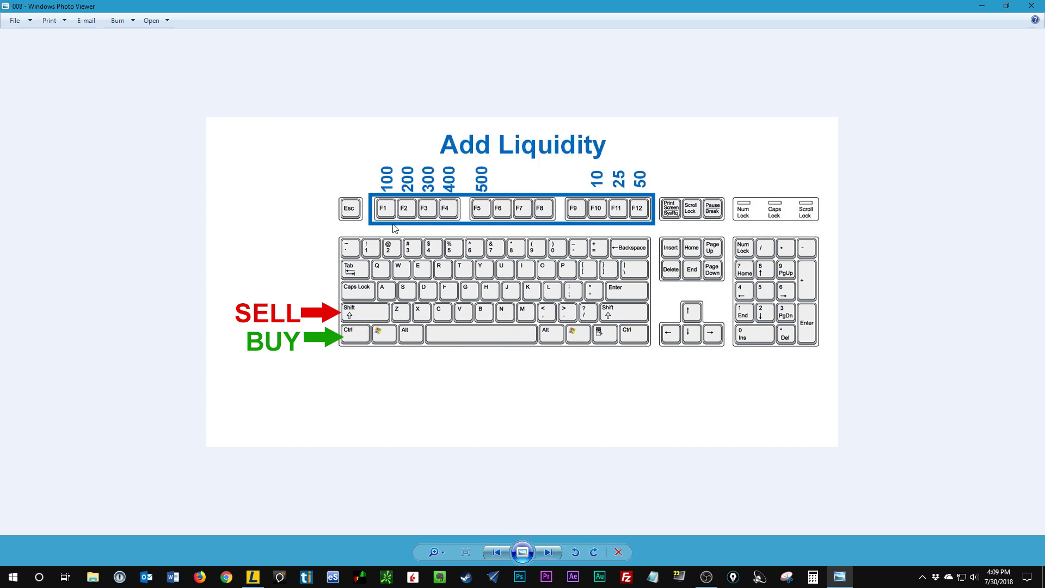
{"action": "mouse_move", "coordinate": [566, 224]}
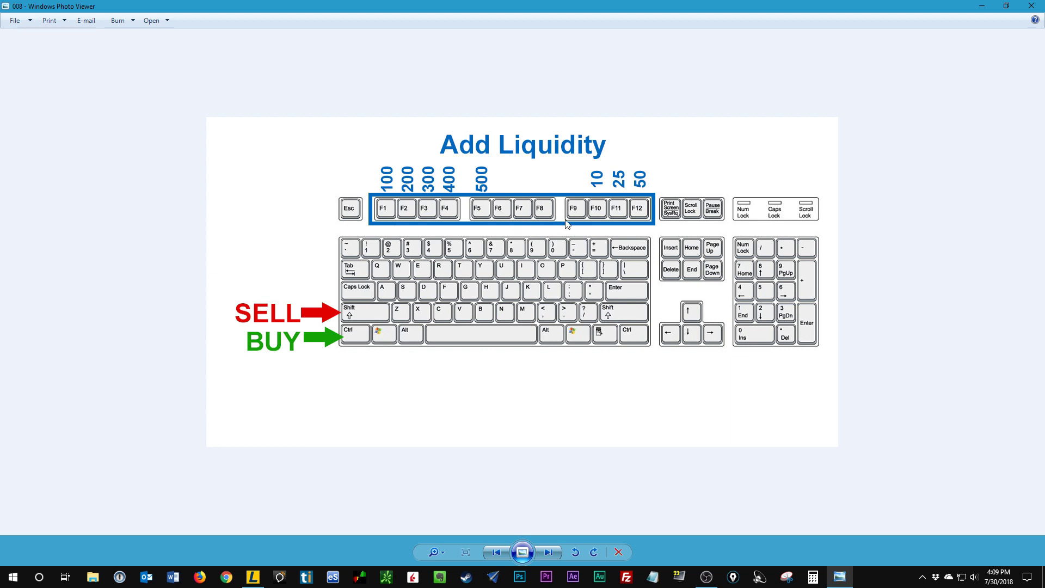
{"action": "mouse_move", "coordinate": [412, 238]}
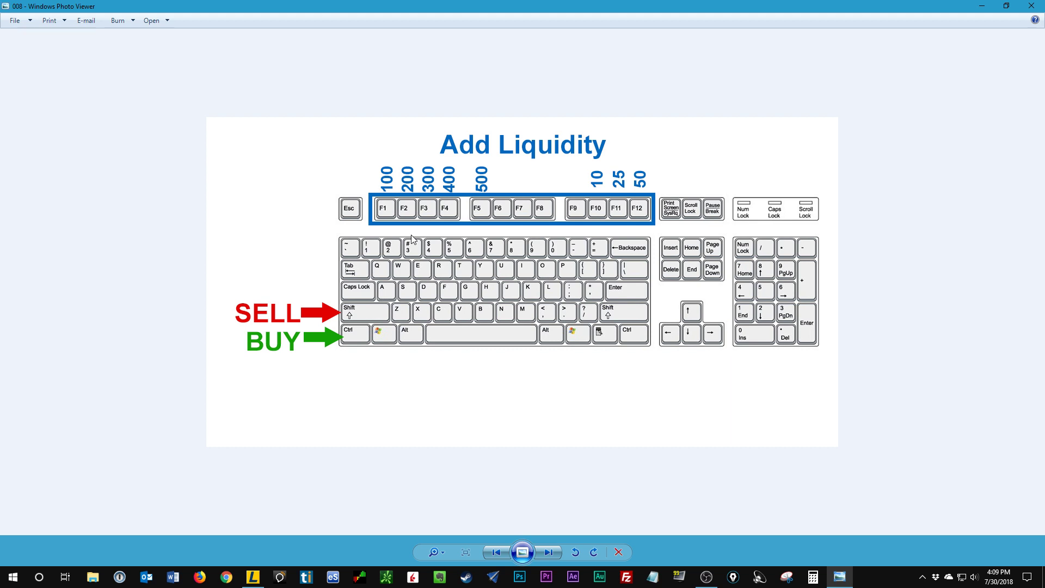
{"action": "mouse_move", "coordinate": [378, 326]}
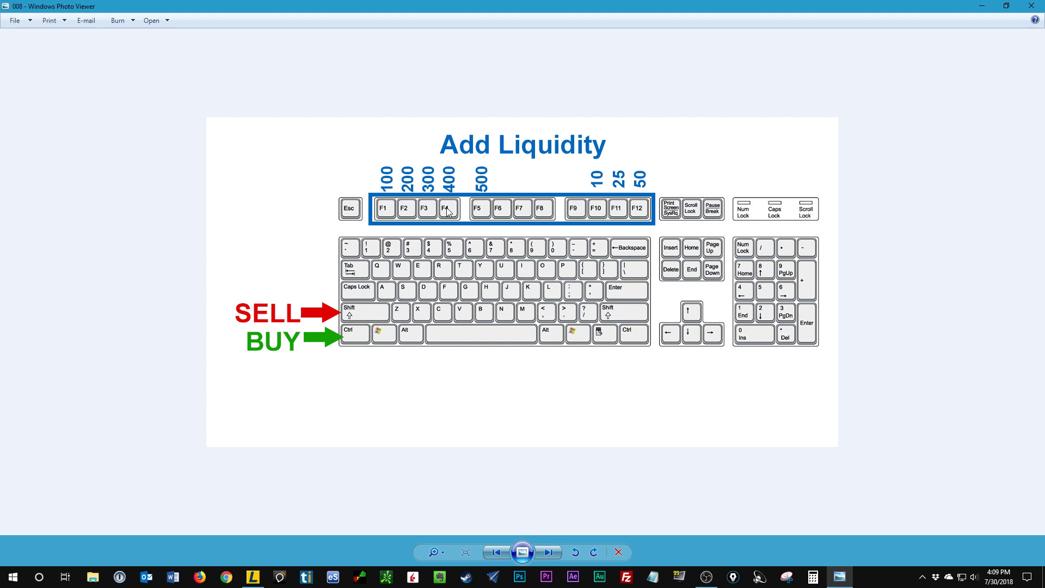
{"action": "mouse_move", "coordinate": [447, 214]}
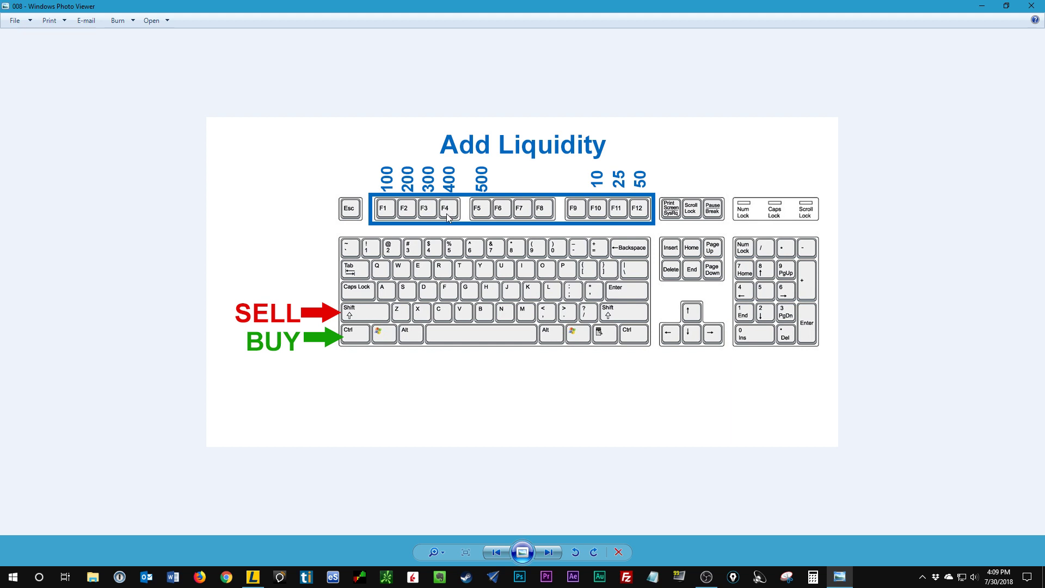
{"action": "mouse_move", "coordinate": [450, 223]}
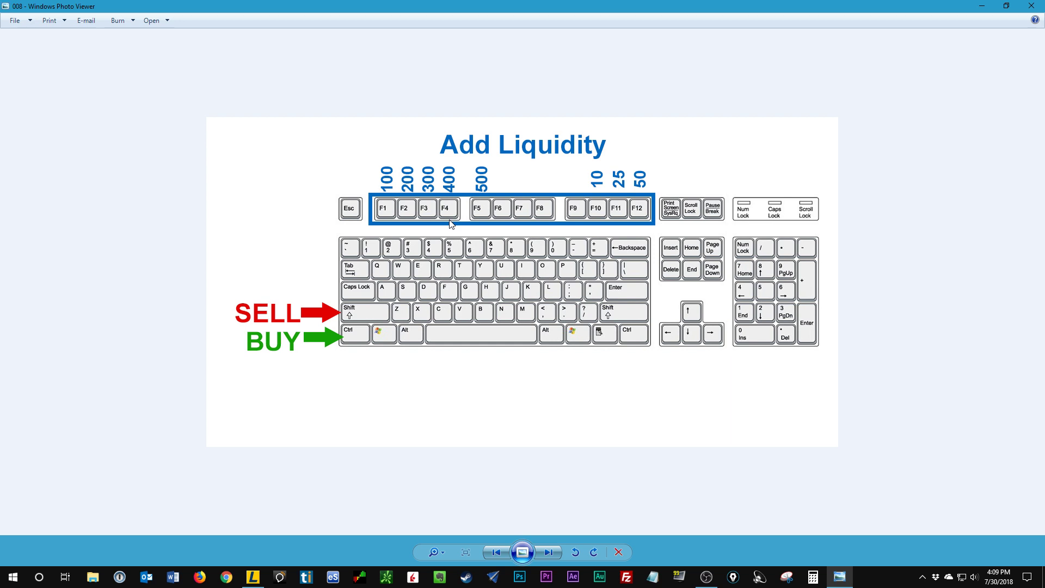
{"action": "mouse_move", "coordinate": [480, 201]}
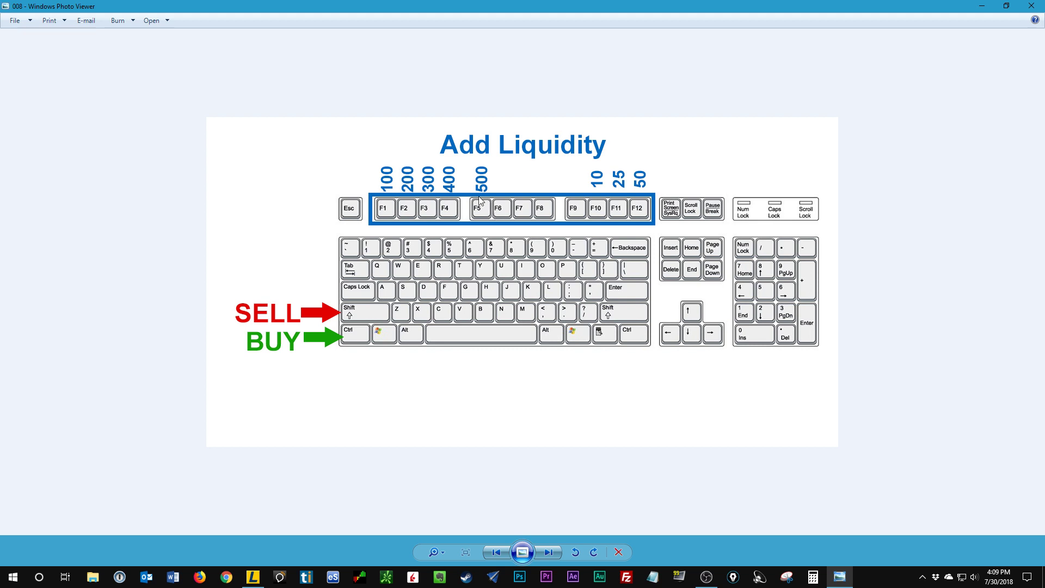
{"action": "mouse_move", "coordinate": [385, 215]}
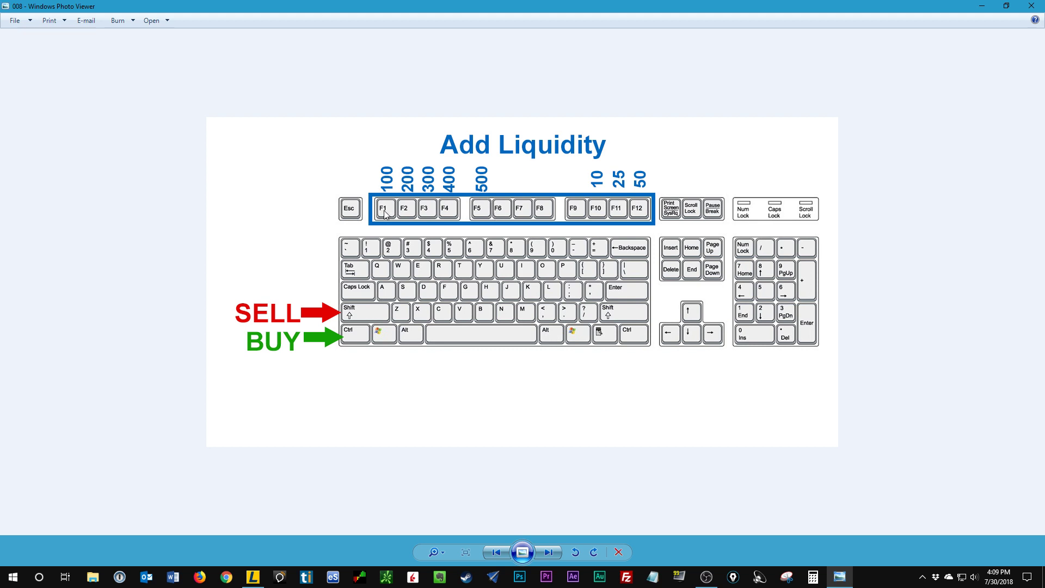
{"action": "mouse_move", "coordinate": [492, 198]}
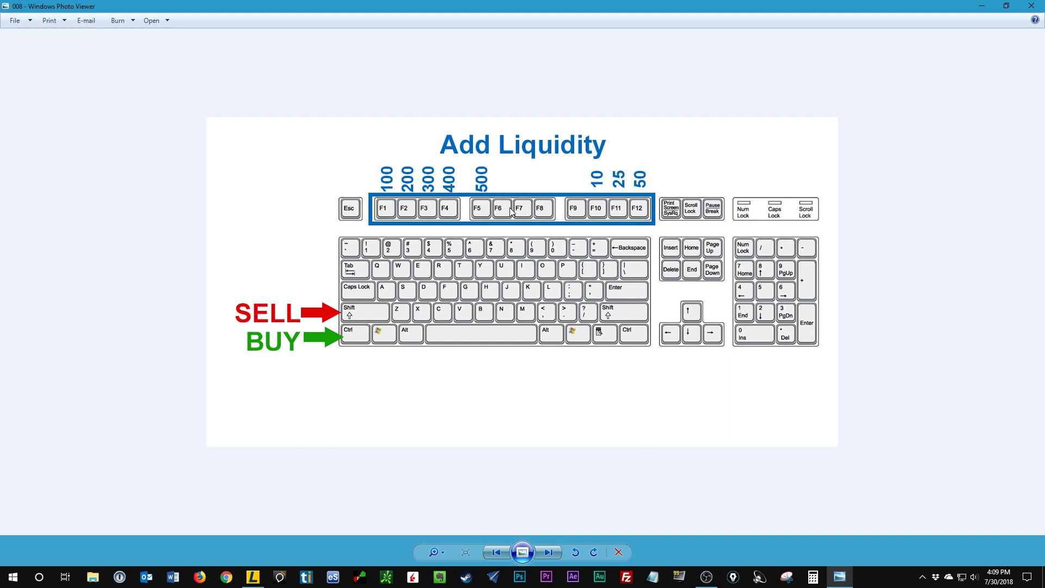
{"action": "mouse_move", "coordinate": [571, 214]}
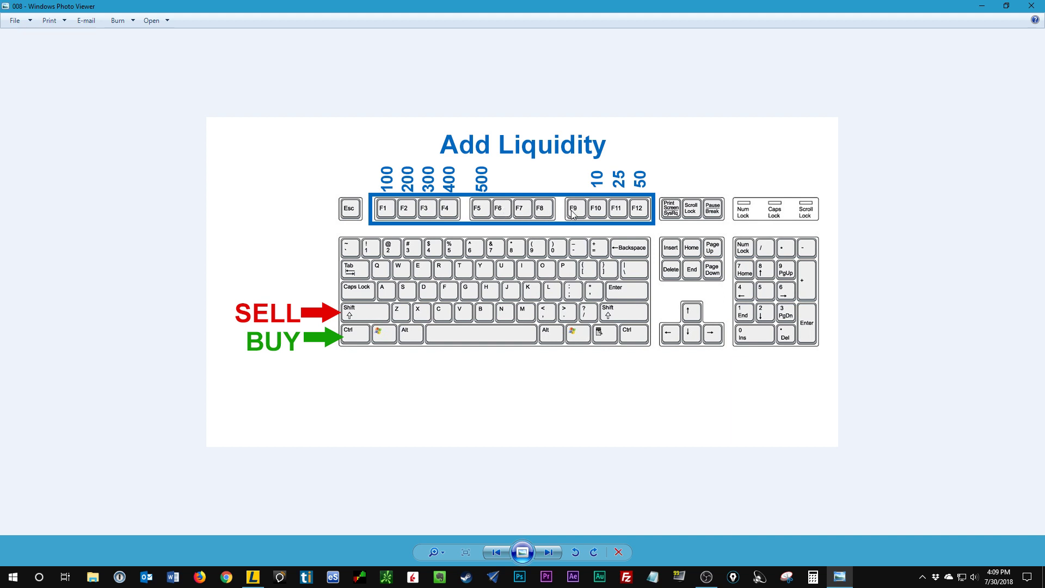
{"action": "mouse_move", "coordinate": [601, 206]}
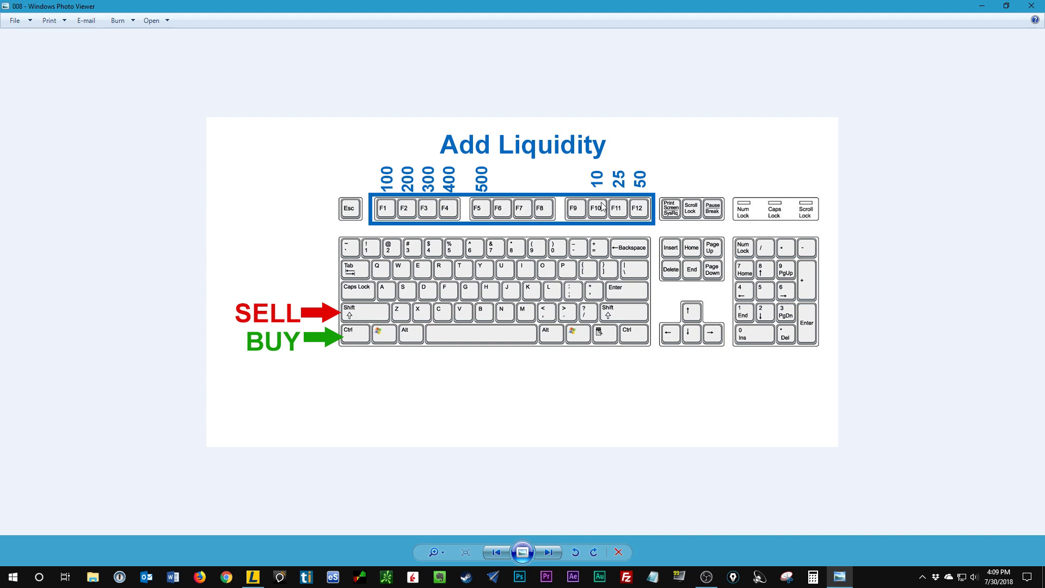
{"action": "mouse_move", "coordinate": [646, 215]}
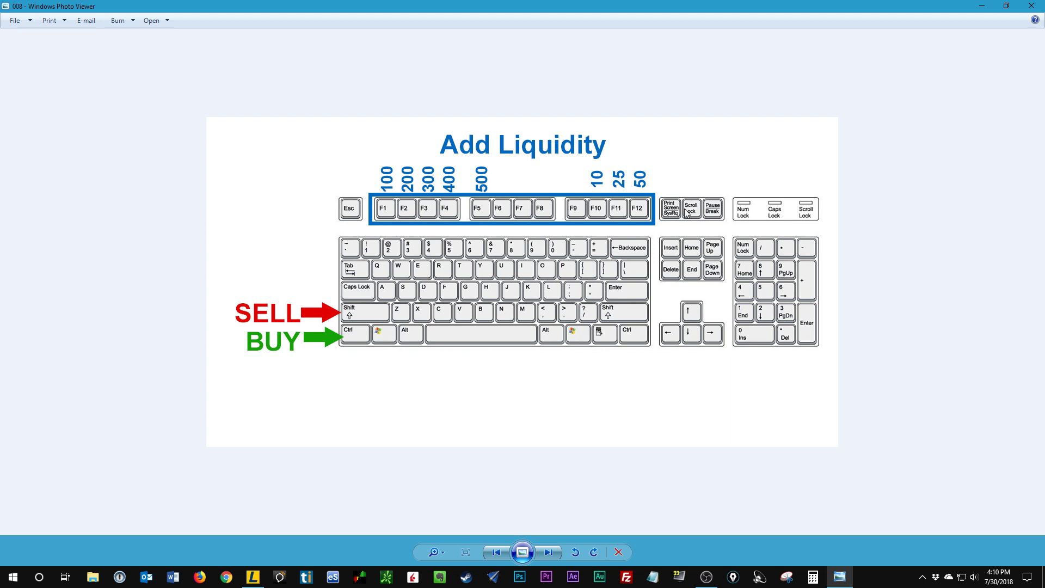
{"action": "mouse_move", "coordinate": [601, 172]}
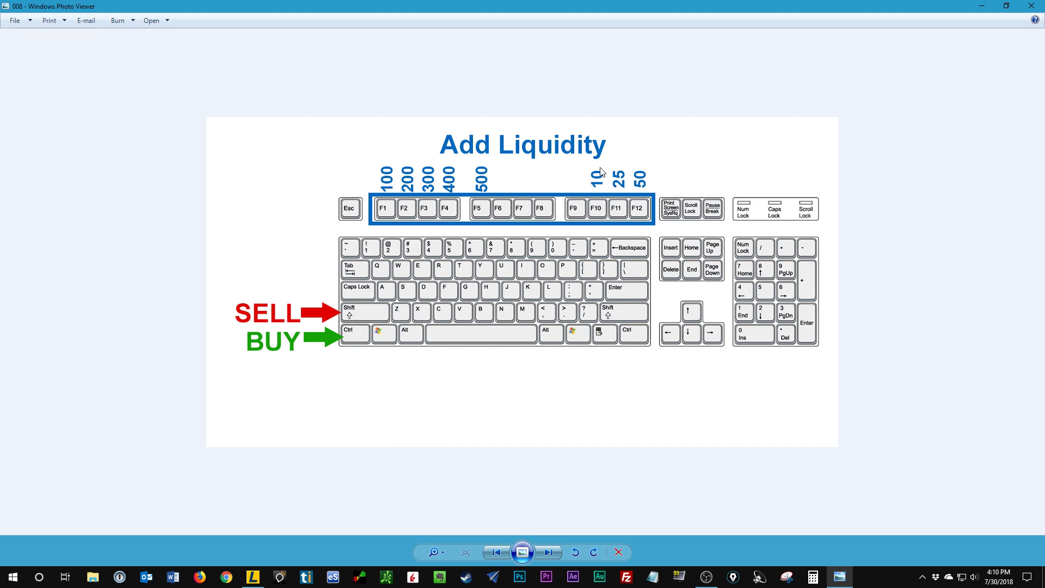
{"action": "mouse_move", "coordinate": [627, 198]}
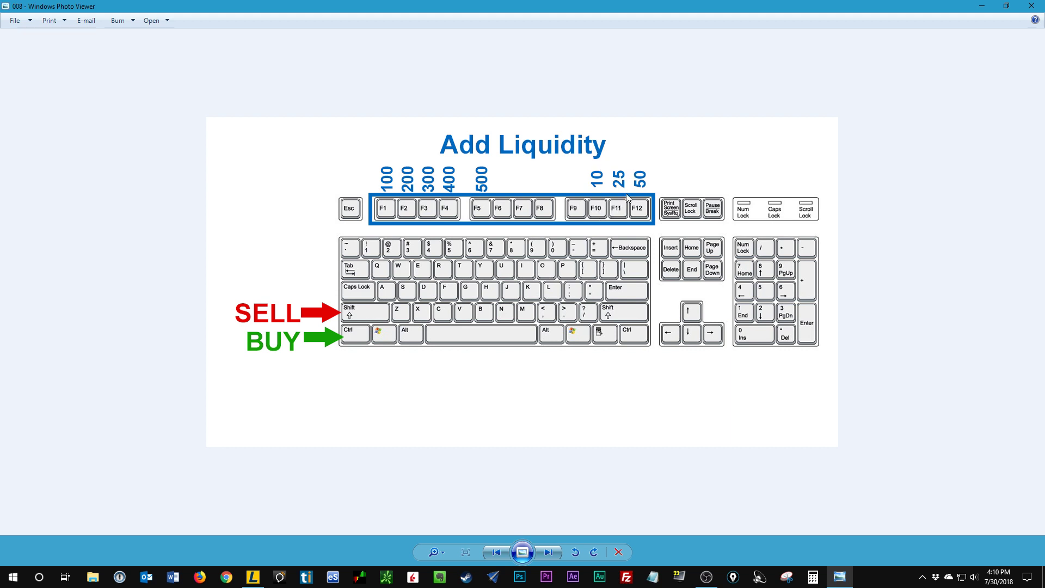
{"action": "mouse_move", "coordinate": [622, 216]}
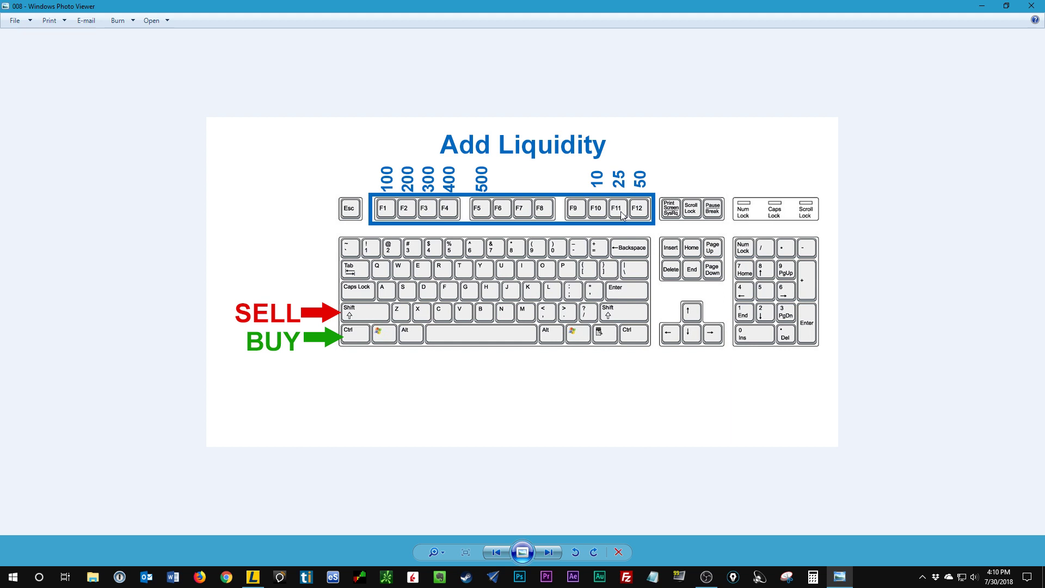
{"action": "mouse_move", "coordinate": [422, 298]}
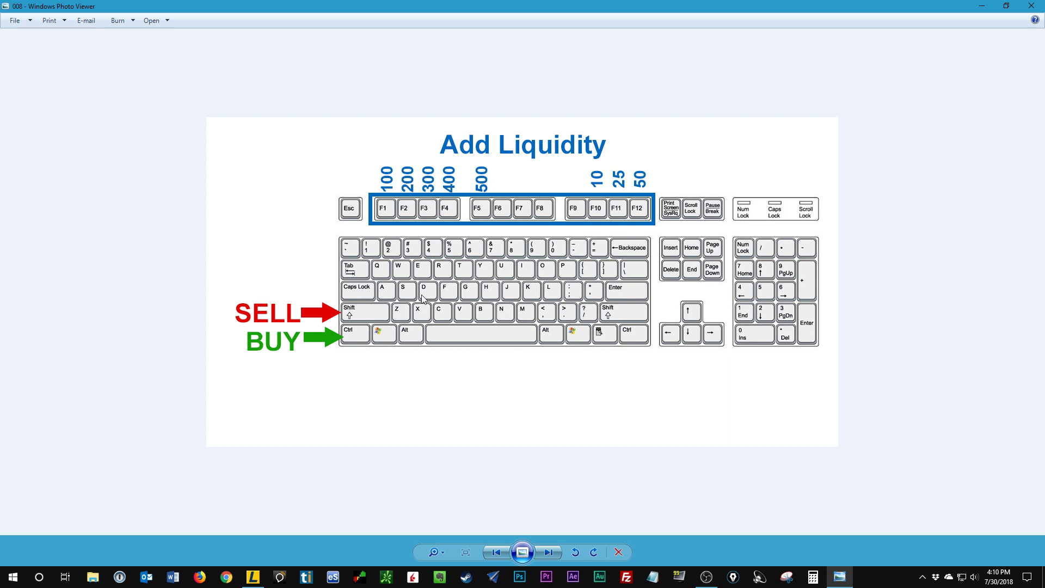
{"action": "mouse_move", "coordinate": [602, 214]}
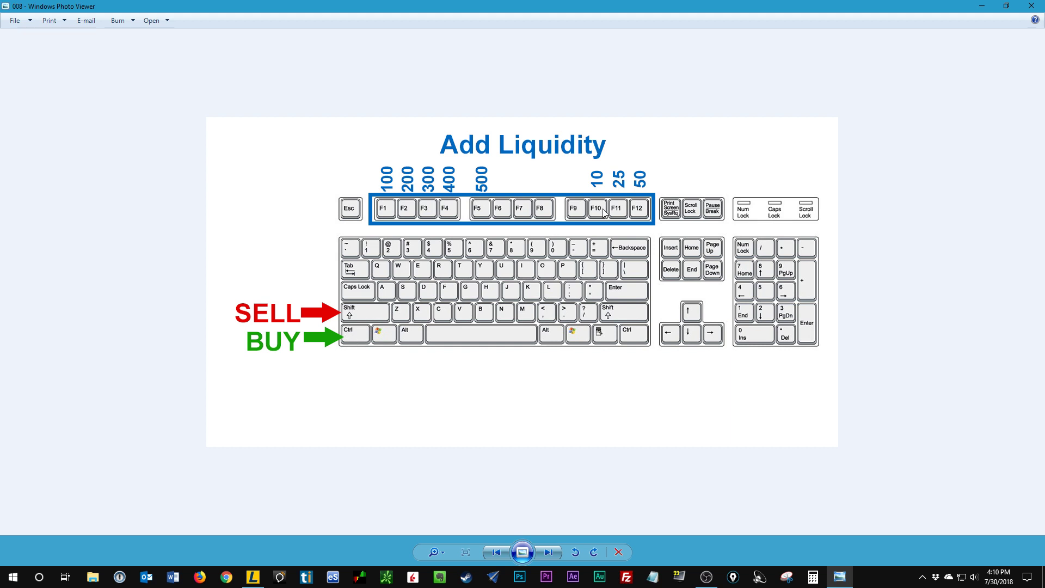
{"action": "mouse_move", "coordinate": [705, 180]}
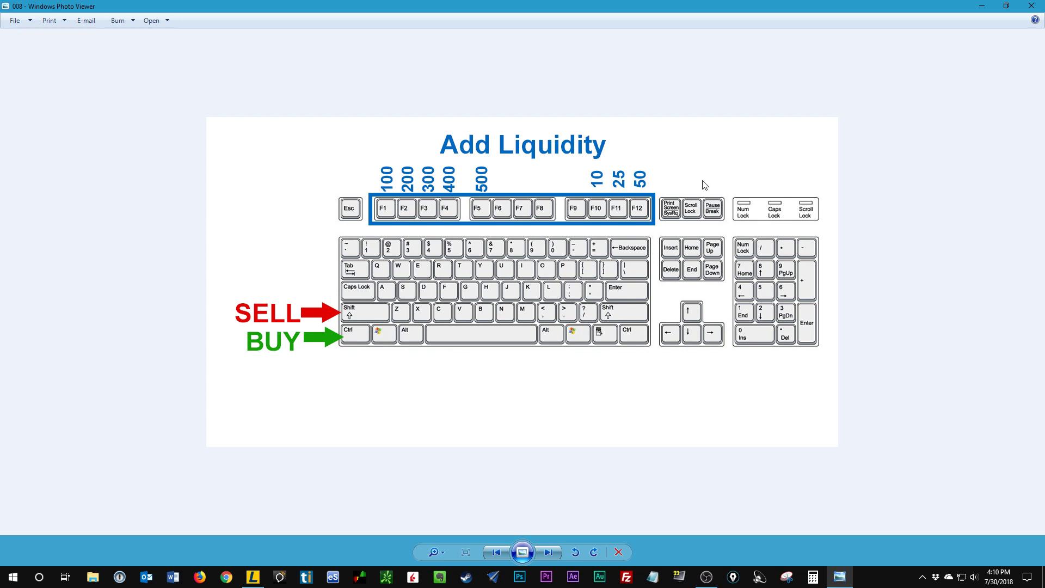
{"action": "mouse_move", "coordinate": [747, 297]}
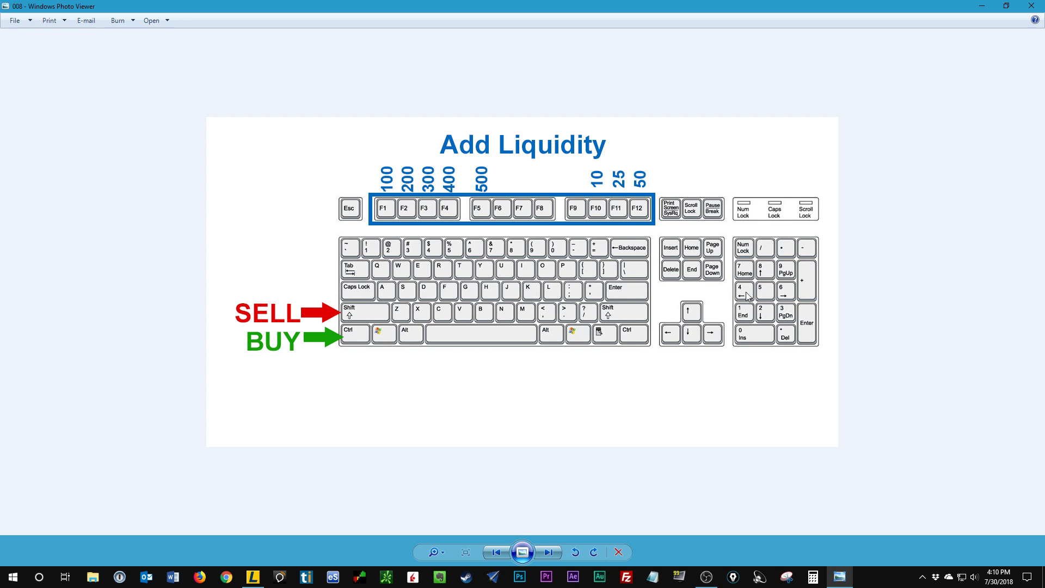
{"action": "mouse_move", "coordinate": [608, 459]}
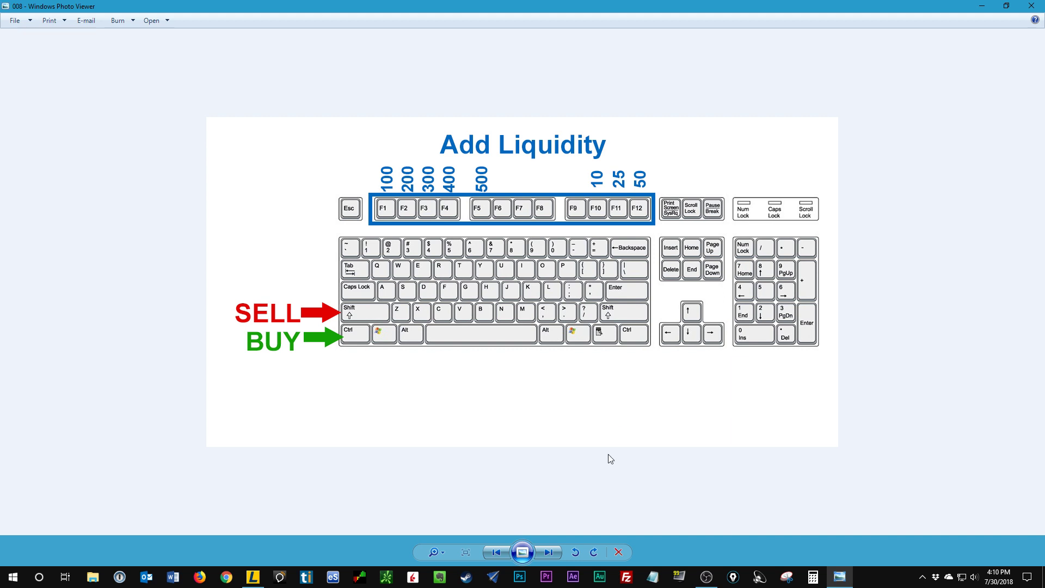
Advance to the Take Liquidity diagram mapping share sizes onto the number keys
{"action": "left_click", "coordinate": [547, 552]}
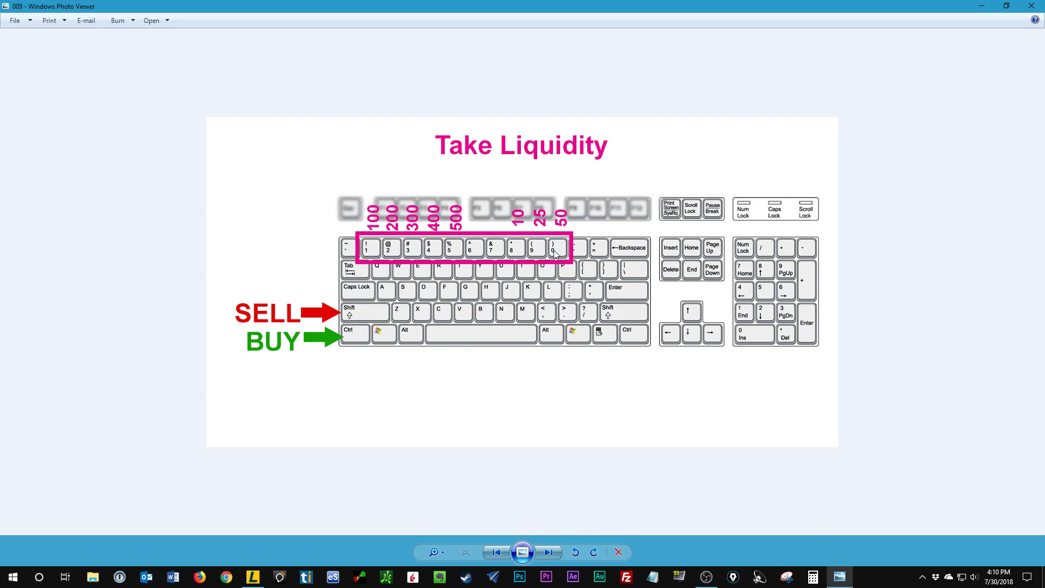
{"action": "mouse_move", "coordinate": [533, 263]}
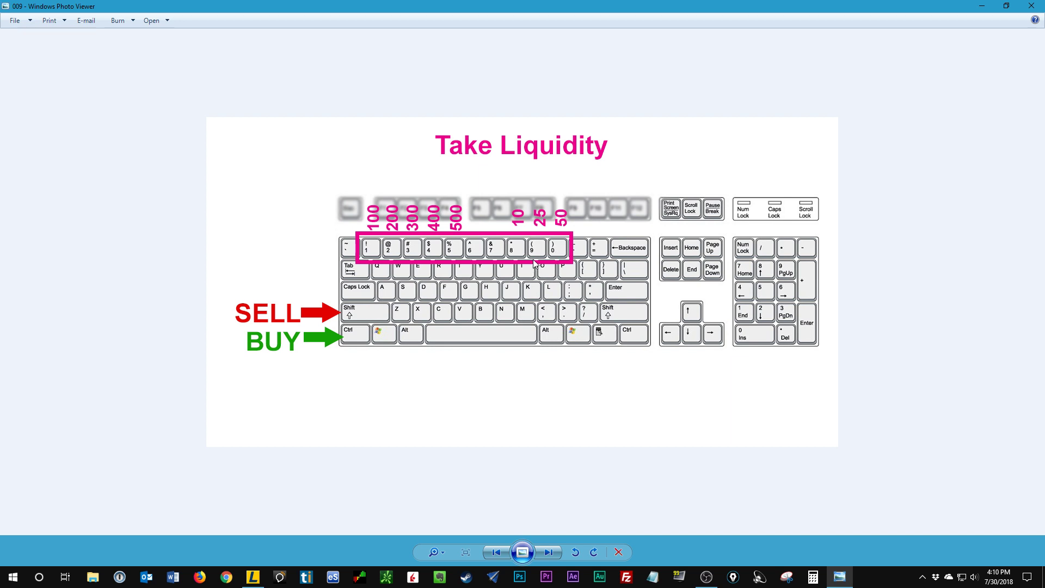
{"action": "mouse_move", "coordinate": [392, 308]}
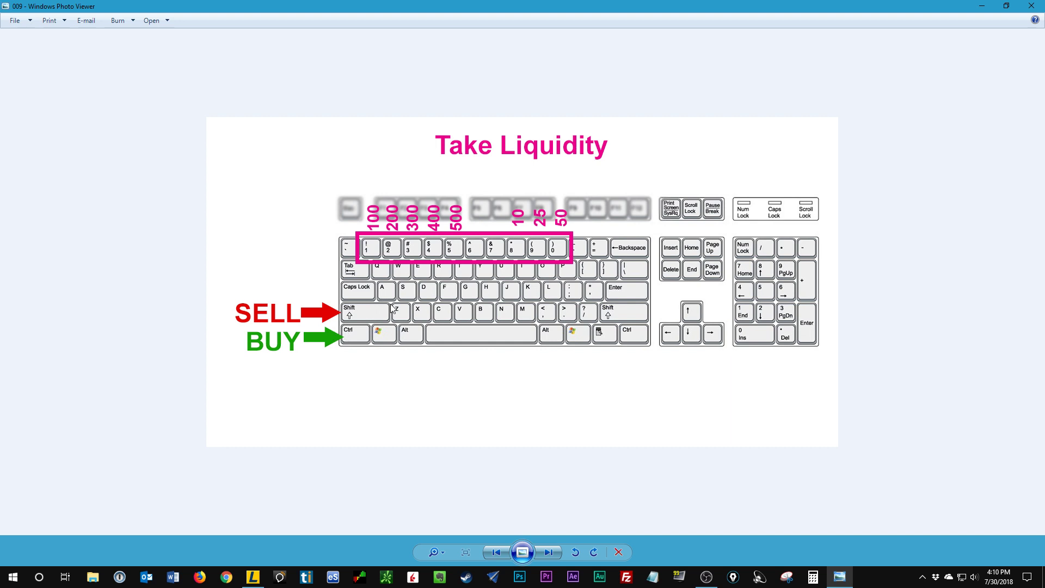
{"action": "mouse_move", "coordinate": [450, 242]}
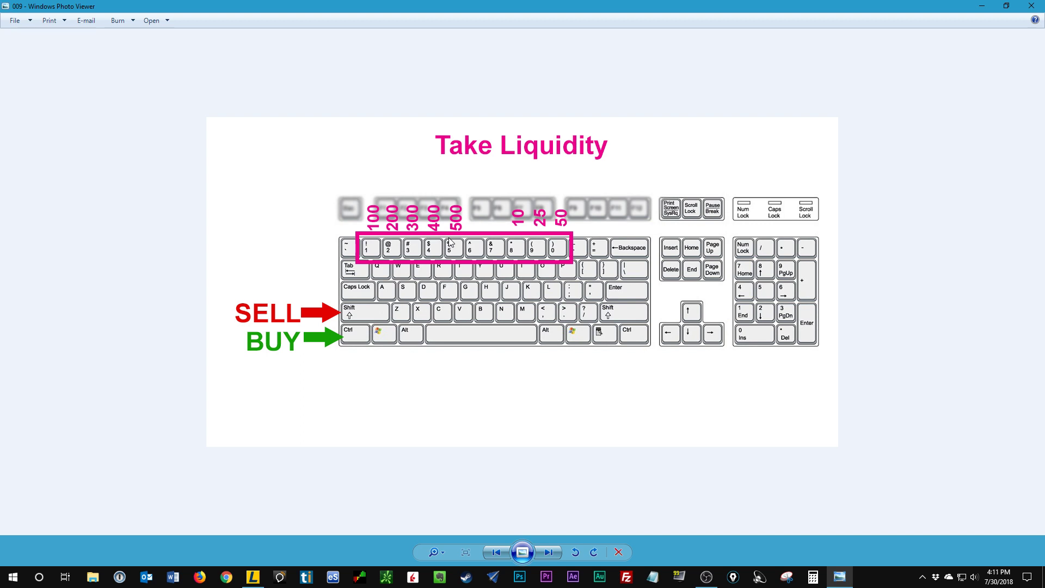
{"action": "mouse_move", "coordinate": [505, 301]}
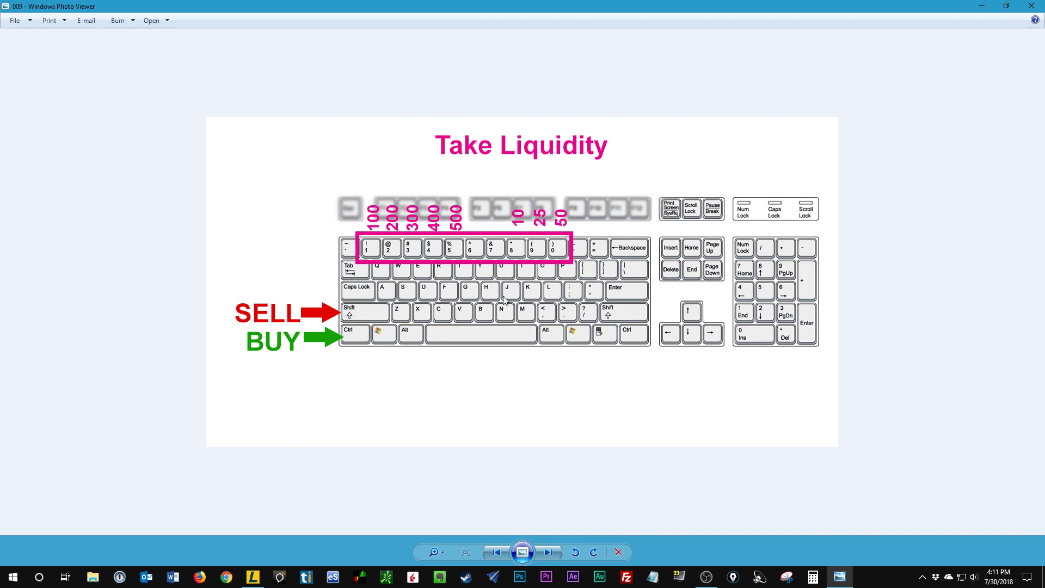
{"action": "mouse_move", "coordinate": [430, 315]}
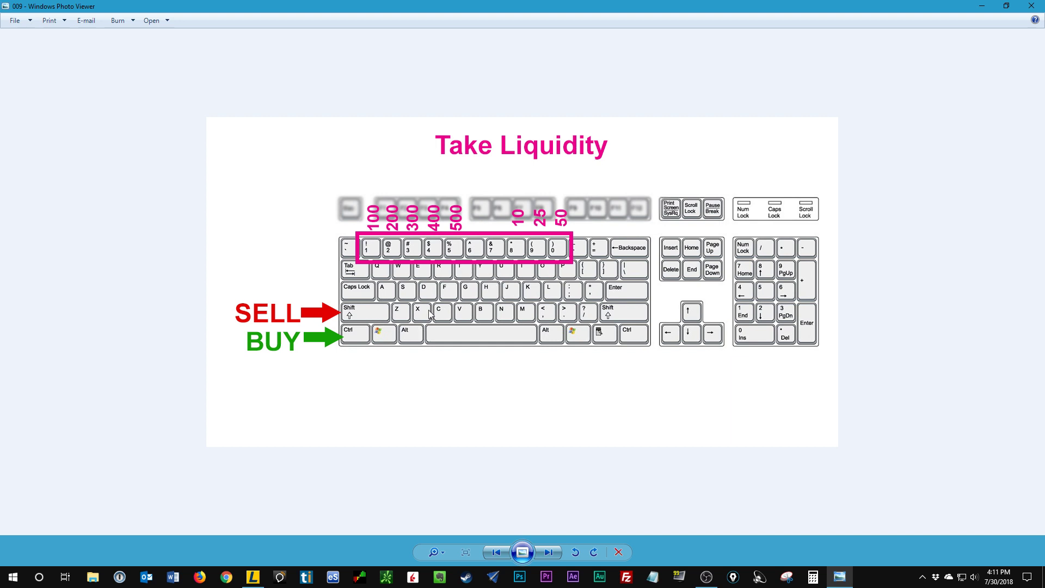
{"action": "mouse_move", "coordinate": [364, 317]}
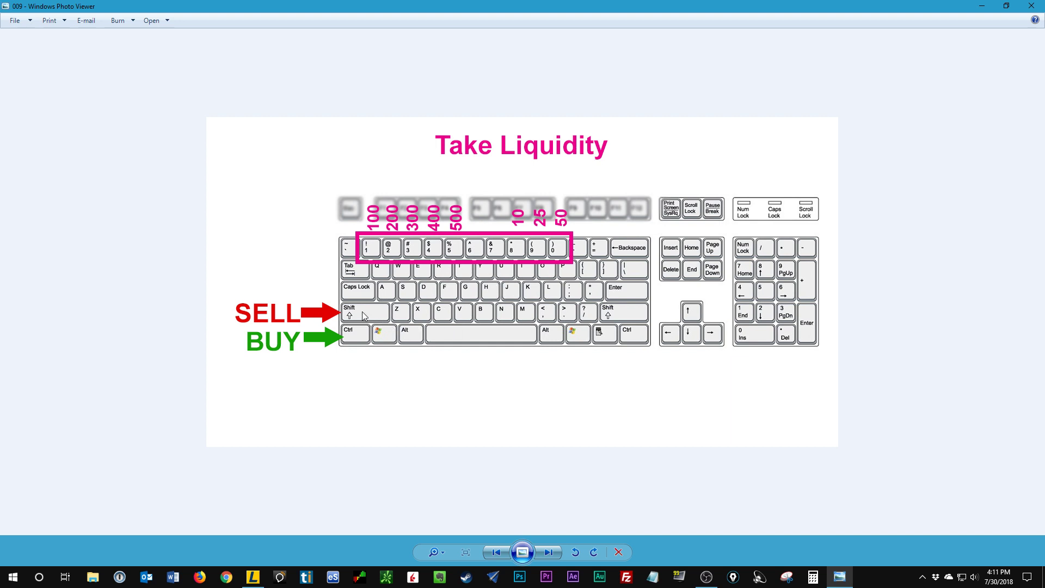
{"action": "mouse_move", "coordinate": [443, 227]}
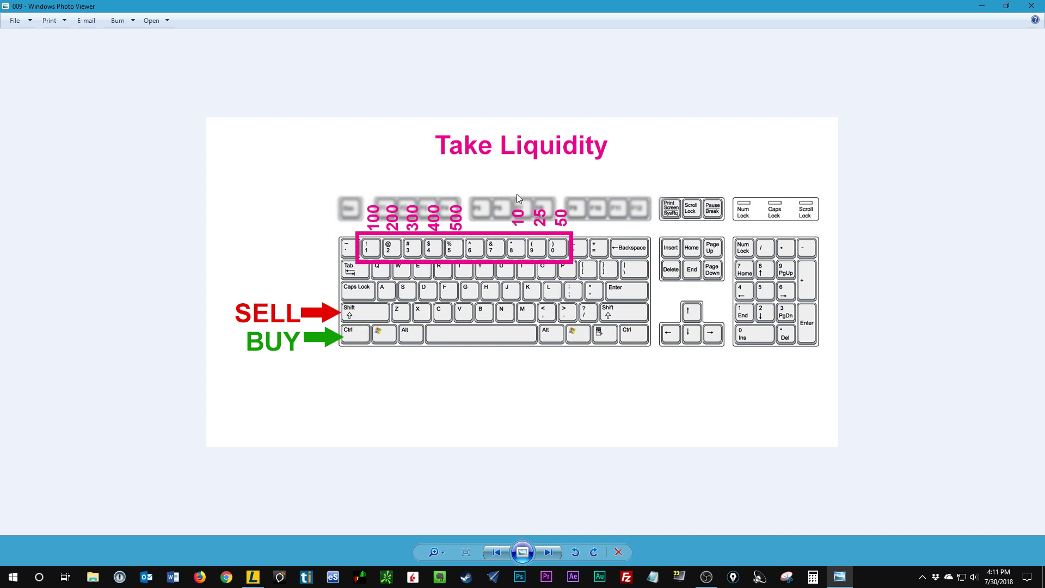
{"action": "mouse_move", "coordinate": [516, 259]}
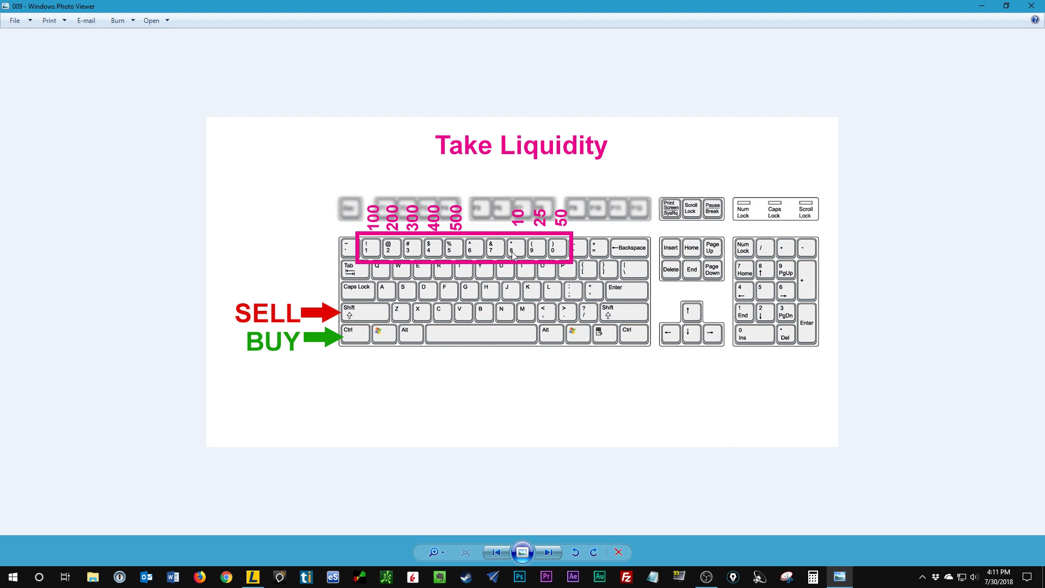
{"action": "mouse_move", "coordinate": [713, 222]}
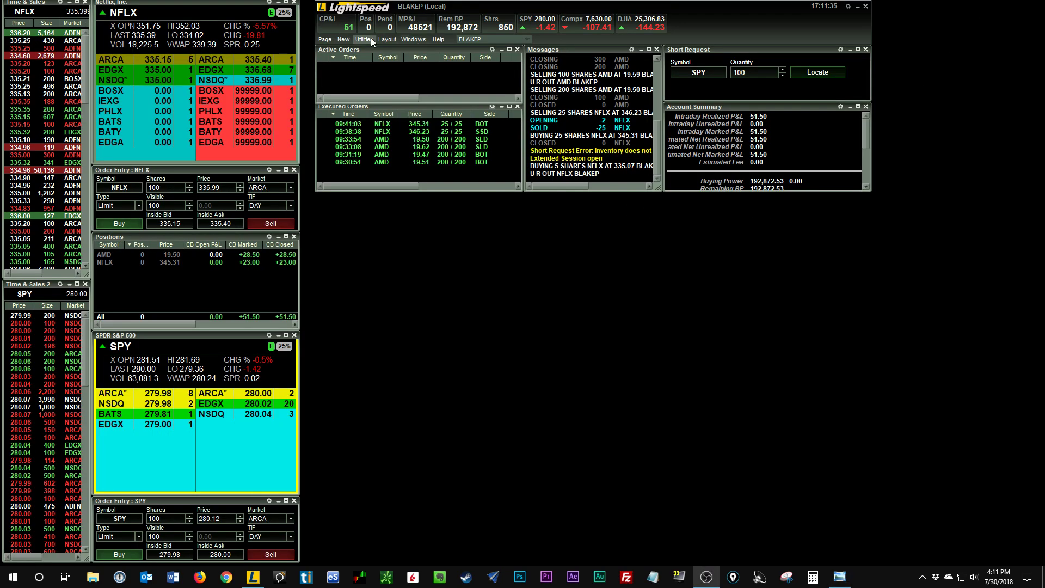
Bring up the Settings dialog on its Custom Orders list of existing commands
{"action": "left_click", "coordinate": [364, 39]}
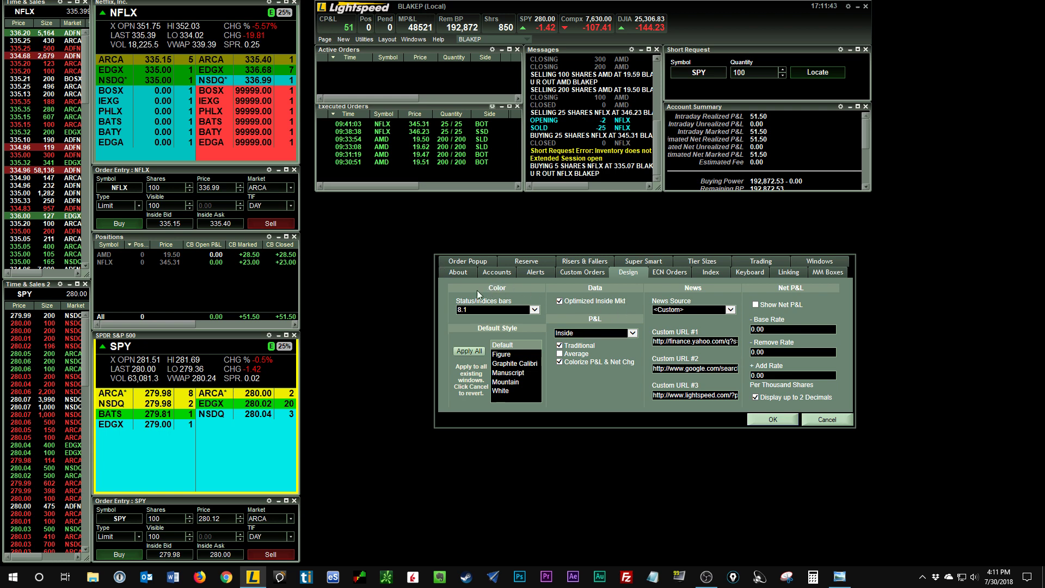
{"action": "mouse_move", "coordinate": [452, 305]}
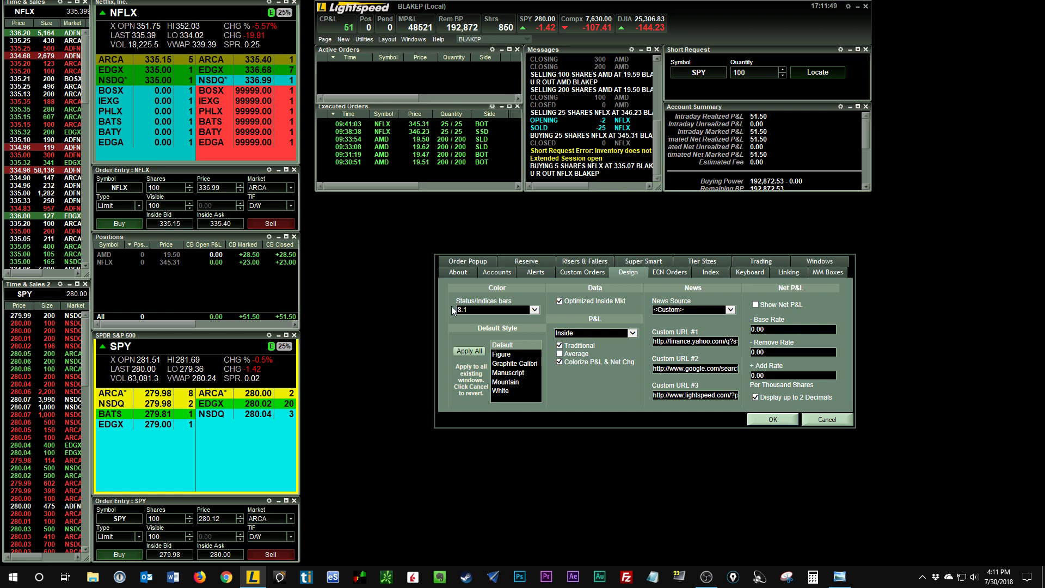
{"action": "mouse_move", "coordinate": [579, 278]}
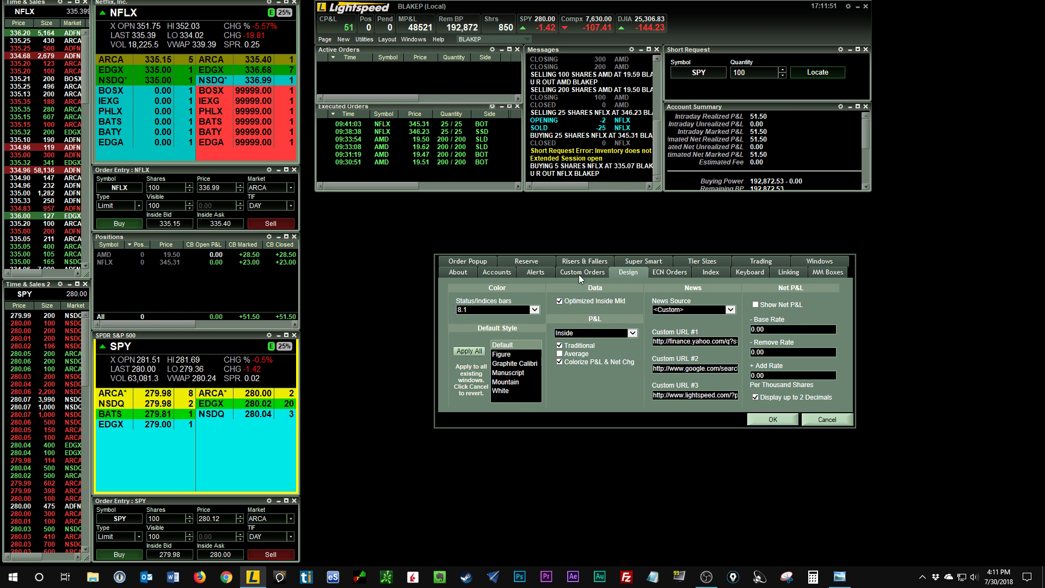
{"action": "left_click", "coordinate": [580, 272]}
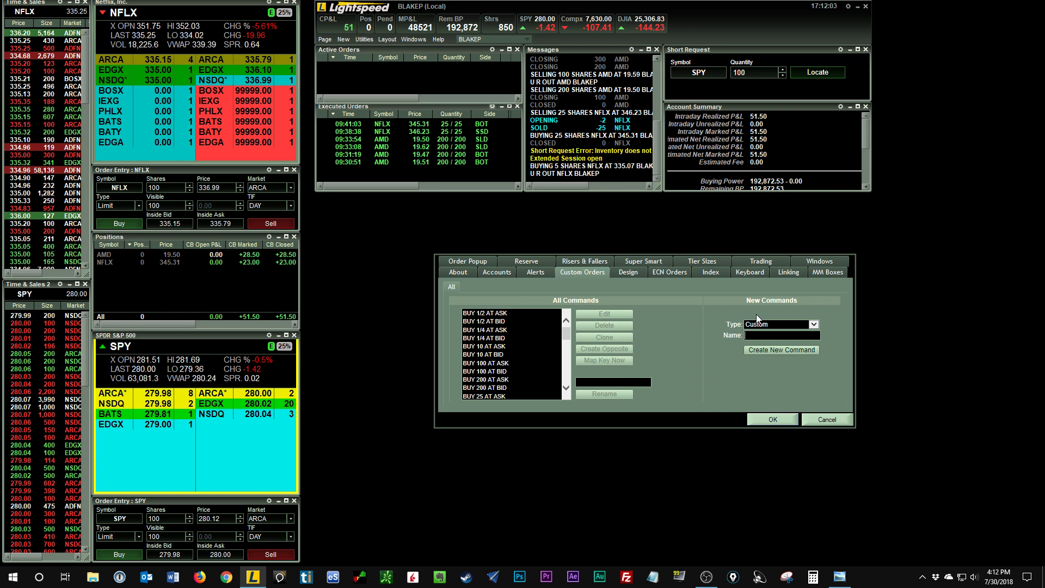
Enter 'BUY 5 AT ASK' as the new custom command's name
{"action": "type", "text": "BUY5"}
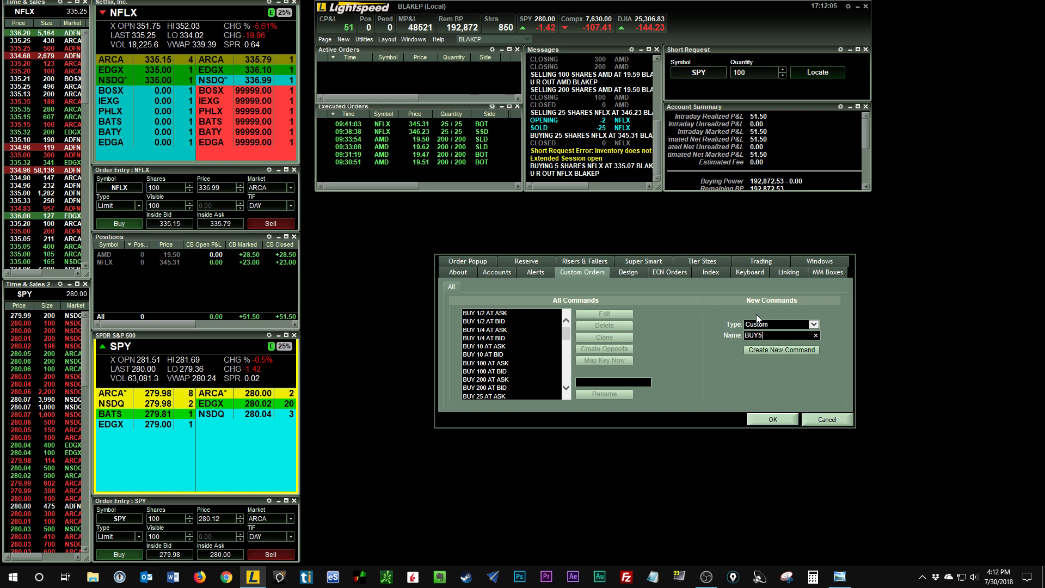
{"action": "key", "text": "BackSpace"}
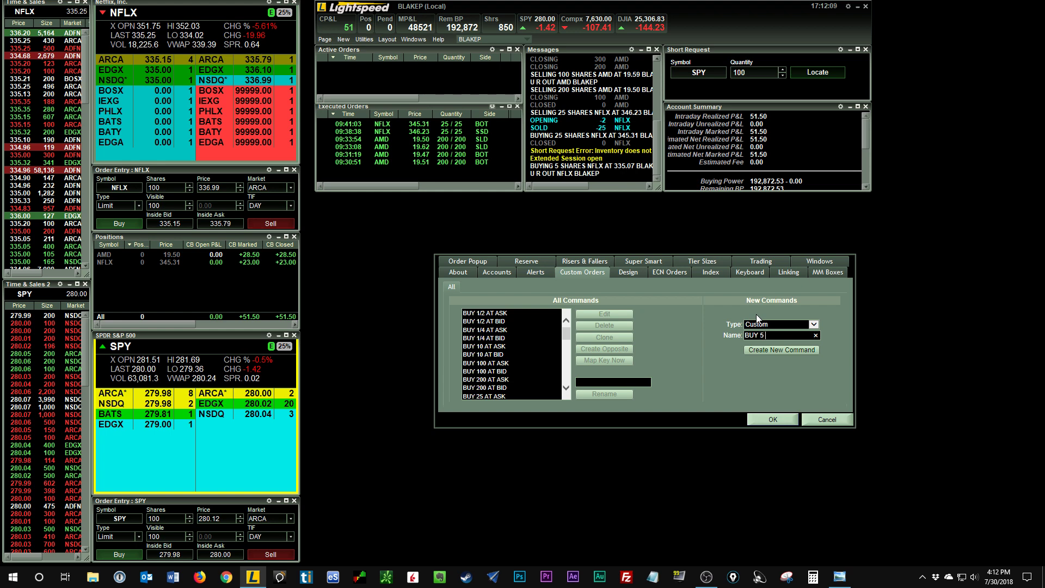
{"action": "type", "text": "AT ASK"}
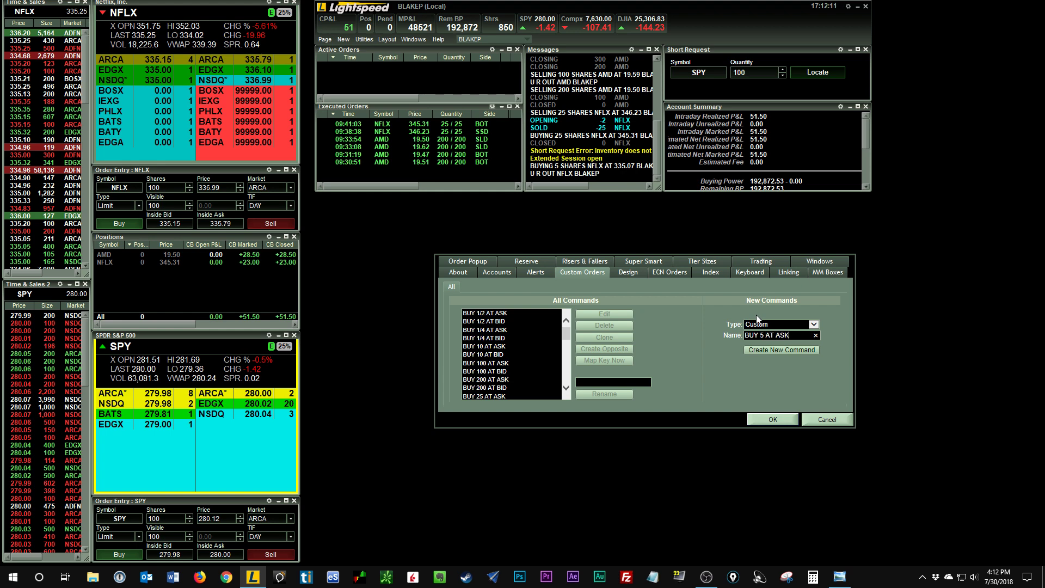
{"action": "mouse_move", "coordinate": [672, 308]}
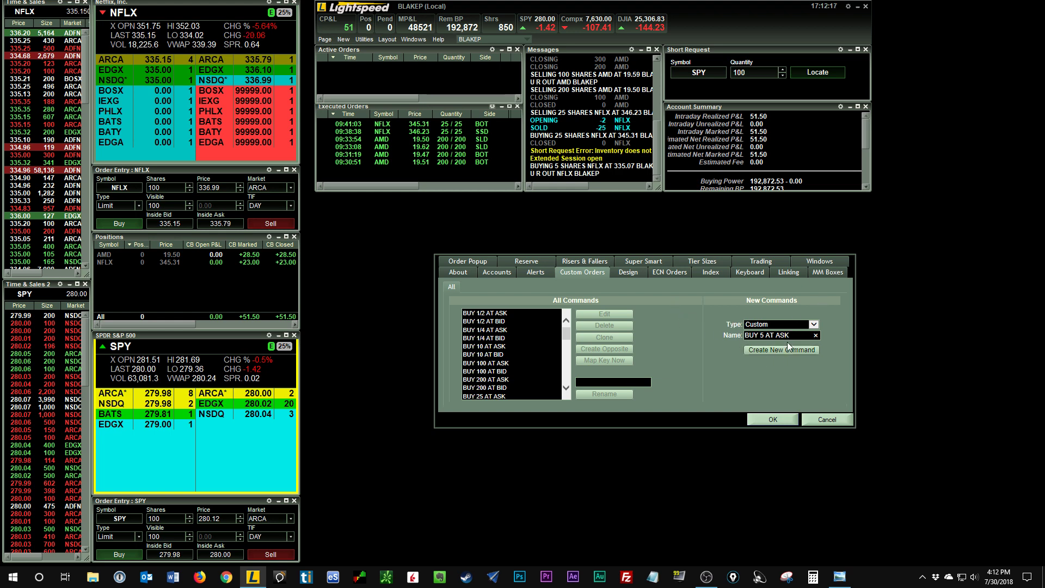
{"action": "mouse_move", "coordinate": [840, 335]}
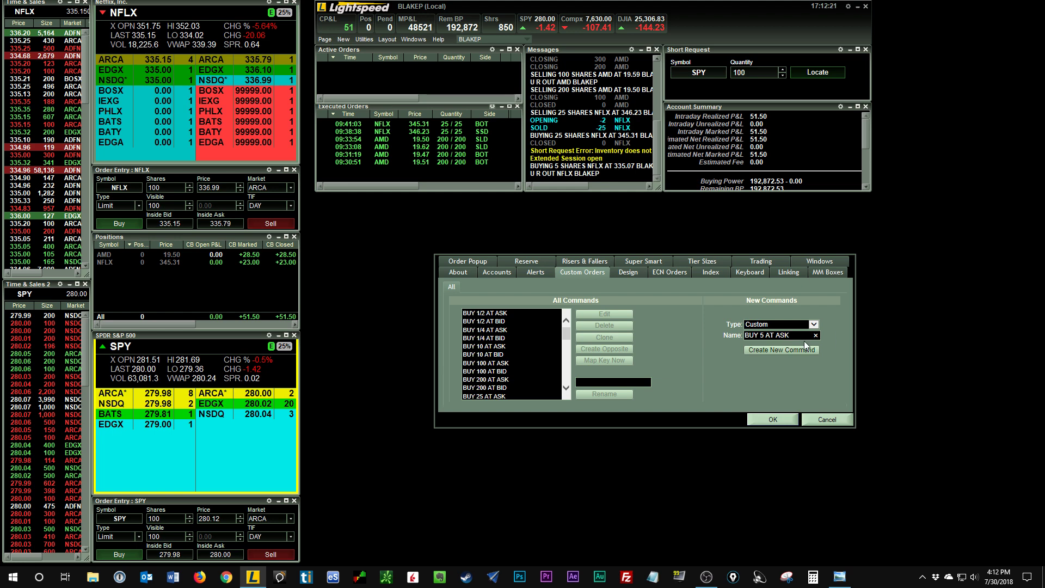
Create BUY 5 AT ASK as a limit order 0.05 through the ask, full-position close, otherwise quantity 5
{"action": "left_click", "coordinate": [780, 349]}
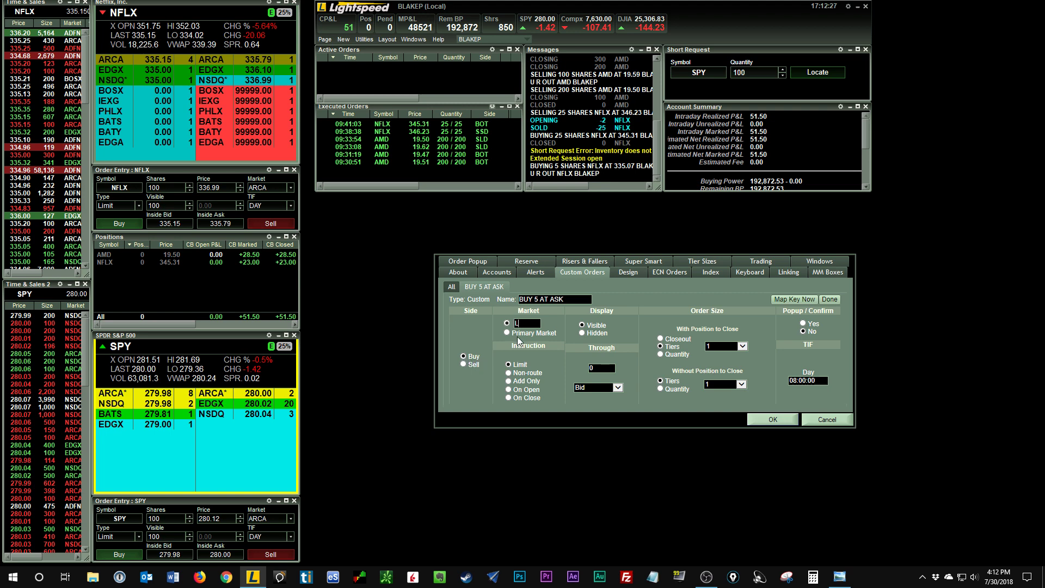
{"action": "type", "text": "SPT"}
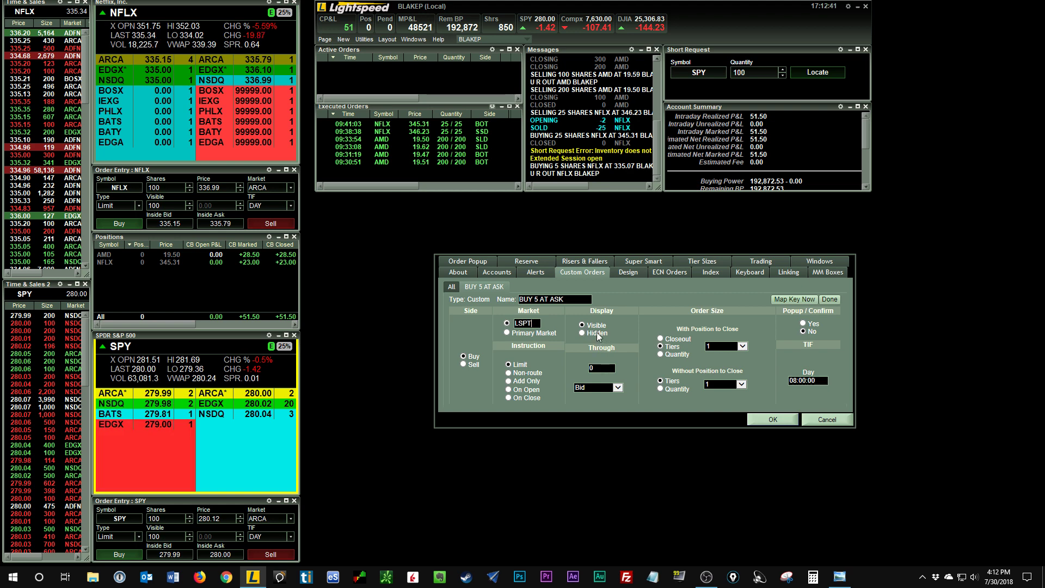
{"action": "mouse_move", "coordinate": [616, 351]}
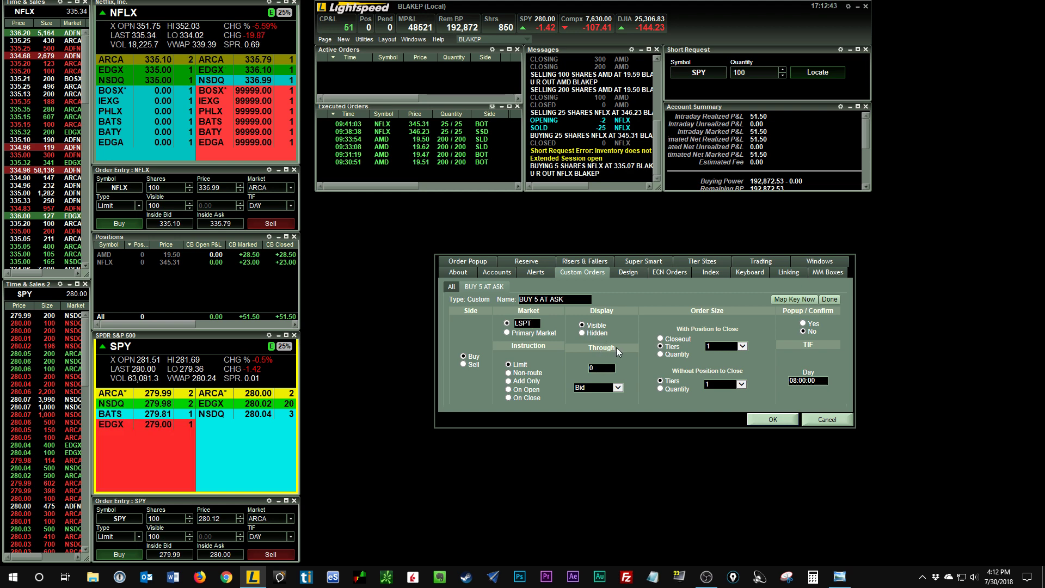
{"action": "type", "text": "0.05"}
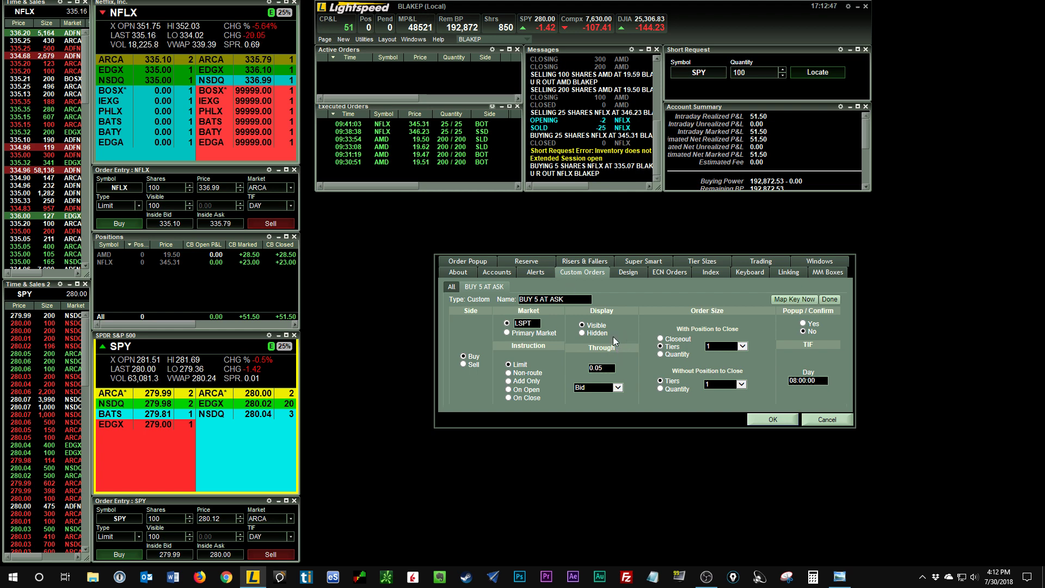
{"action": "mouse_move", "coordinate": [621, 366]}
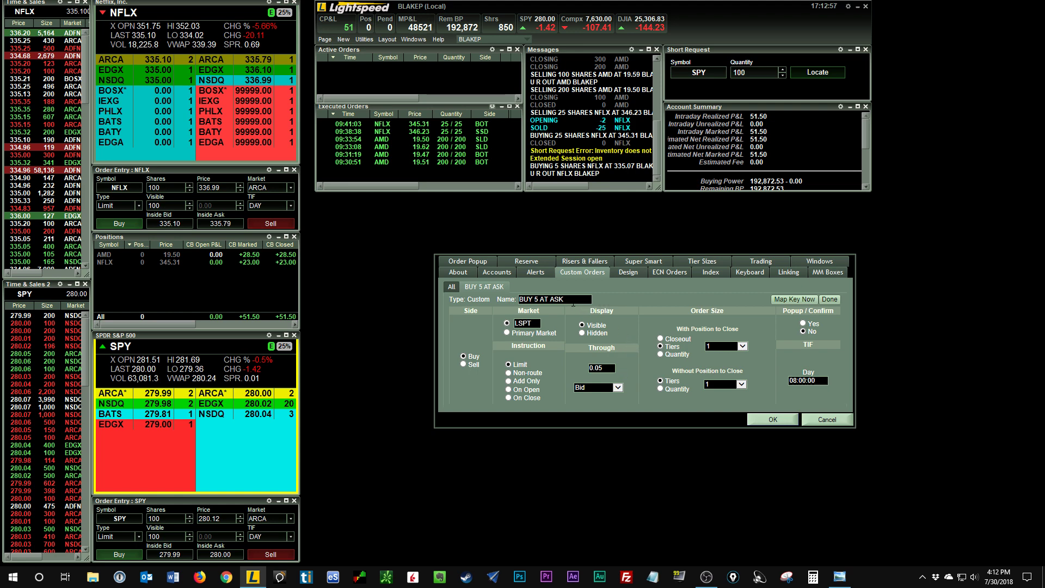
{"action": "double_click", "coordinate": [566, 298]}
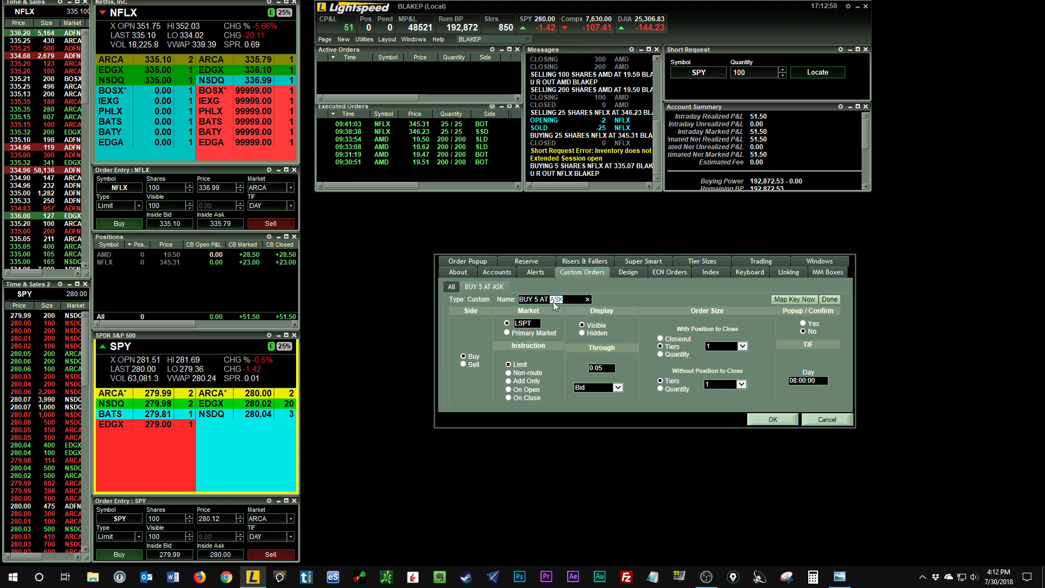
{"action": "left_click", "coordinate": [619, 388]}
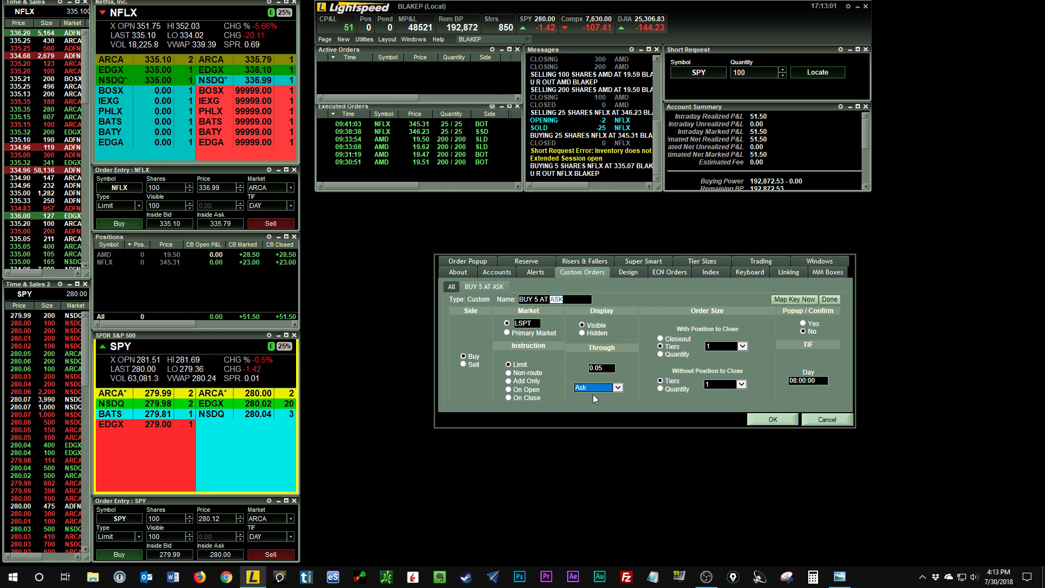
{"action": "mouse_move", "coordinate": [657, 340]}
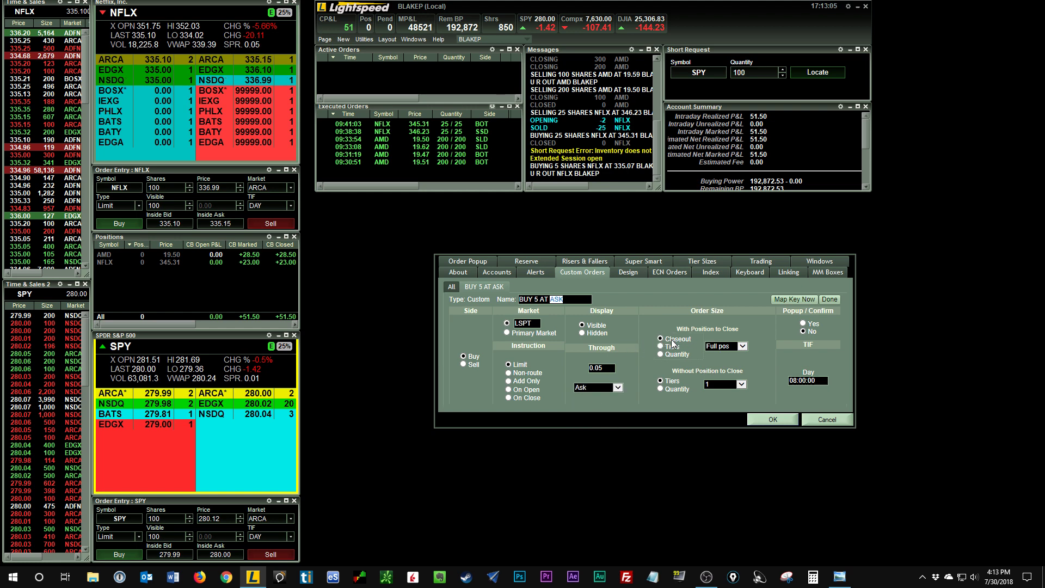
{"action": "mouse_move", "coordinate": [766, 353]}
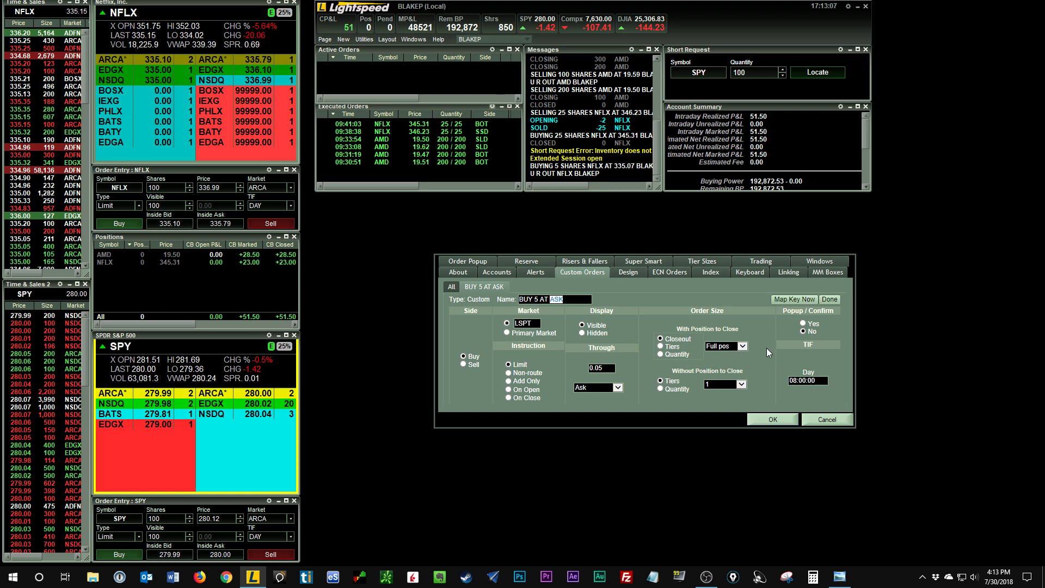
{"action": "mouse_move", "coordinate": [735, 373]}
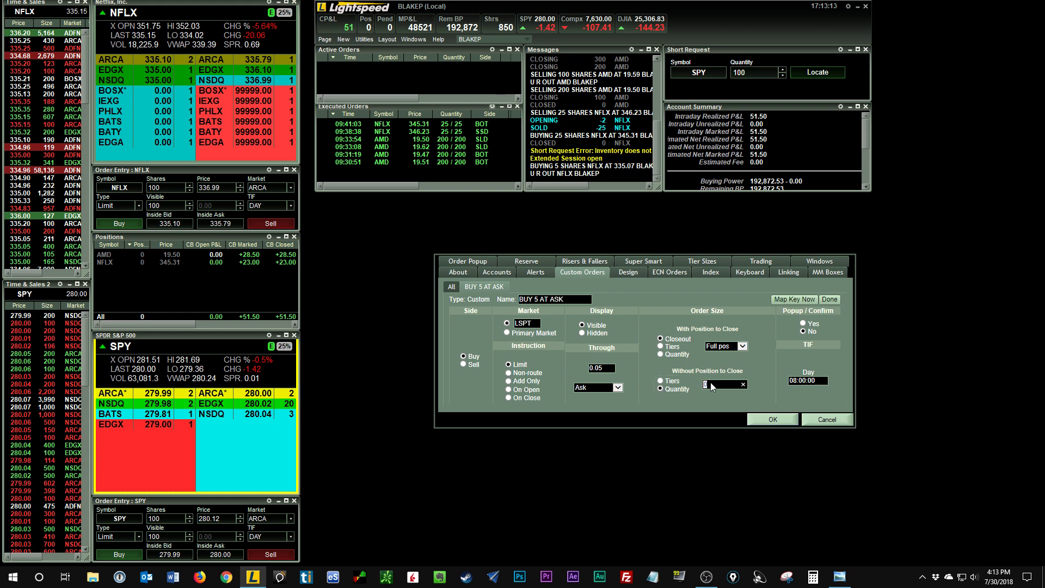
{"action": "type", "text": "5"}
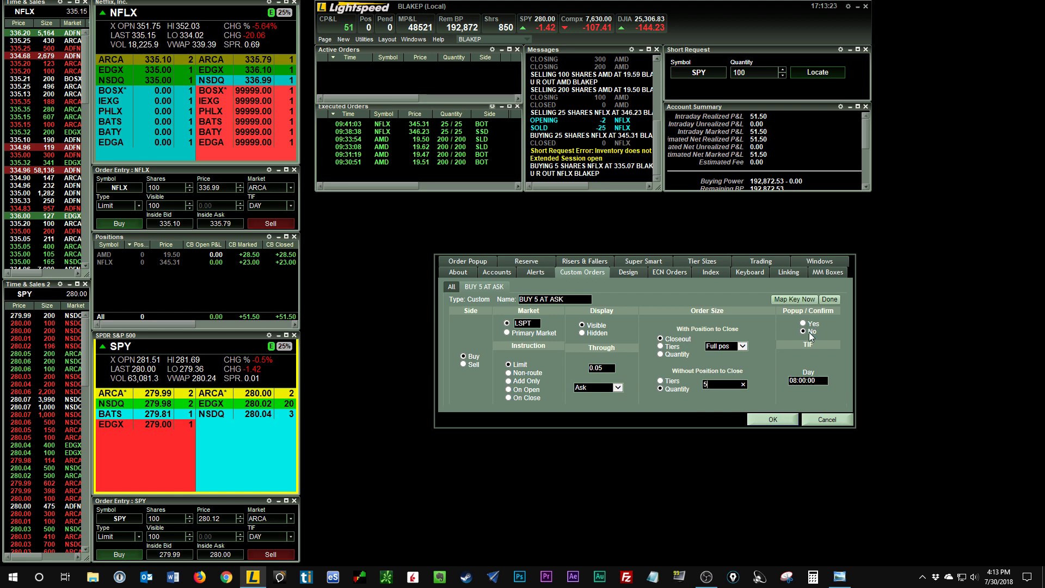
{"action": "mouse_move", "coordinate": [809, 334]}
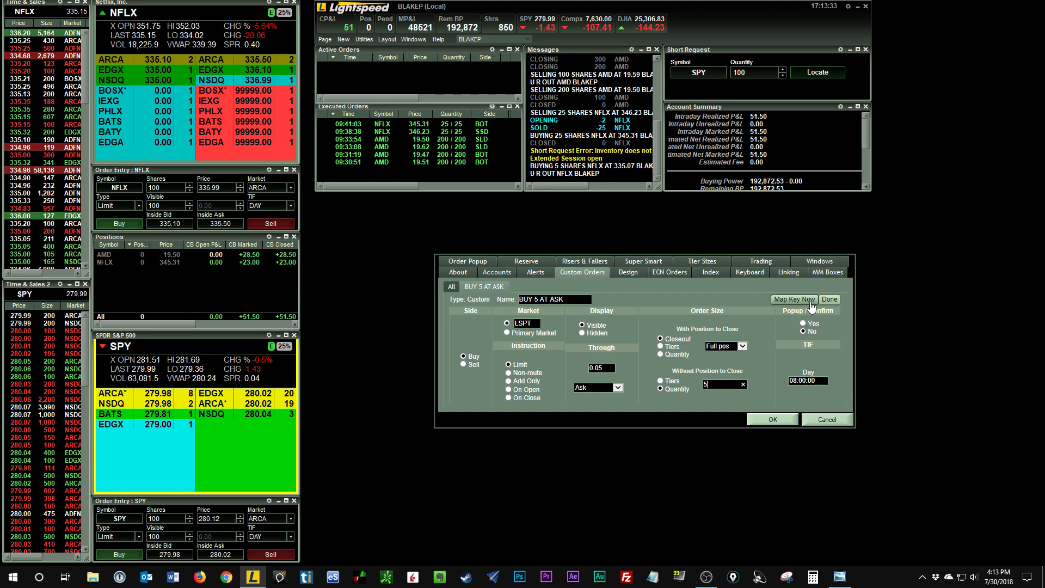
Switch to the Keyboard settings listing BUY 5 AT ASK among mappable custom commands
{"action": "left_click", "coordinate": [749, 272]}
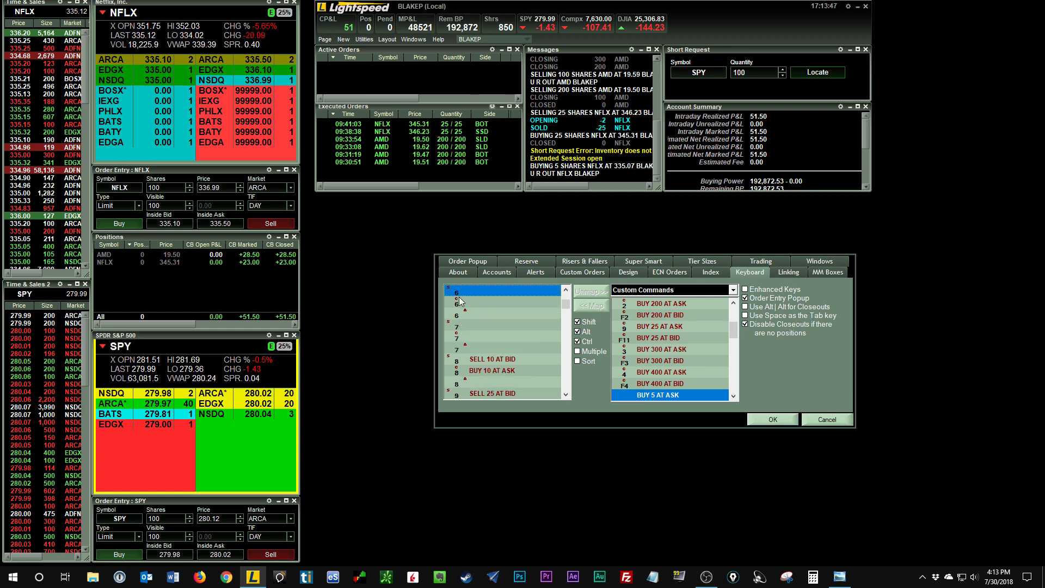
{"action": "mouse_move", "coordinate": [461, 314]}
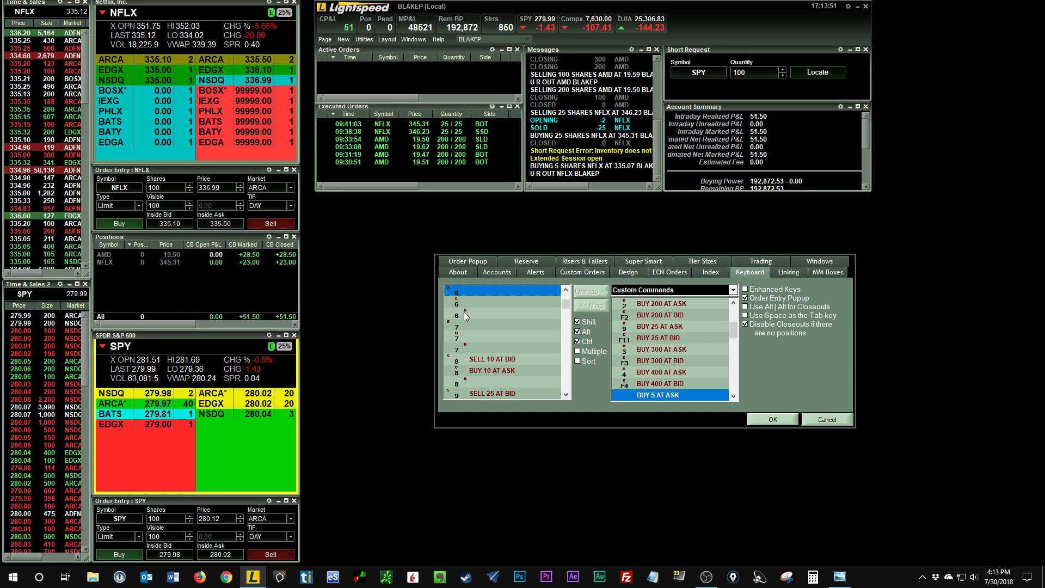
{"action": "mouse_move", "coordinate": [470, 303]}
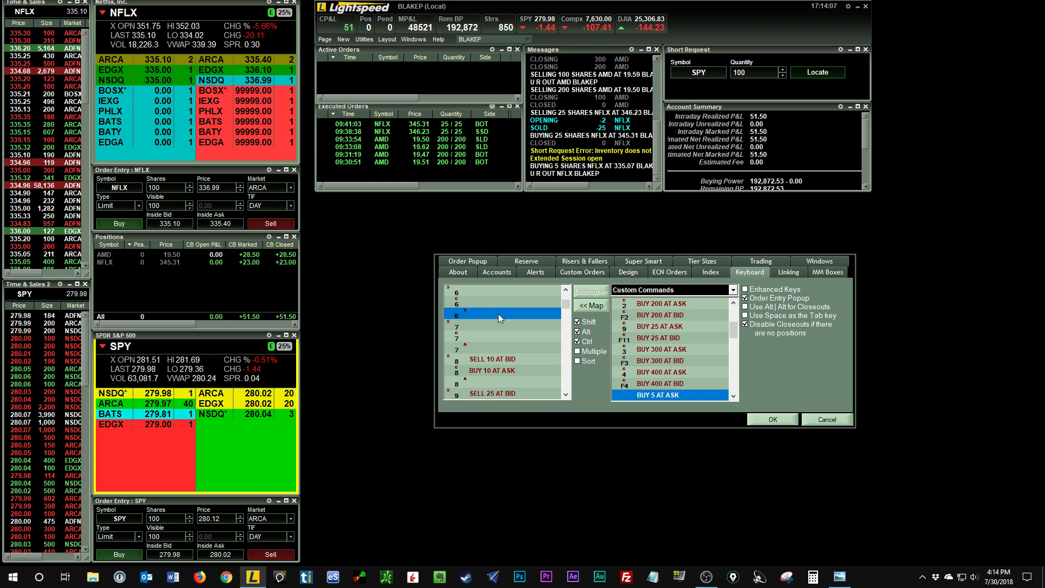
{"action": "mouse_move", "coordinate": [501, 314]}
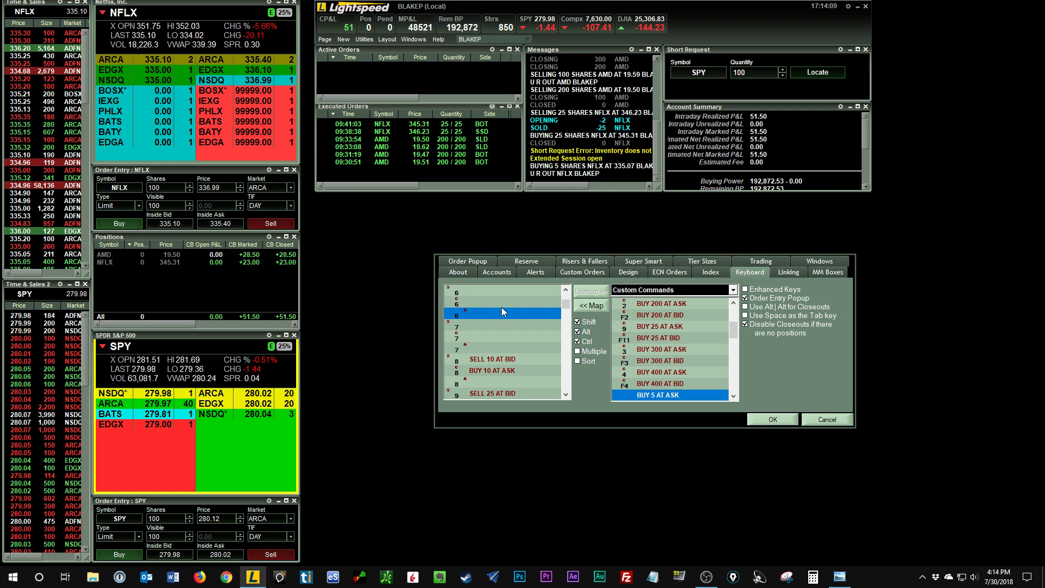
{"action": "mouse_move", "coordinate": [482, 285]}
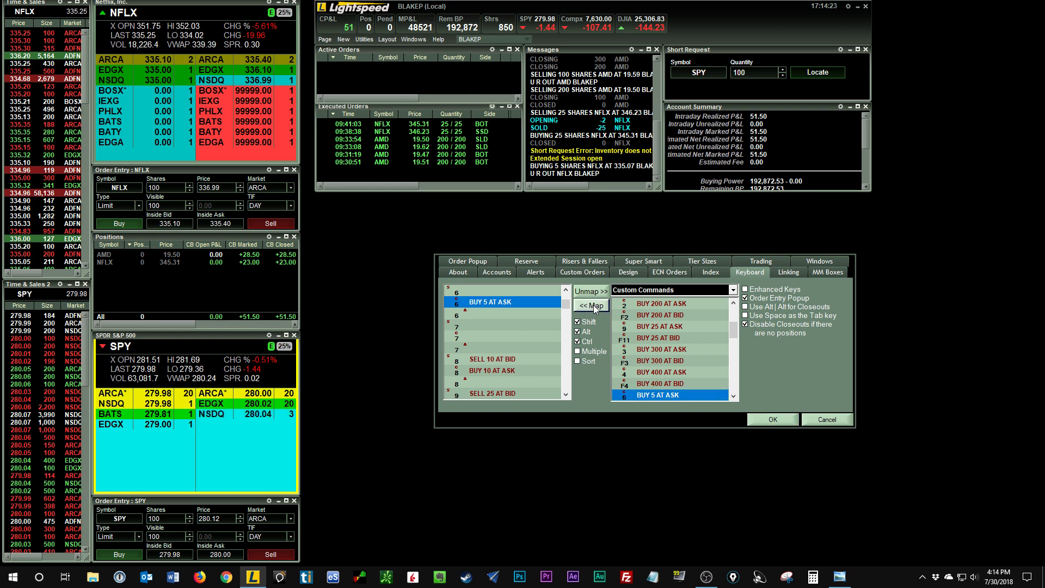
{"action": "mouse_move", "coordinate": [692, 403]}
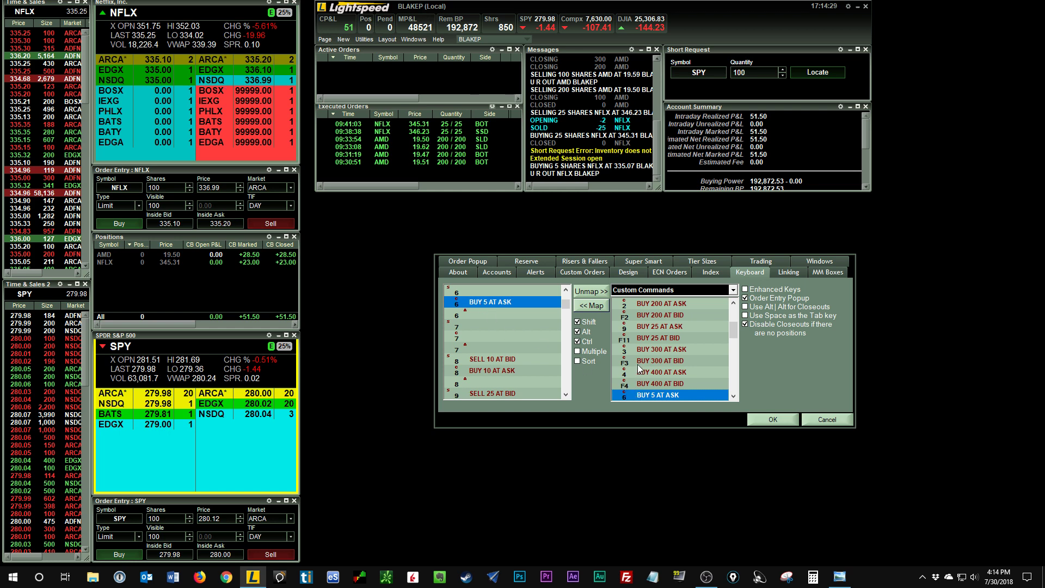
{"action": "mouse_move", "coordinate": [638, 316]}
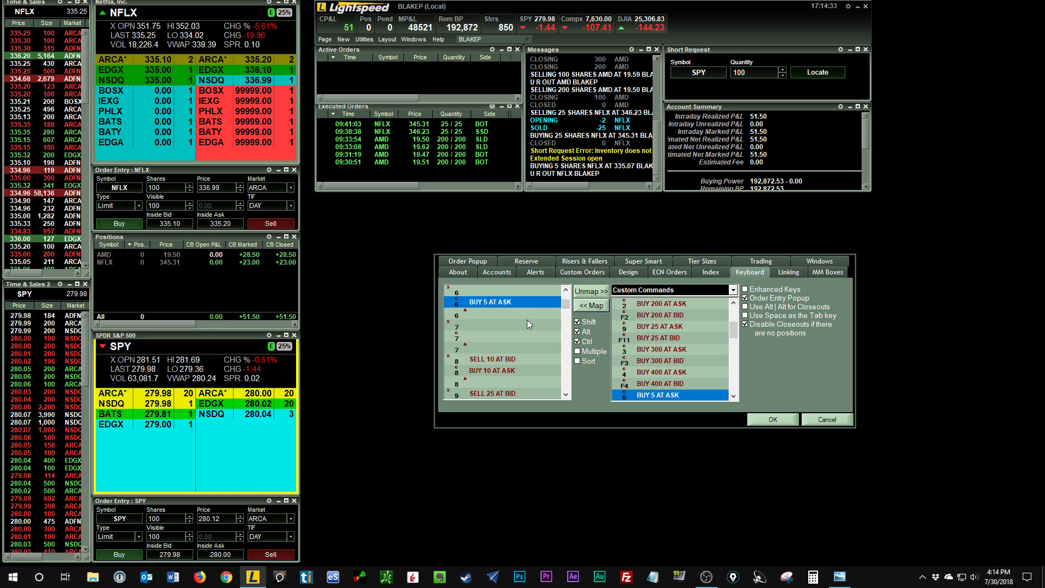
{"action": "mouse_move", "coordinate": [552, 343]}
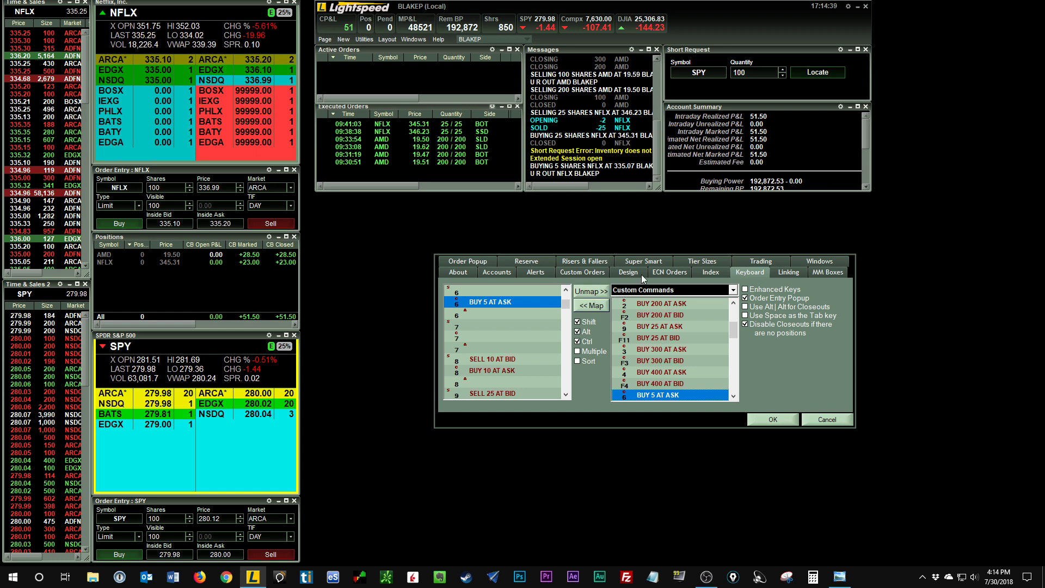
Create BUY 5 AT BID routed to ARCA, priced through the bid, full-position close, otherwise 5 shares
{"action": "left_click", "coordinate": [581, 272]}
{"action": "type", "text": "BUY 5 AT A"}
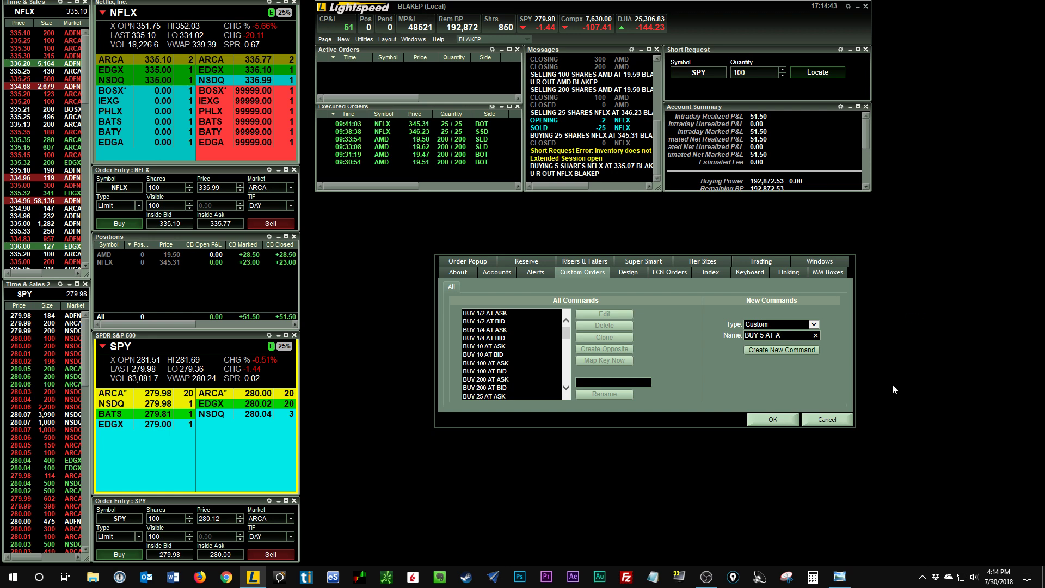
{"action": "type", "text": "BID"}
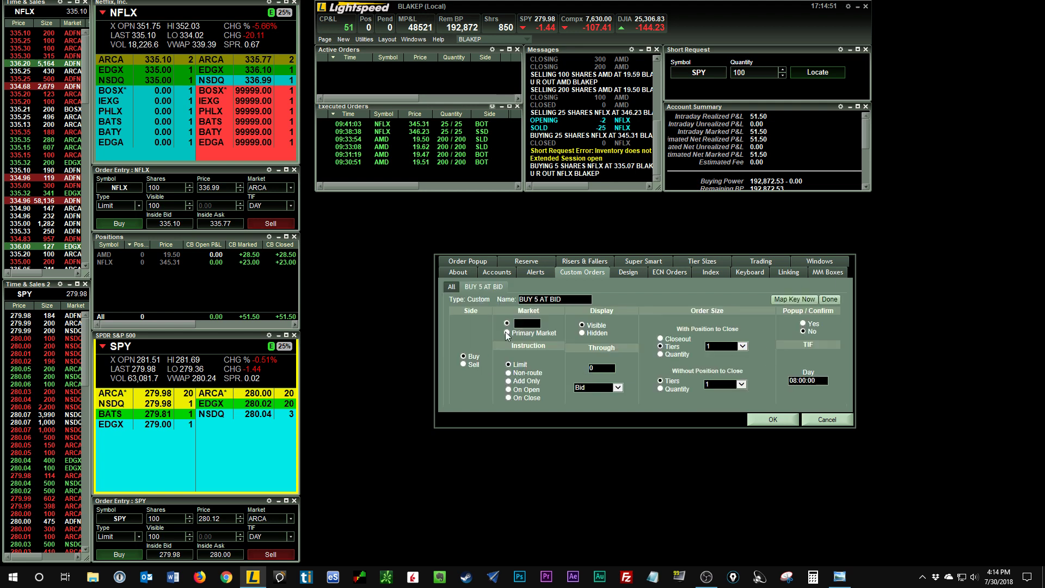
{"action": "left_click", "coordinate": [506, 323]}
{"action": "type", "text": "ARCA"}
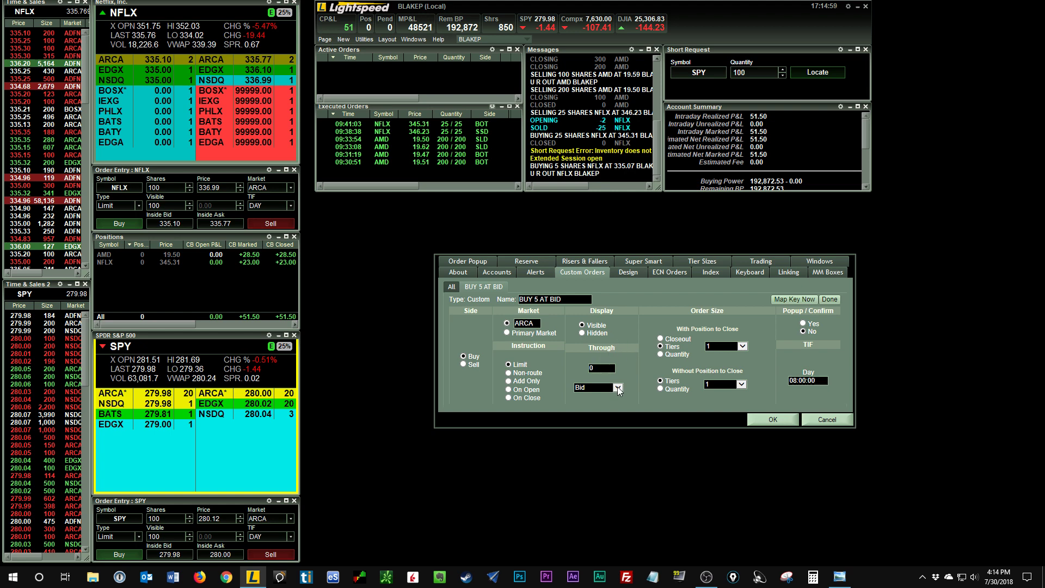
{"action": "left_click", "coordinate": [616, 388]}
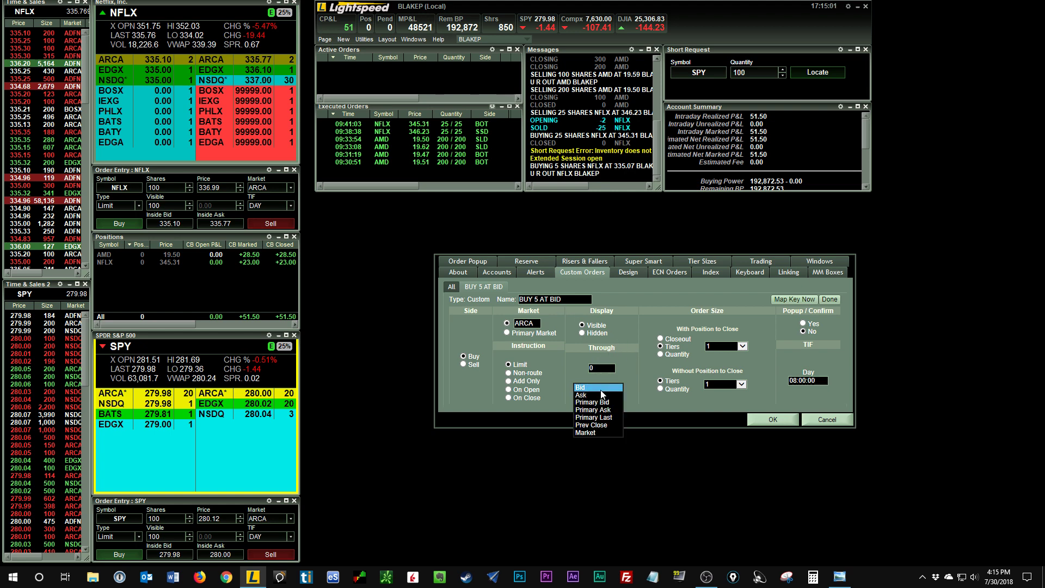
{"action": "left_click", "coordinate": [580, 388]}
{"action": "type", "text": "5"}
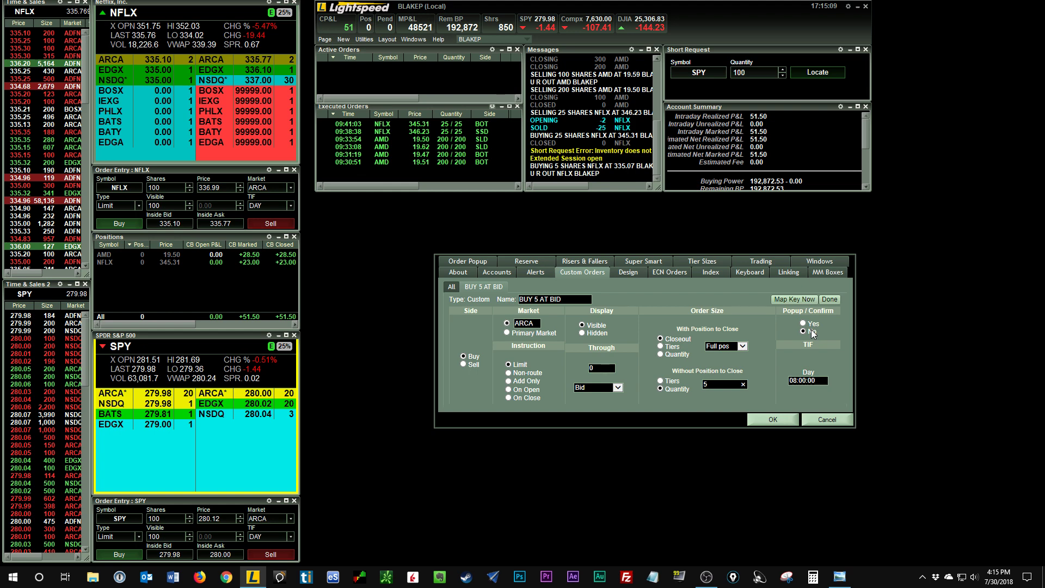
Switch to the Keyboard settings listing BUY 5 AT BID for mapping to an F6 key
{"action": "left_click", "coordinate": [748, 272]}
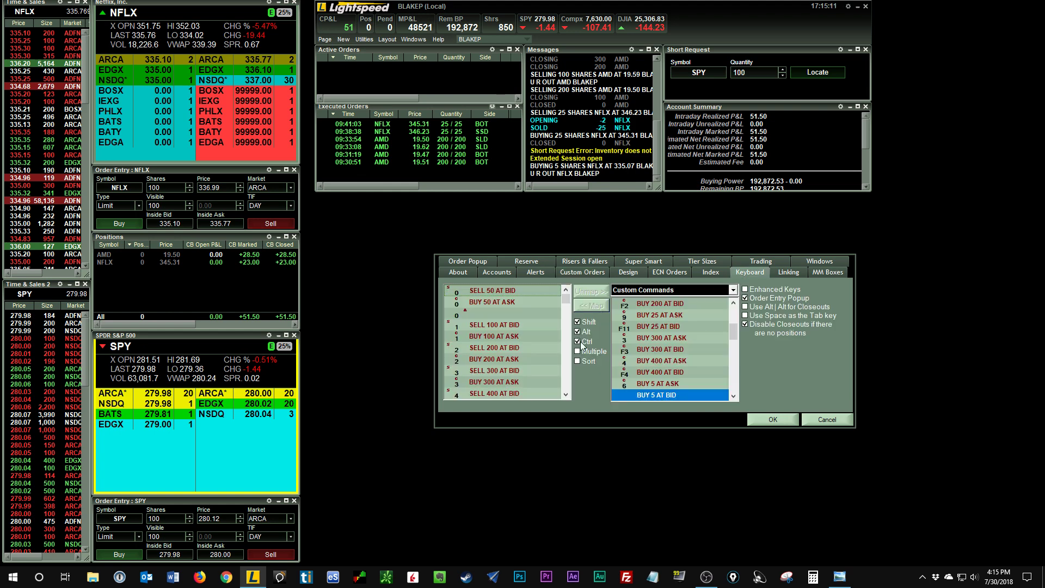
{"action": "mouse_move", "coordinate": [533, 374]}
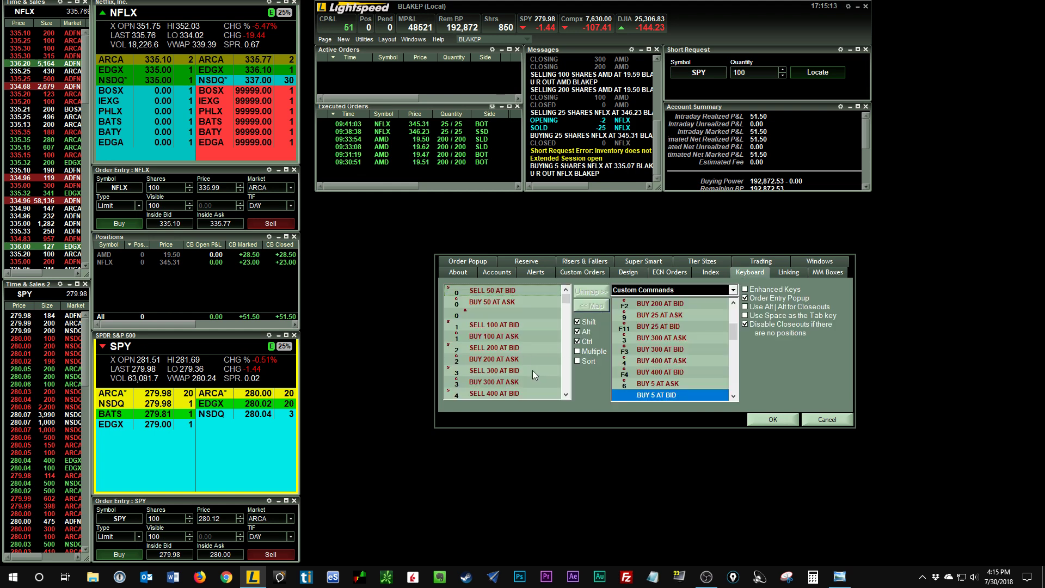
{"action": "mouse_move", "coordinate": [530, 378]}
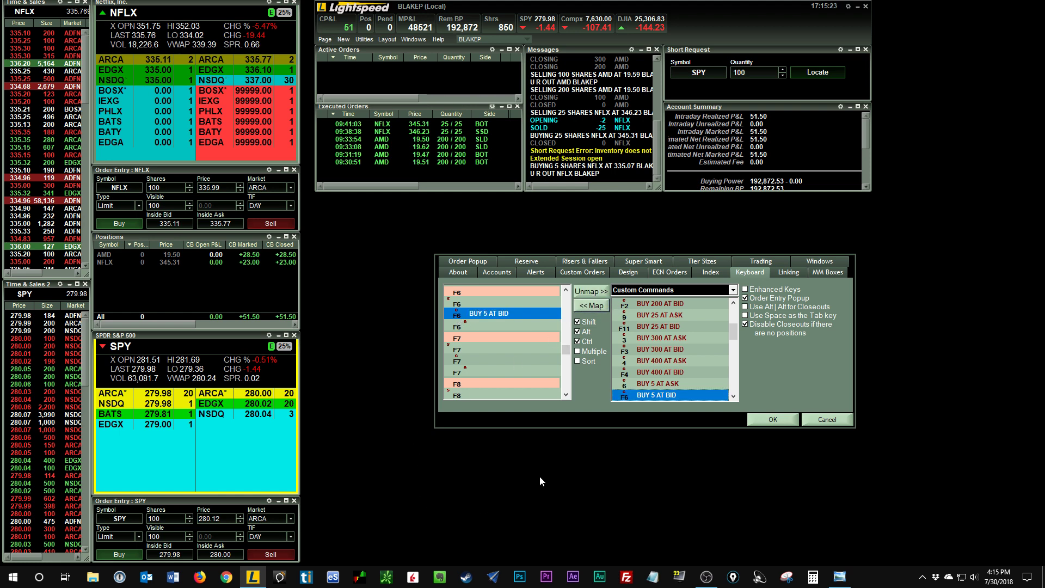
{"action": "mouse_move", "coordinate": [538, 458]}
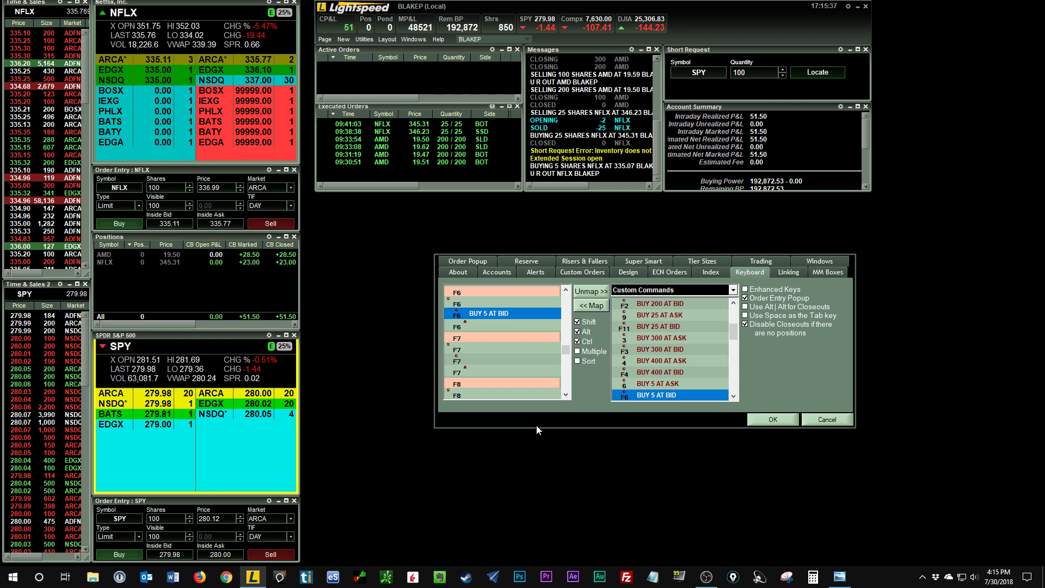
{"action": "mouse_move", "coordinate": [672, 429]}
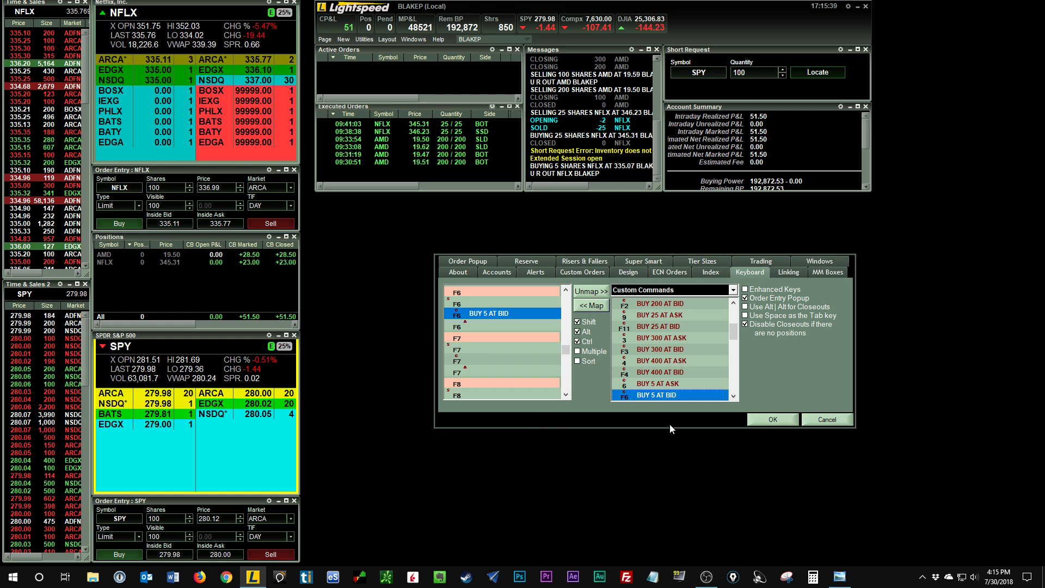
{"action": "mouse_move", "coordinate": [657, 307]}
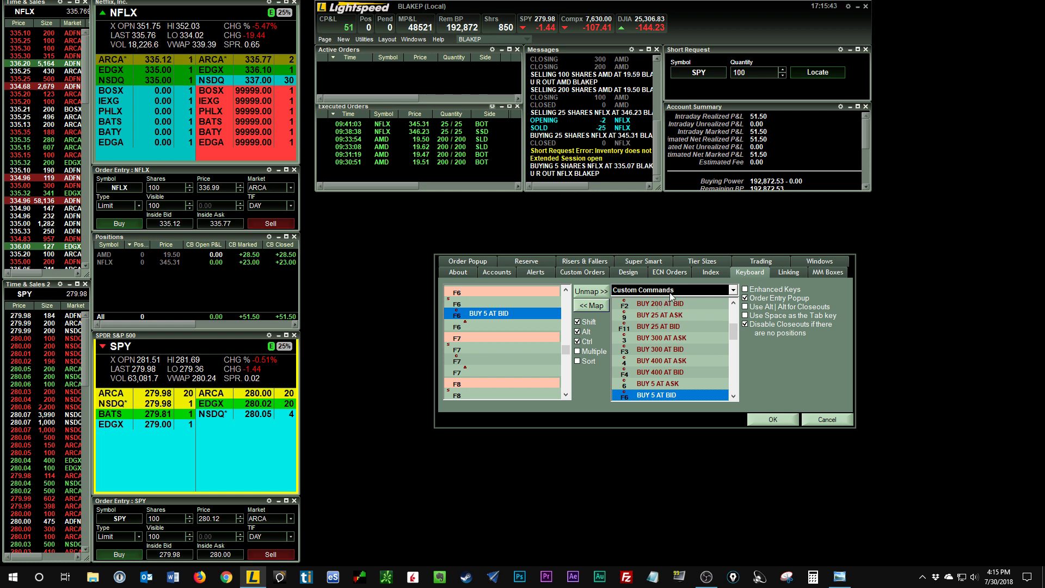
Return to Custom Orders and enter the name 'SELL 1/2 POS AT ASK'
{"action": "left_click", "coordinate": [581, 272]}
{"action": "type", "text": "SELL 1/2 P"}
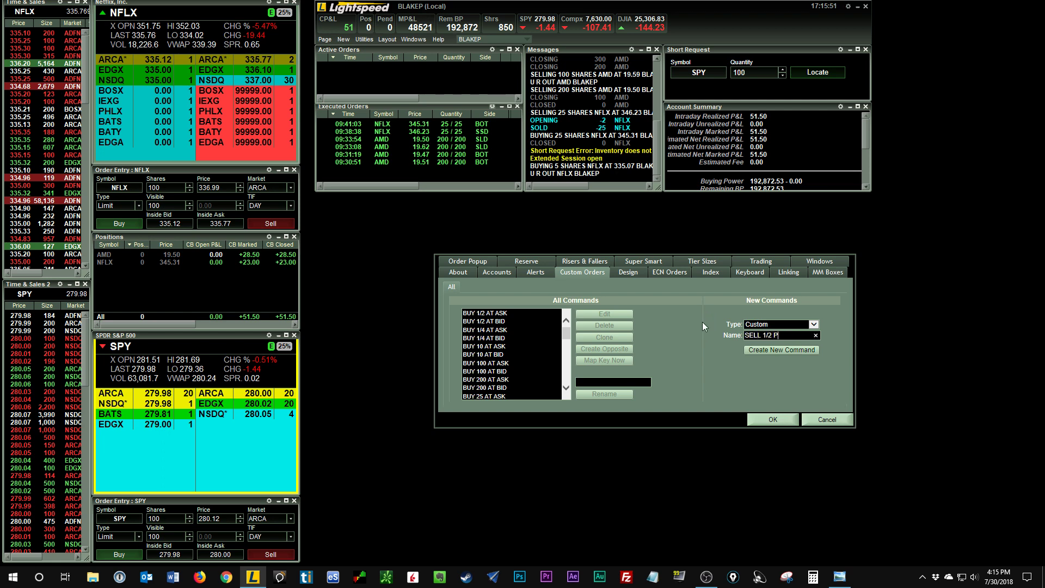
{"action": "type", "text": "OS AT ASK"}
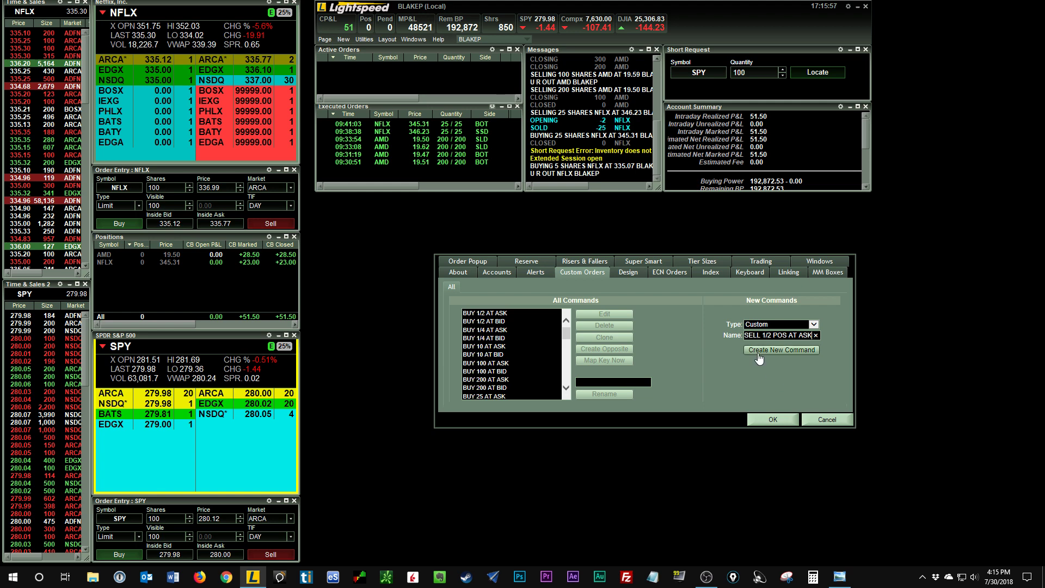
{"action": "mouse_move", "coordinate": [696, 362]}
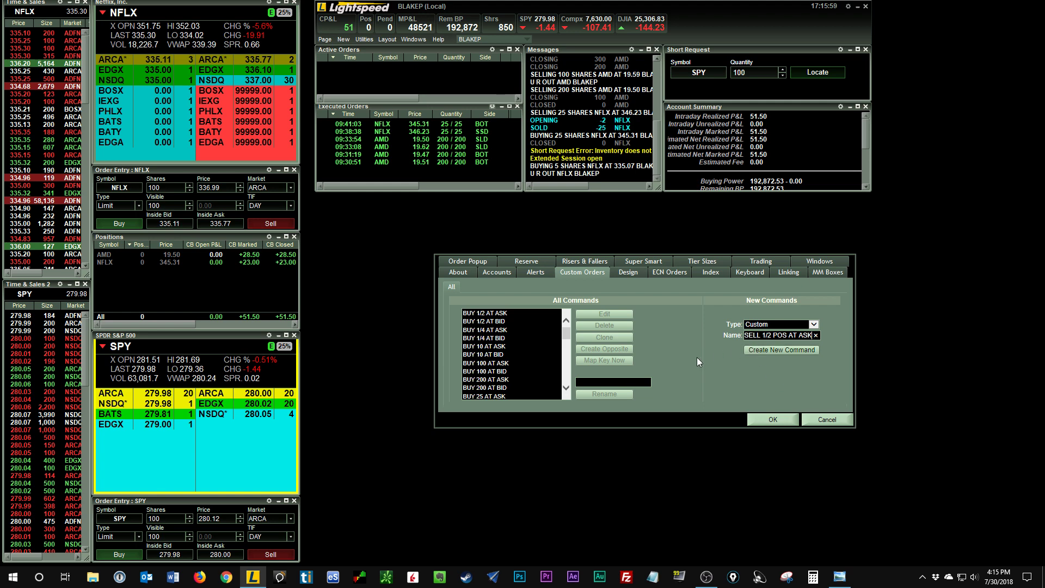
{"action": "mouse_move", "coordinate": [697, 361]}
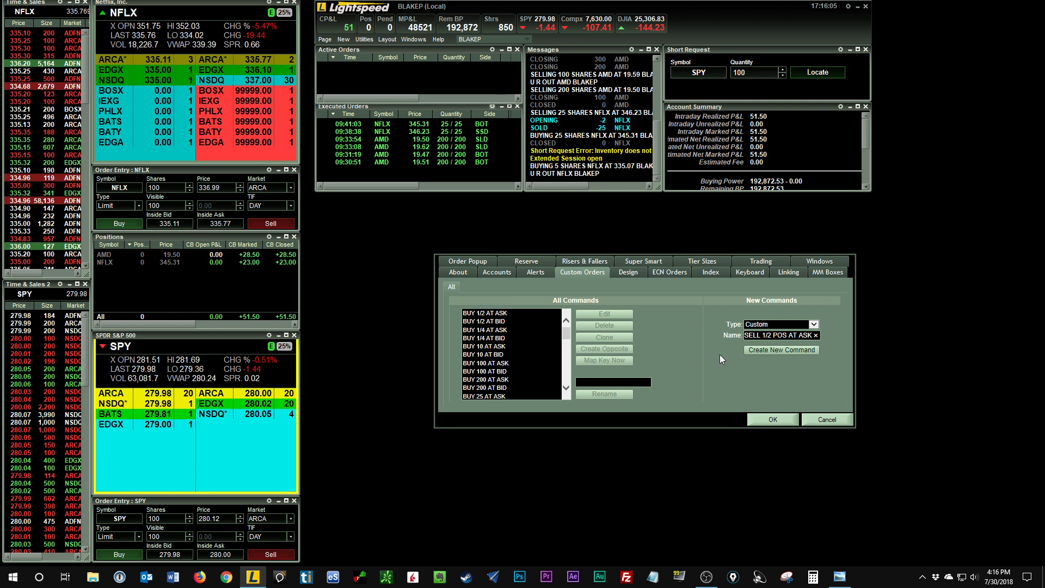
{"action": "mouse_move", "coordinate": [747, 352]}
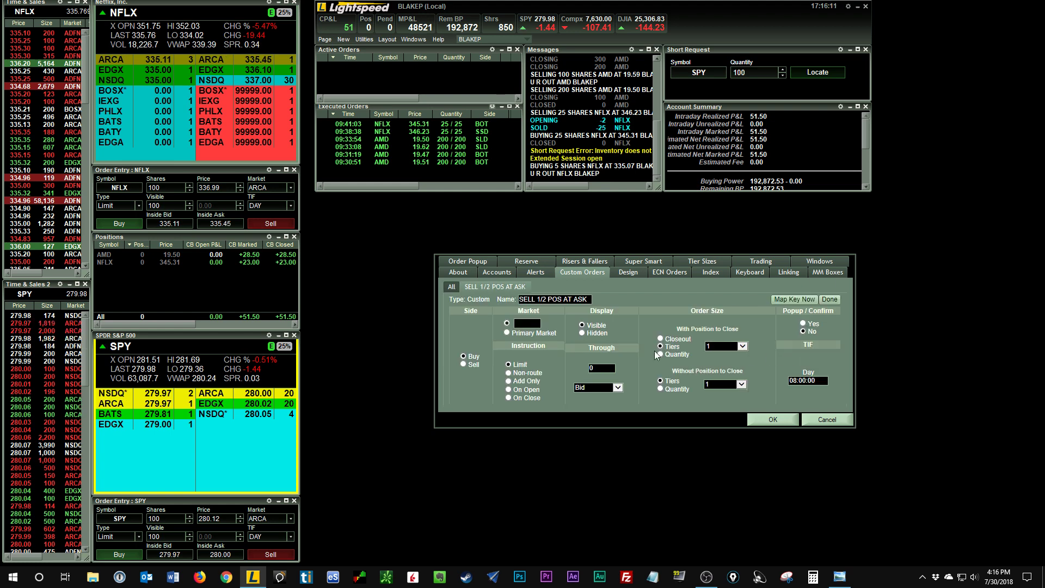
Set the order to Sell on ARCA, priced through the Ask, with tier 1/2 pos
{"action": "left_click", "coordinate": [463, 364]}
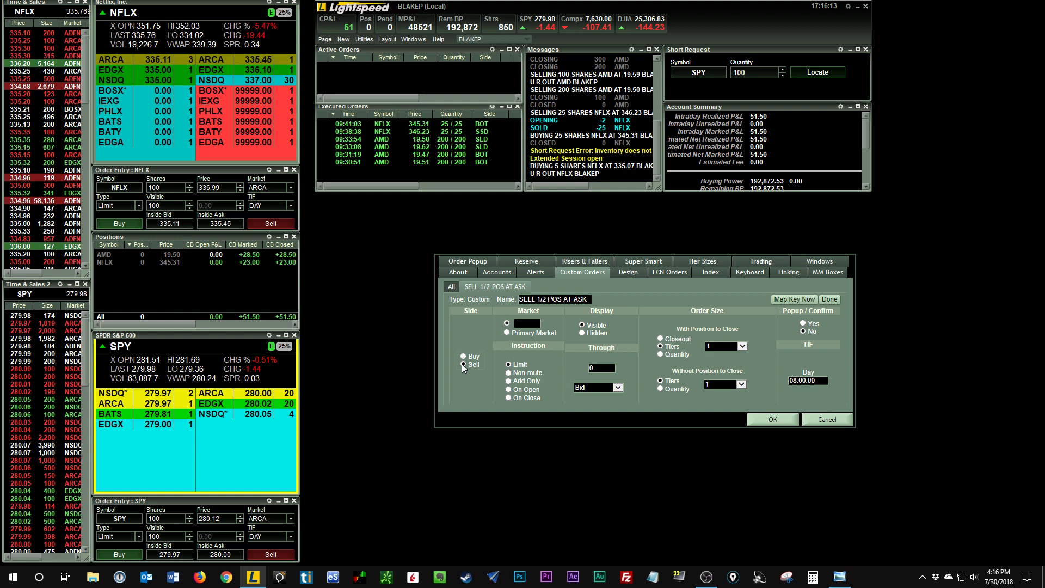
{"action": "left_click", "coordinate": [464, 365]}
{"action": "type", "text": "ARCA"}
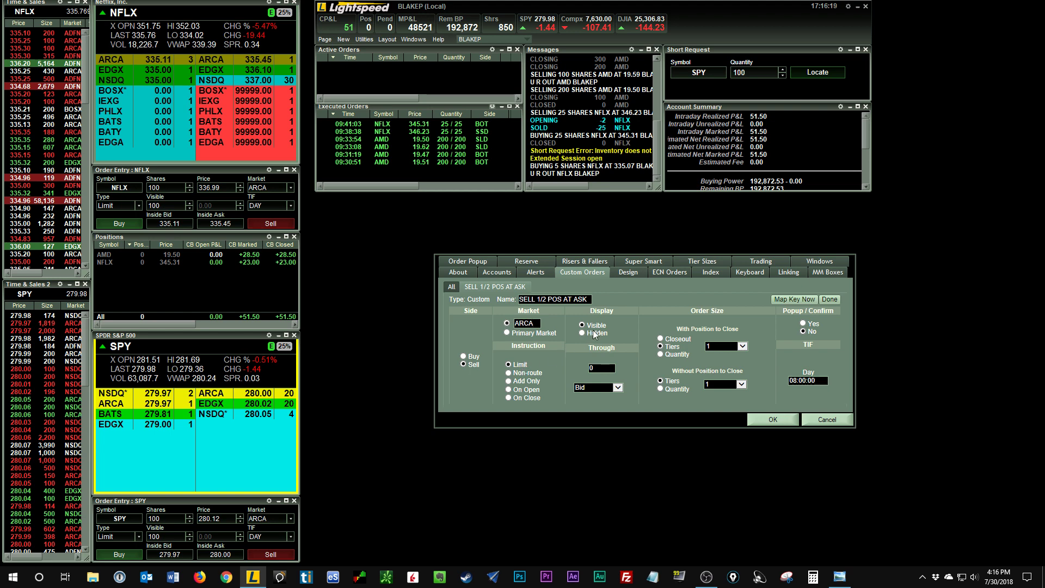
{"action": "mouse_move", "coordinate": [607, 395]}
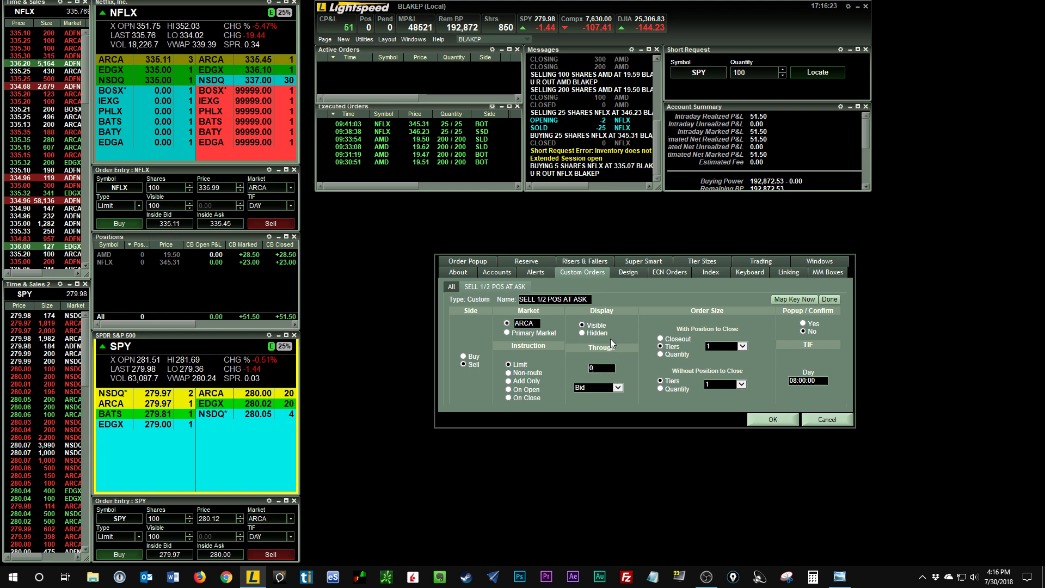
{"action": "left_click", "coordinate": [596, 387]}
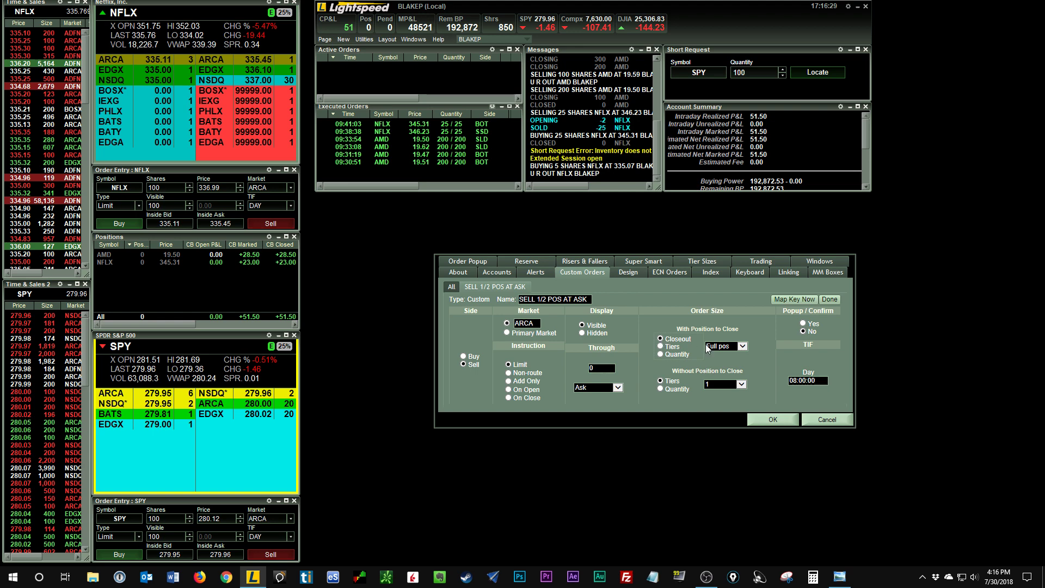
{"action": "left_click", "coordinate": [743, 346]}
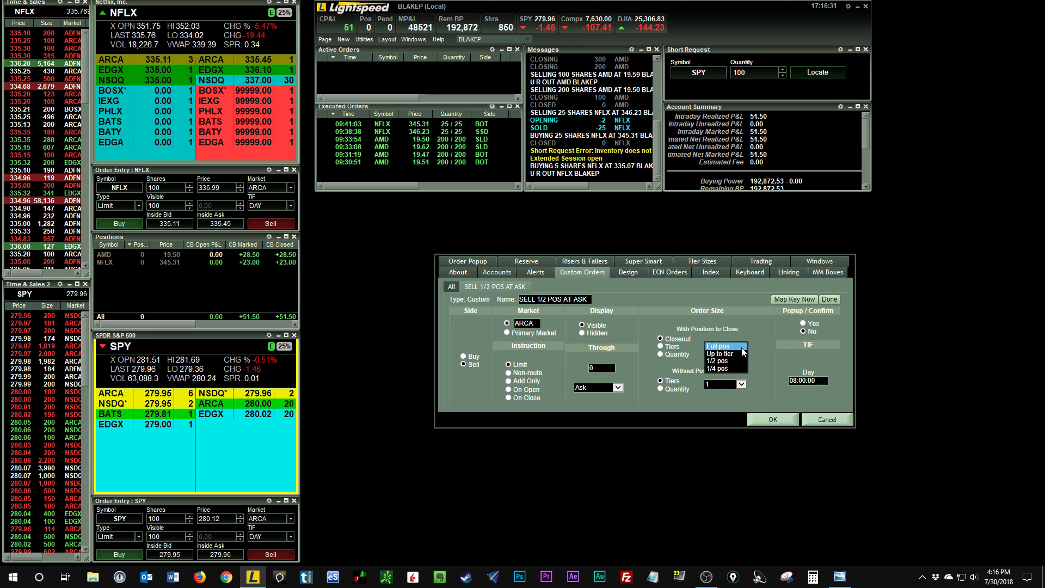
{"action": "left_click", "coordinate": [717, 361]}
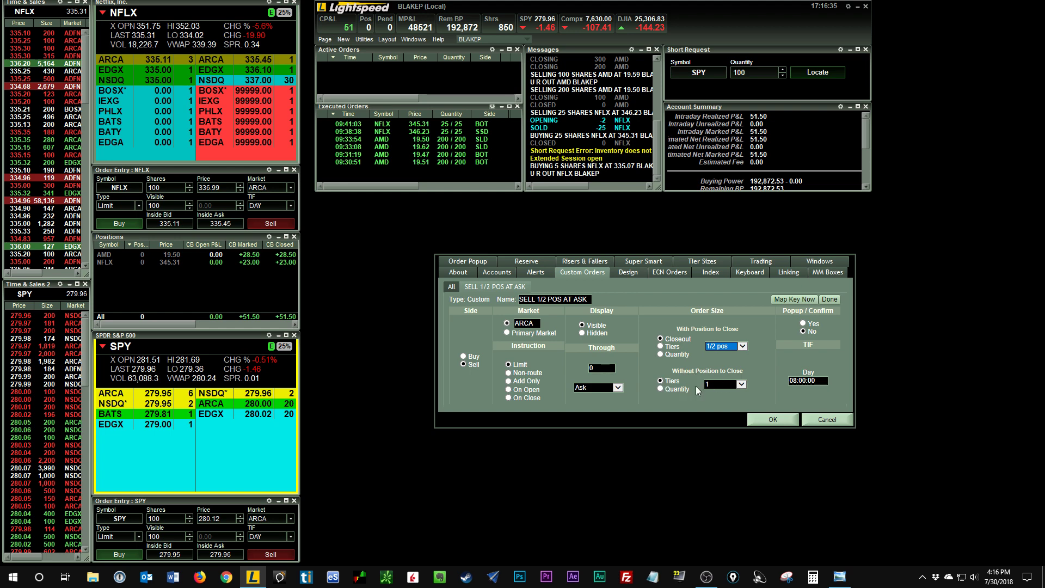
{"action": "mouse_move", "coordinate": [710, 391]}
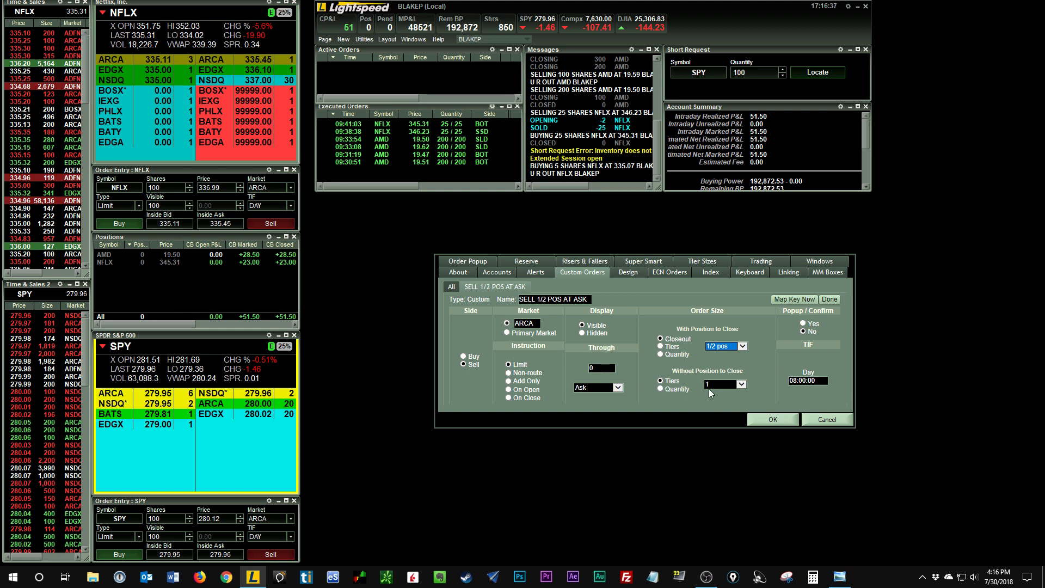
{"action": "mouse_move", "coordinate": [729, 369]}
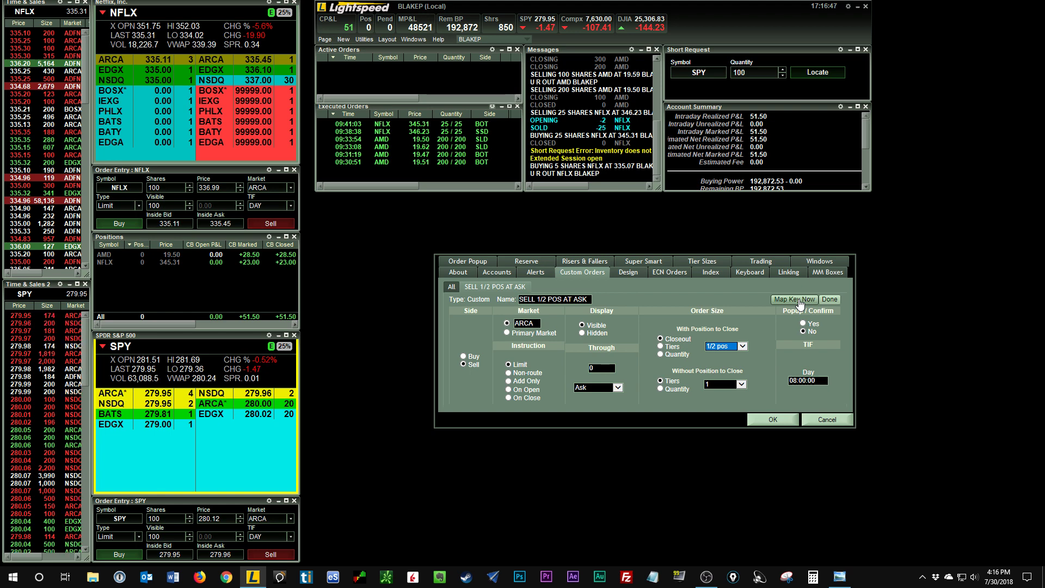
Start Map Key Now to bind SELL 1/2 POS AT ASK to a keyboard key
{"action": "left_click", "coordinate": [749, 272]}
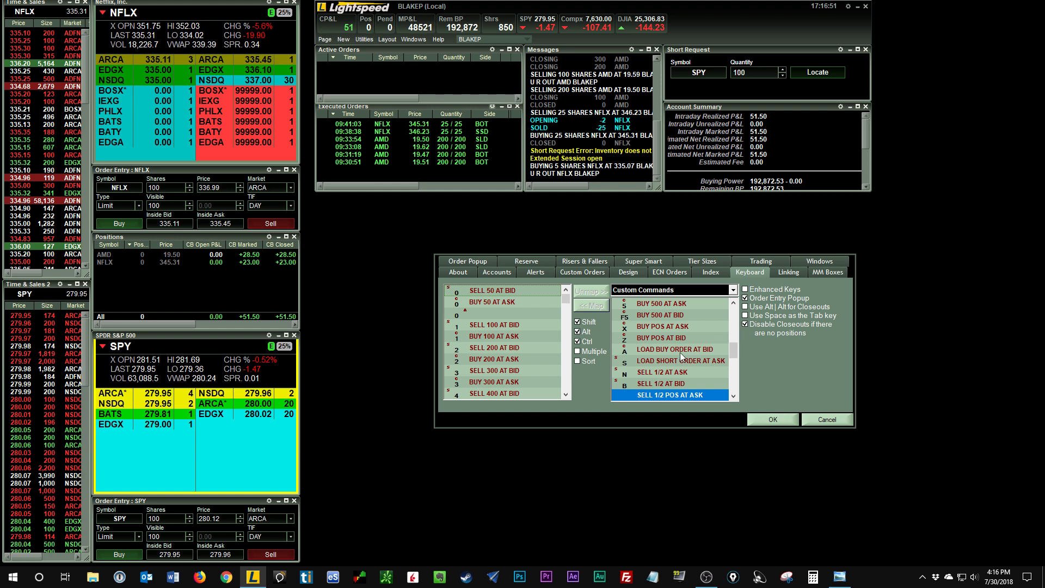
{"action": "mouse_move", "coordinate": [477, 456]}
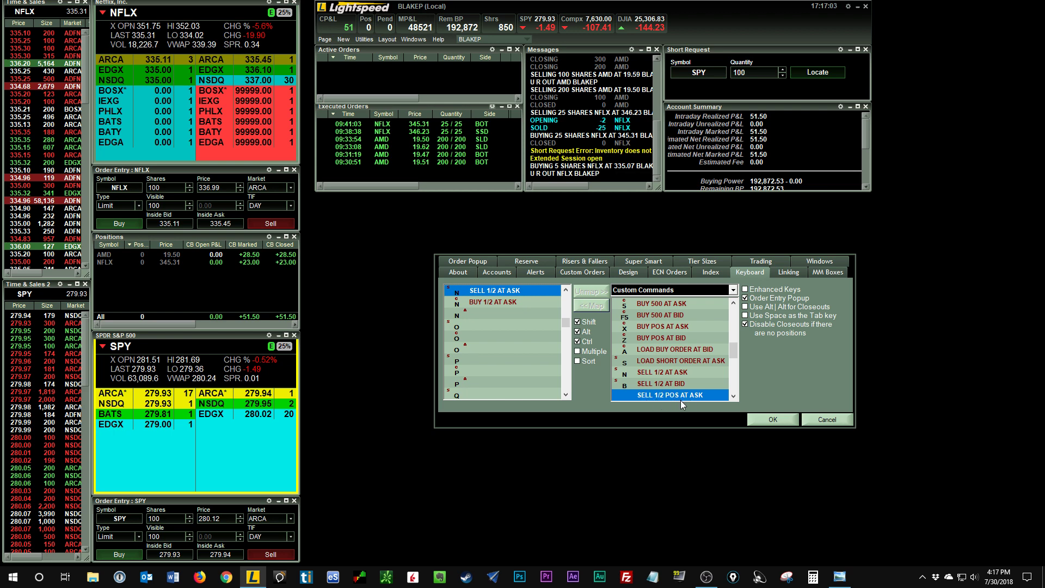
{"action": "mouse_move", "coordinate": [675, 396]}
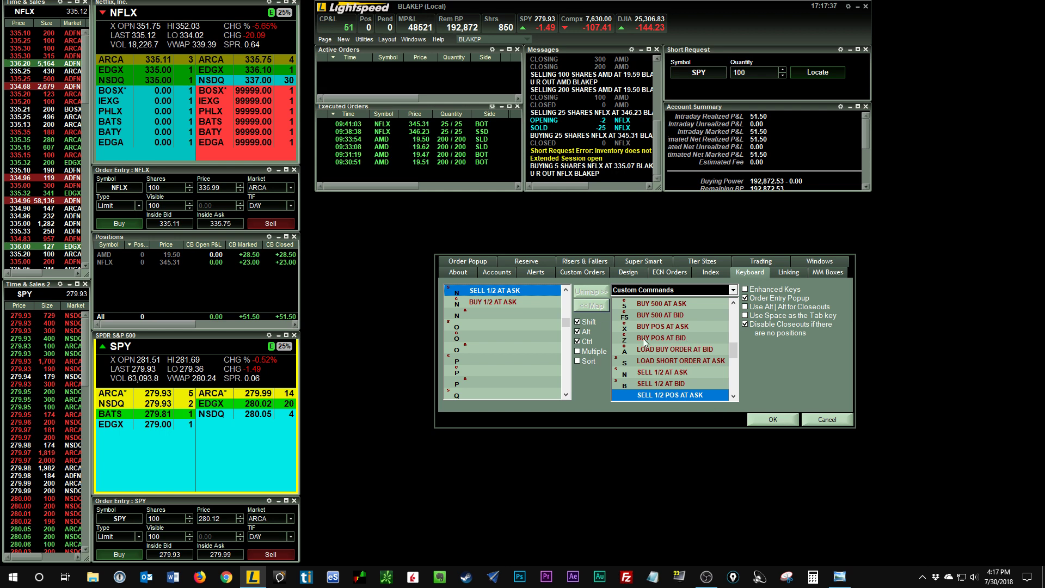
{"action": "mouse_move", "coordinate": [635, 313]}
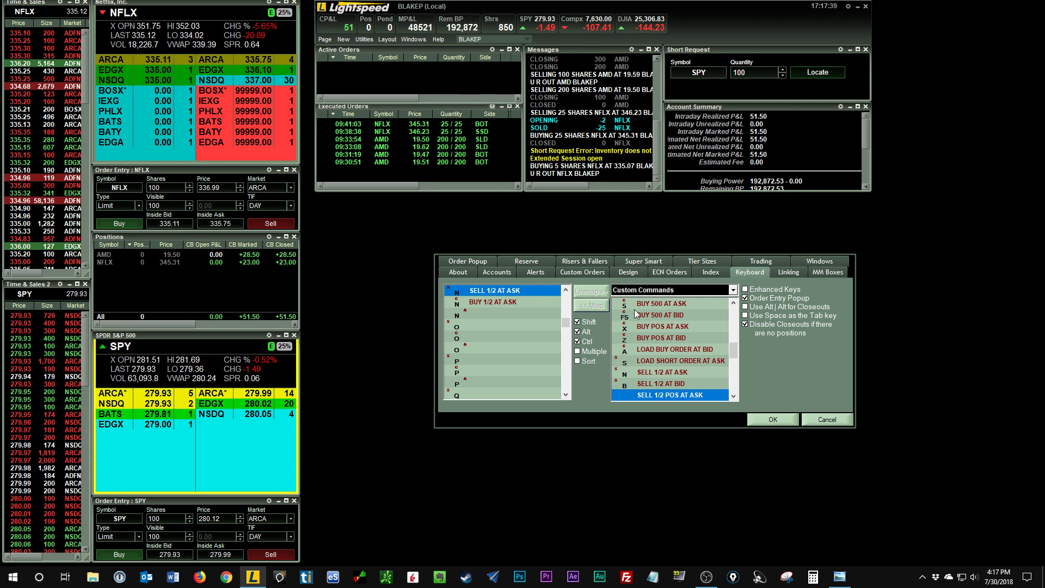
{"action": "mouse_move", "coordinate": [693, 296]}
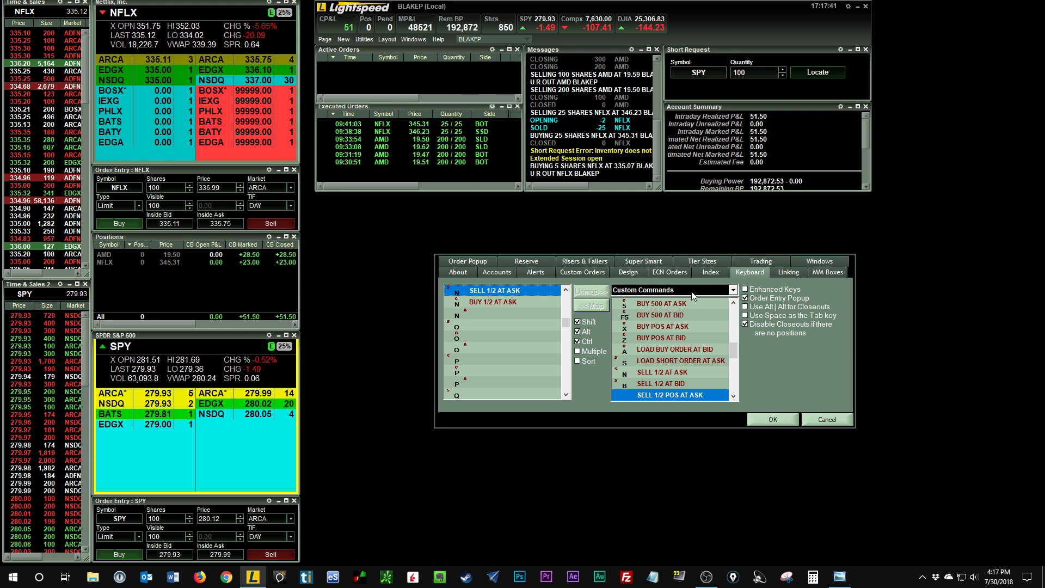
{"action": "mouse_move", "coordinate": [696, 313]}
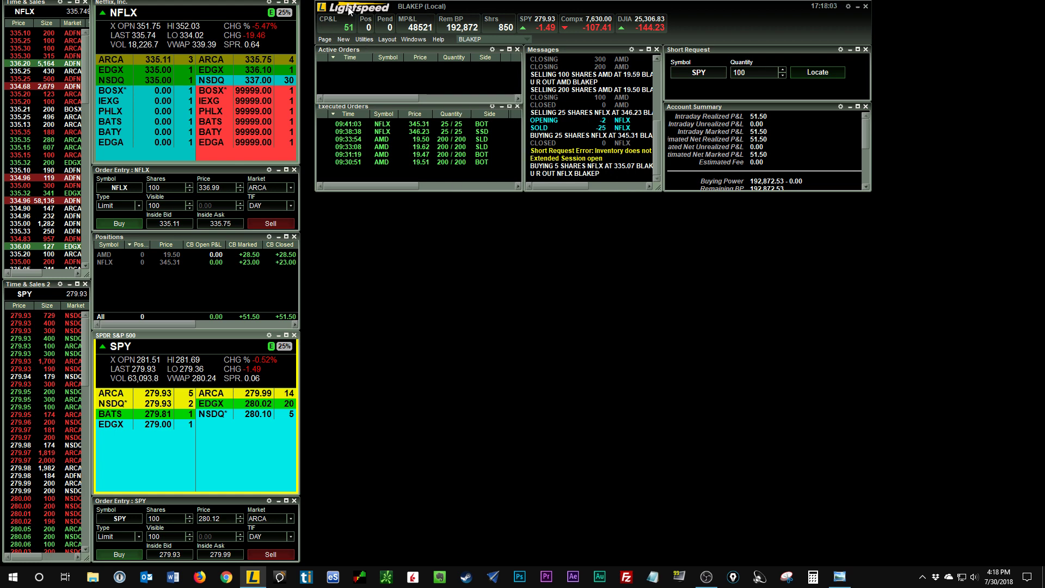
Launch an empty HotButtons window from the Windows menu
{"action": "left_click", "coordinate": [343, 39]}
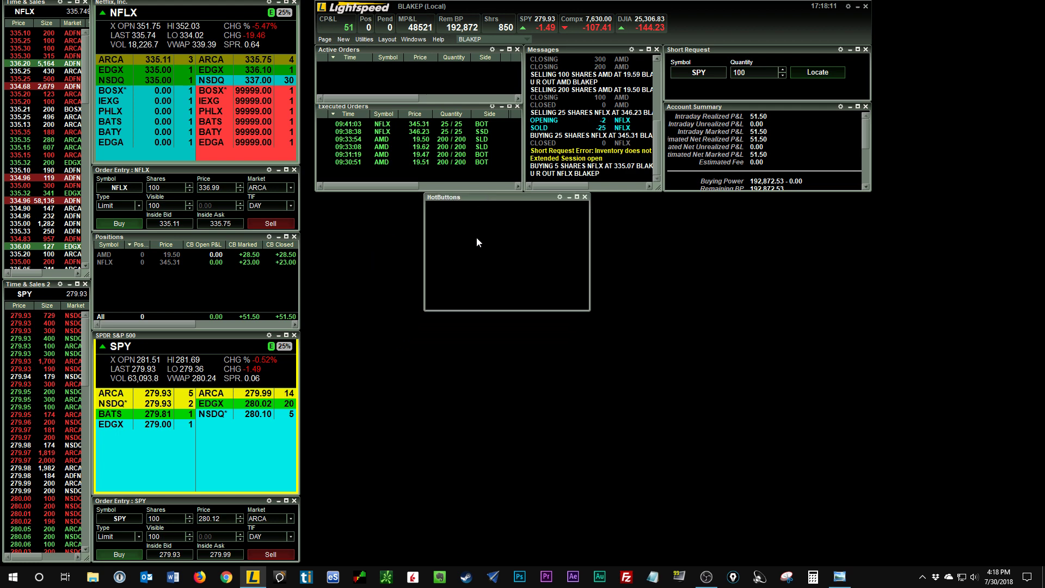
{"action": "mouse_move", "coordinate": [516, 279]}
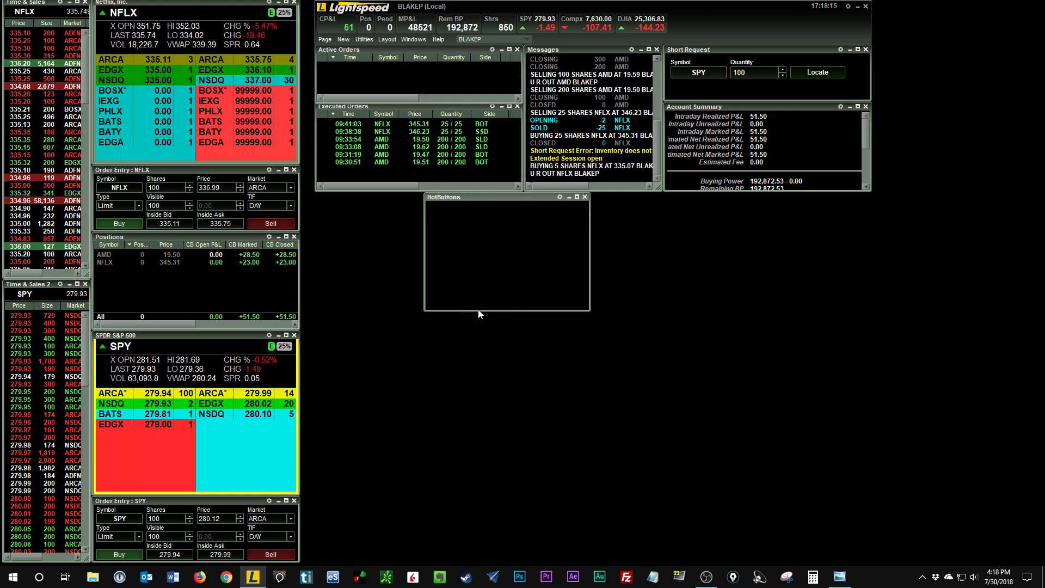
{"action": "mouse_move", "coordinate": [554, 209]}
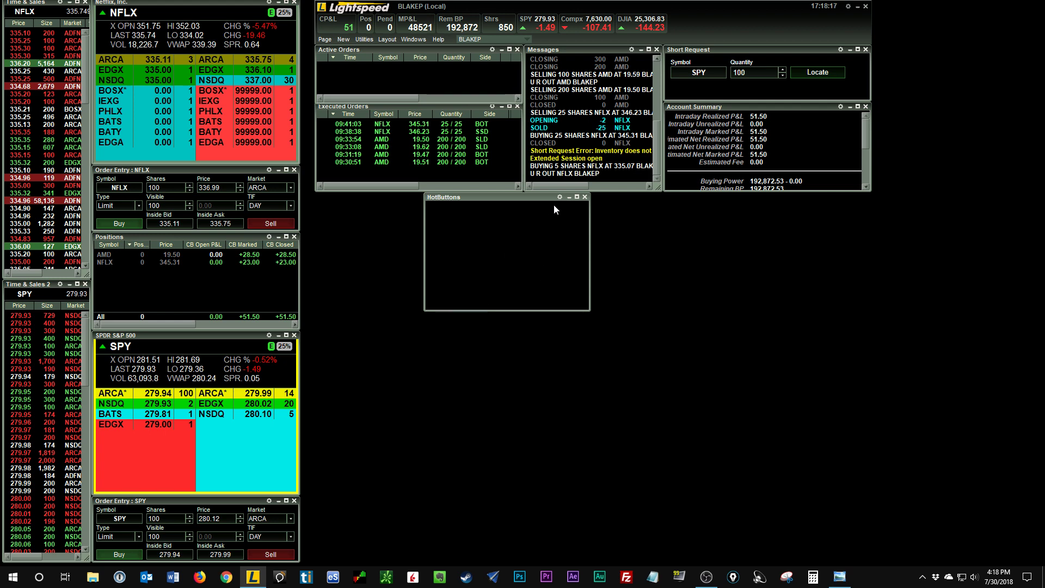
{"action": "mouse_move", "coordinate": [514, 225]}
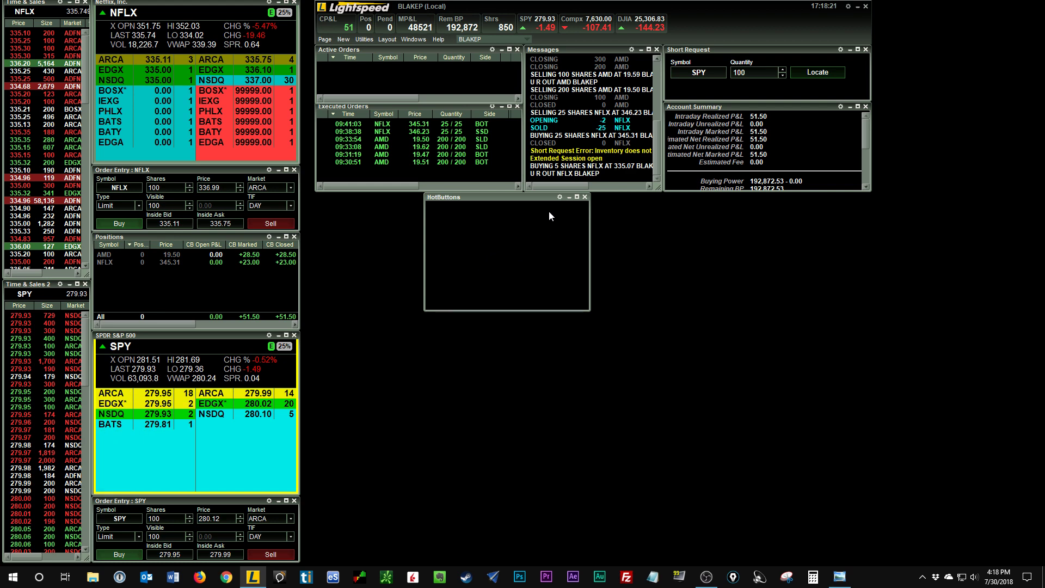
{"action": "mouse_move", "coordinate": [559, 204]}
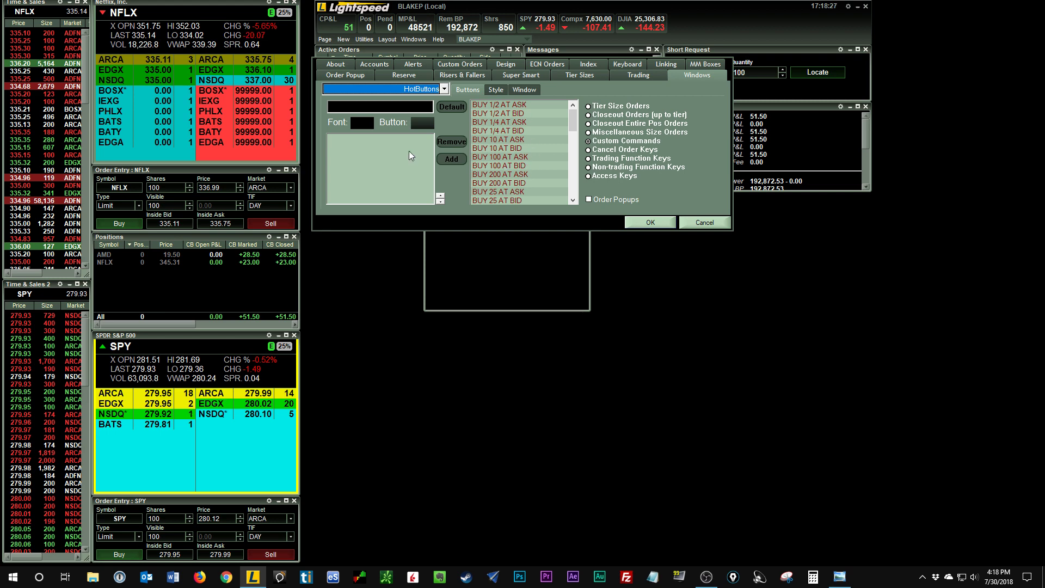
{"action": "mouse_move", "coordinate": [376, 177]}
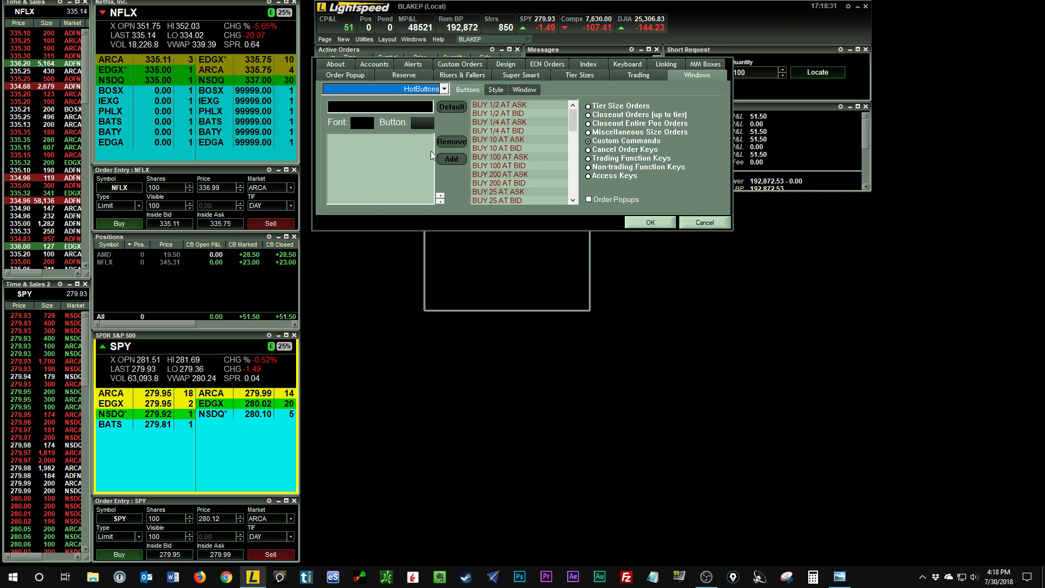
{"action": "mouse_move", "coordinate": [528, 109]}
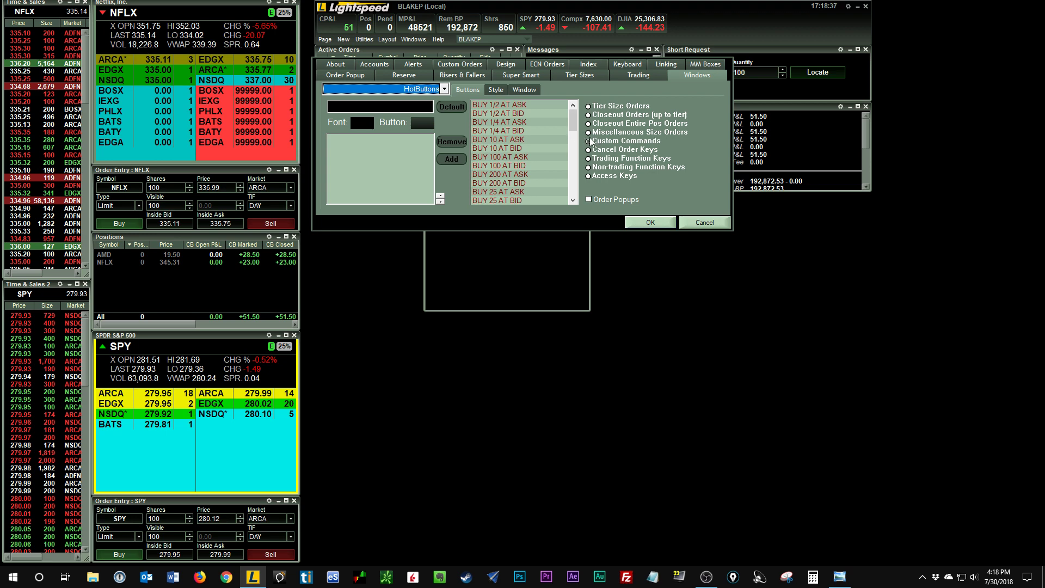
{"action": "mouse_move", "coordinate": [598, 116]}
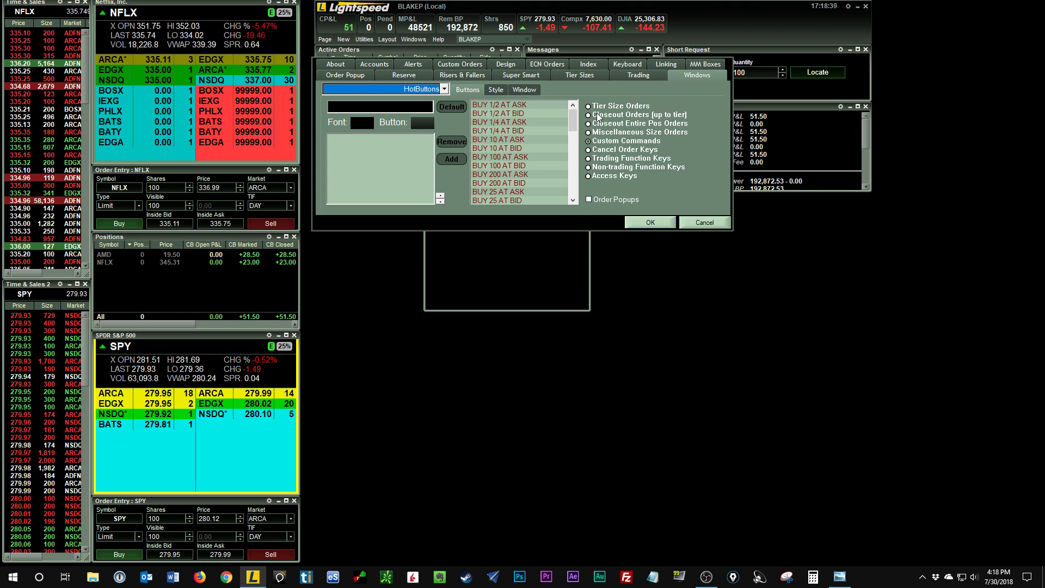
{"action": "mouse_move", "coordinate": [597, 151]}
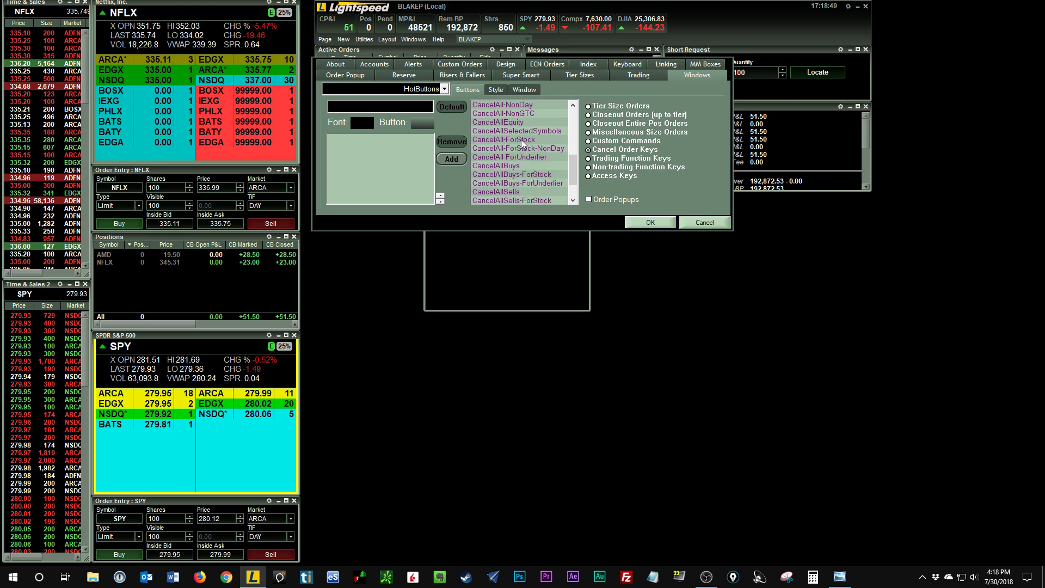
Add a CancelAll button with orange background and white font, then show Custom Commands
{"action": "left_click", "coordinate": [511, 139]}
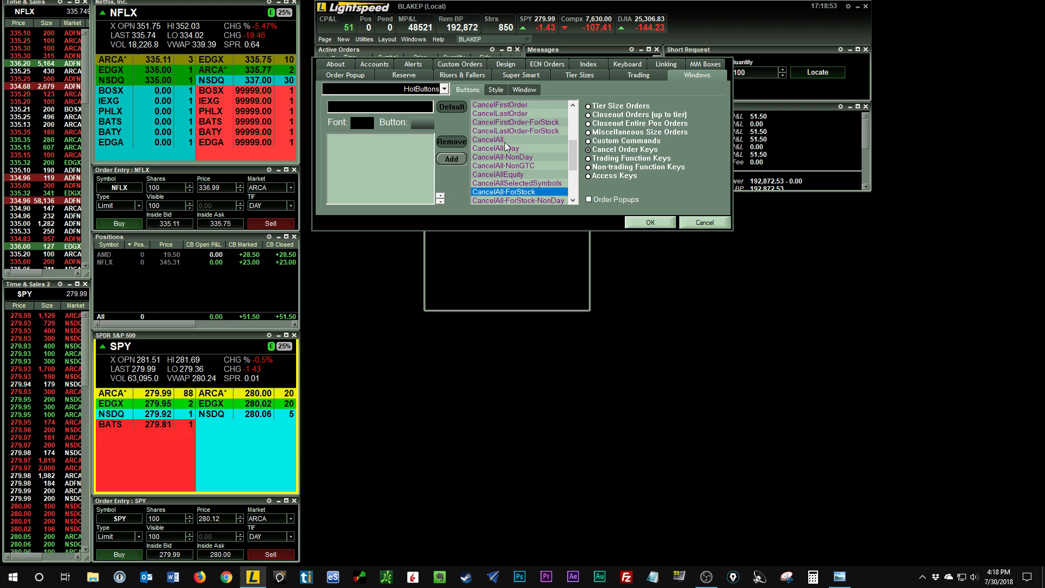
{"action": "left_click", "coordinate": [488, 139]}
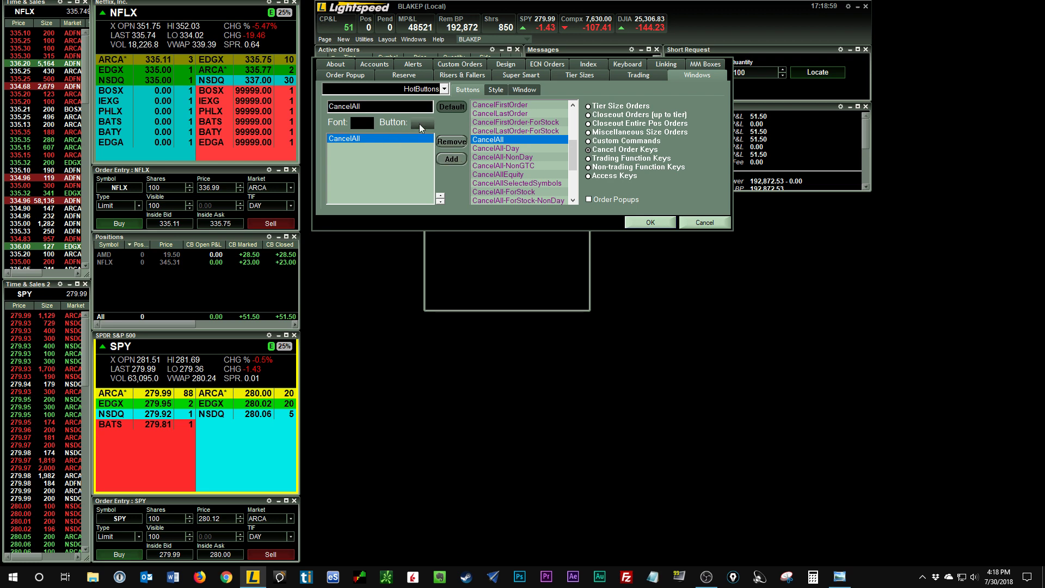
{"action": "left_click", "coordinate": [422, 126]}
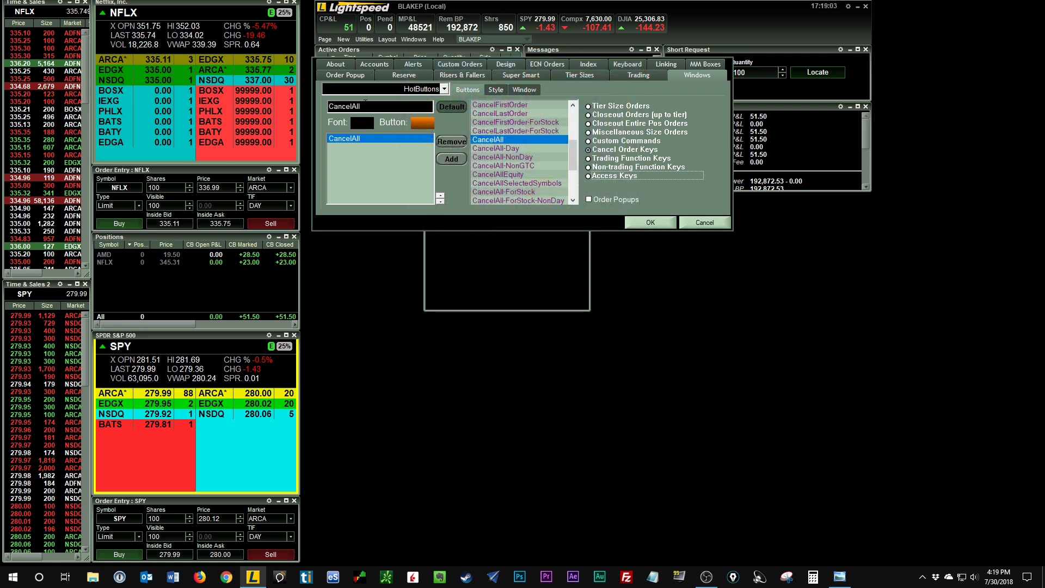
{"action": "left_click", "coordinate": [416, 121]}
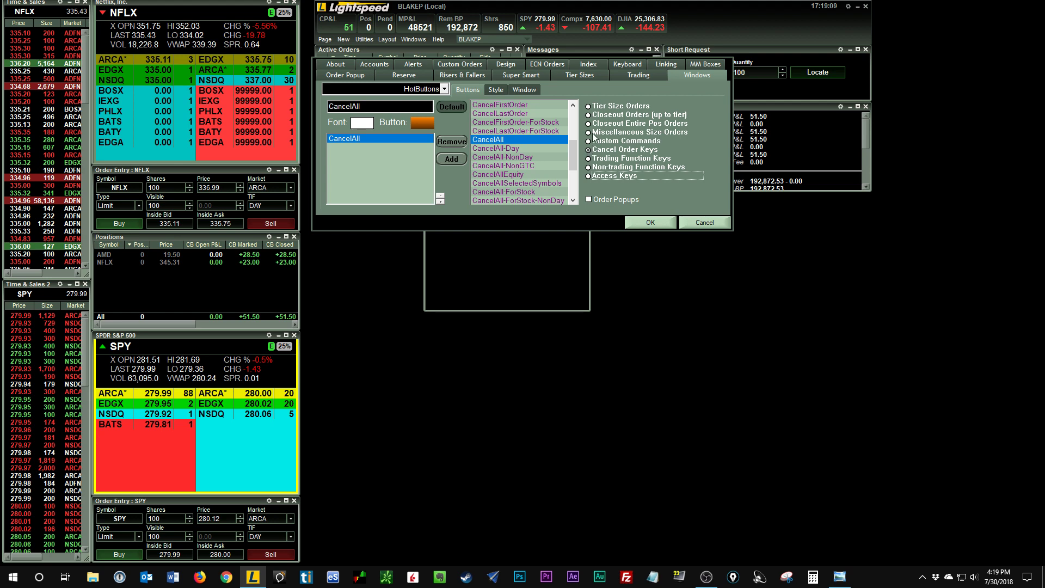
{"action": "left_click", "coordinate": [589, 140]}
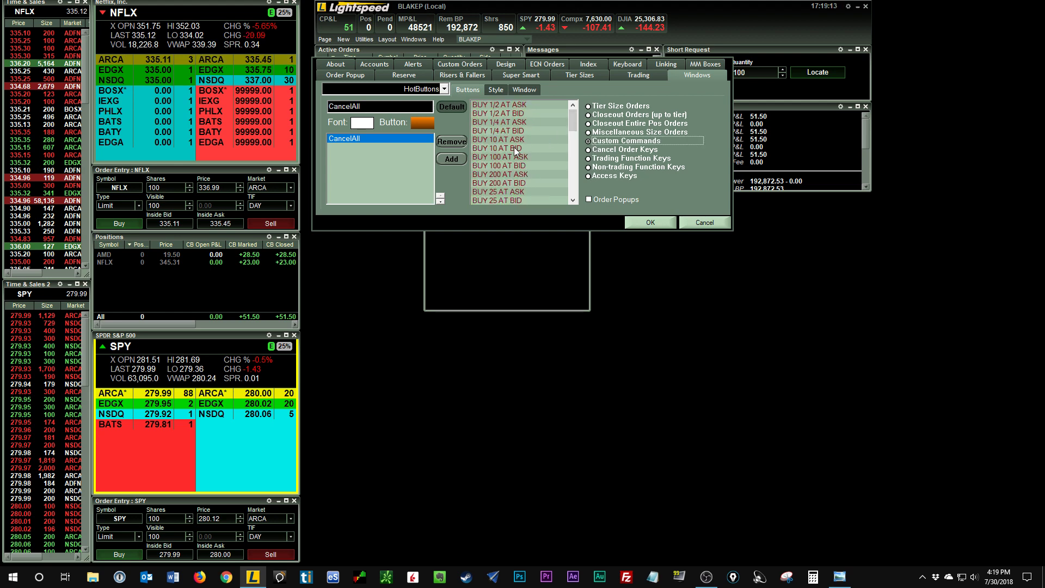
Add the BUY 10 and SELL 1/4 AT BID custom commands as hot buttons
{"action": "left_click", "coordinate": [496, 148]}
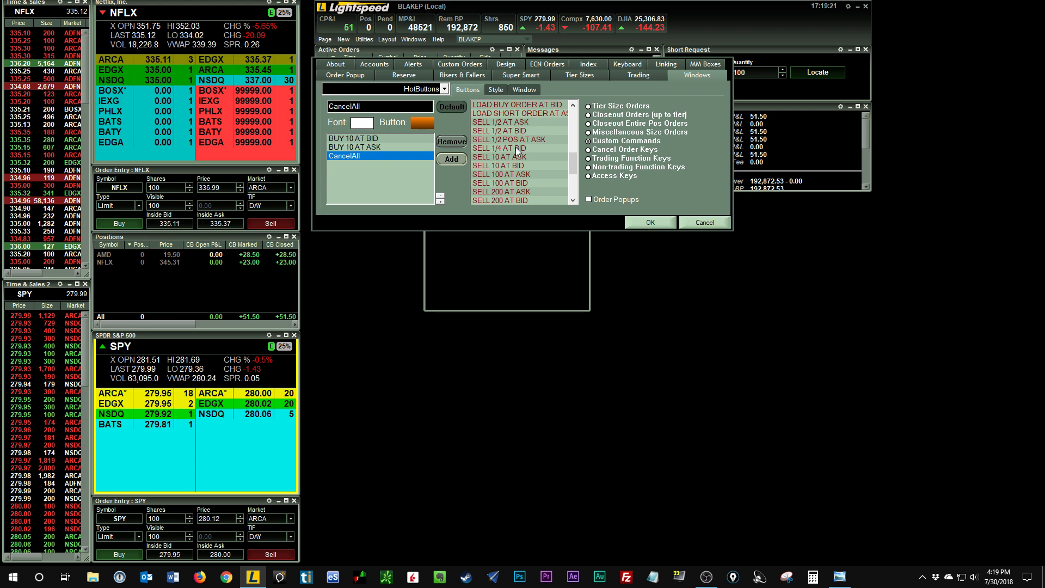
{"action": "left_click", "coordinate": [498, 147]}
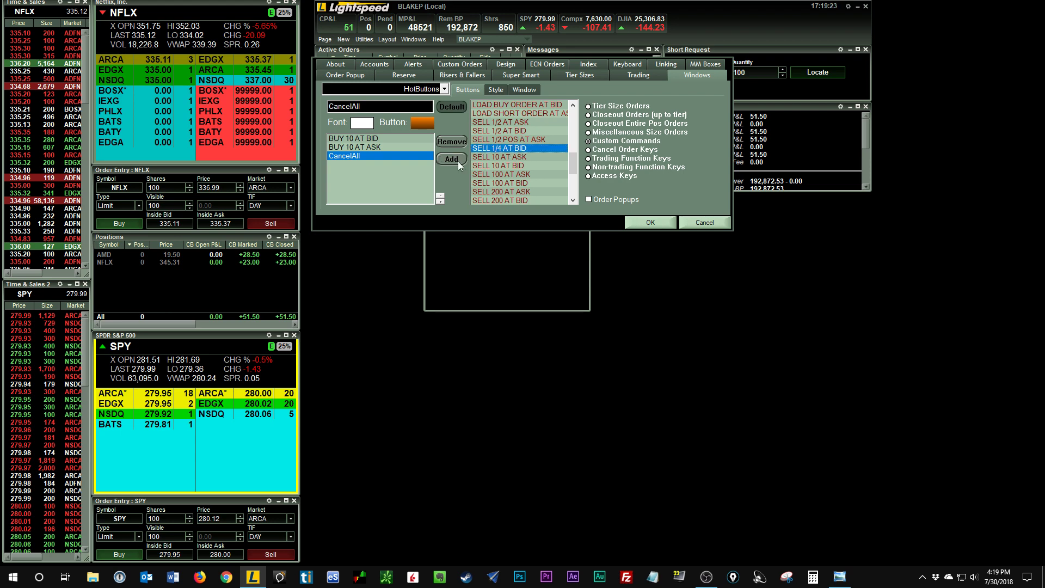
{"action": "left_click", "coordinate": [451, 159]}
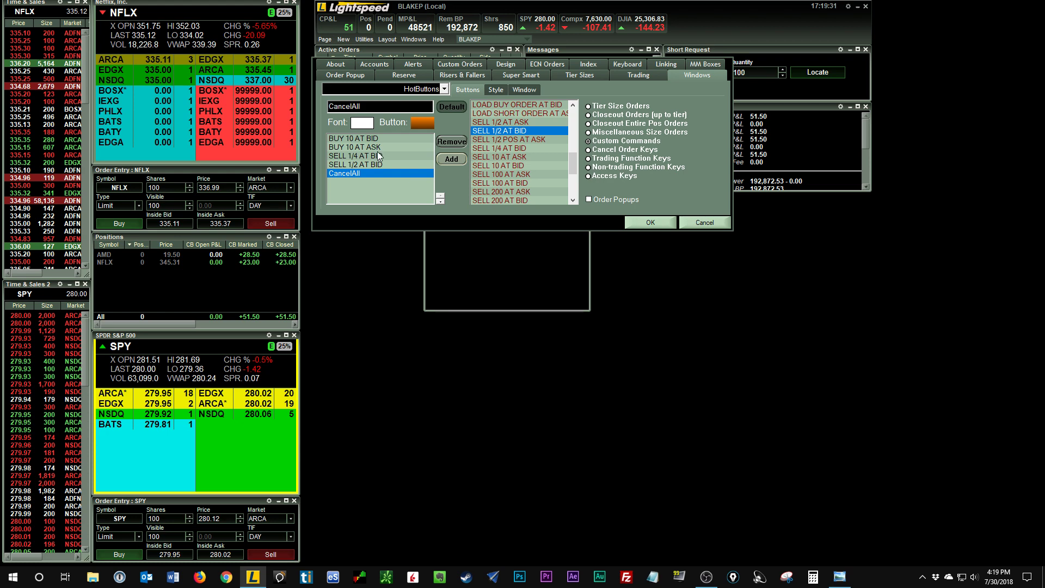
Colour the BUY 10 AT BID button blue and the SELL 1/4 AT BID button red
{"action": "left_click", "coordinate": [357, 138]}
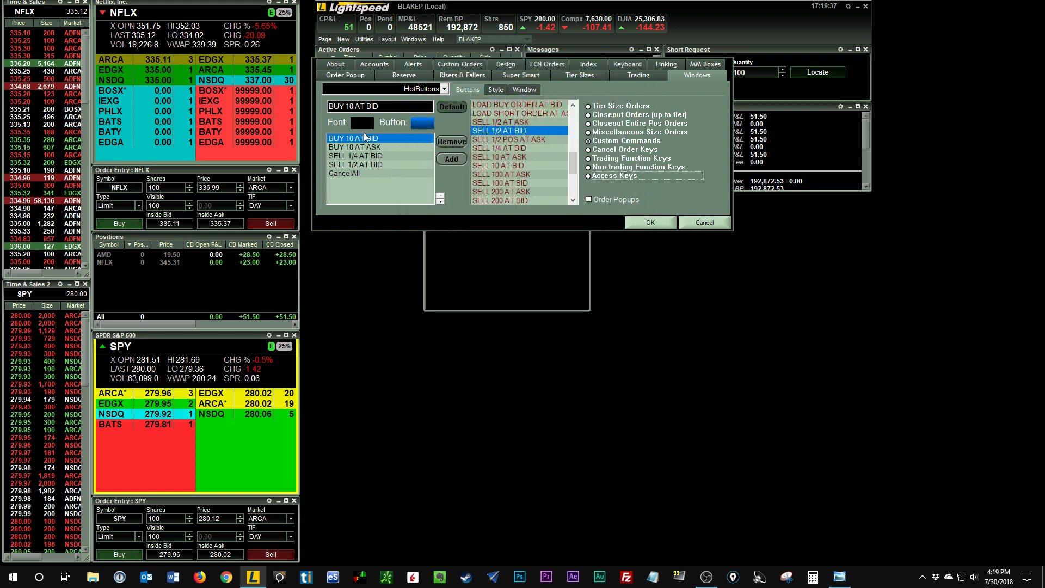
{"action": "left_click", "coordinate": [355, 146]}
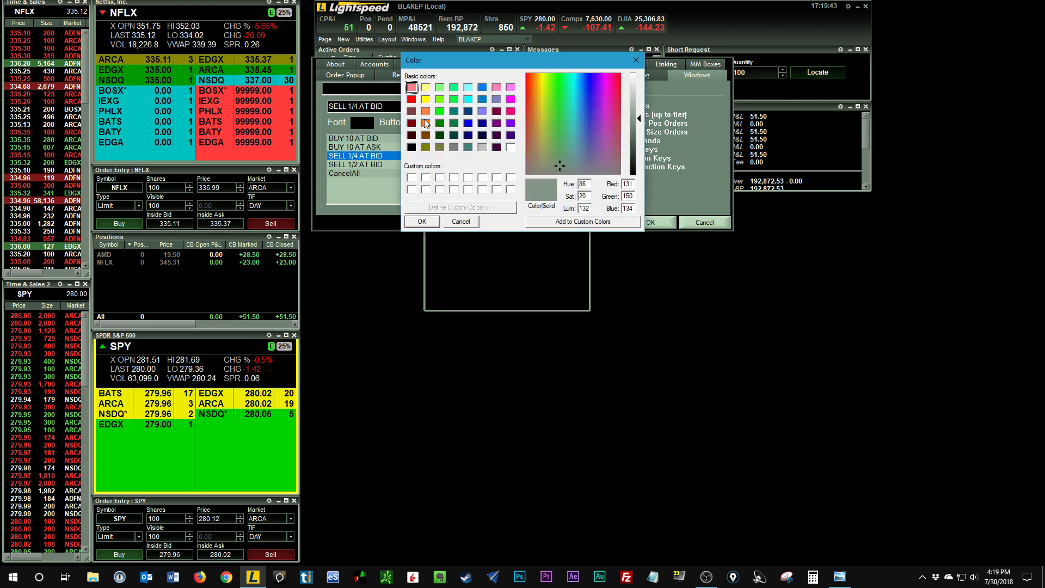
{"action": "left_click", "coordinate": [459, 221]}
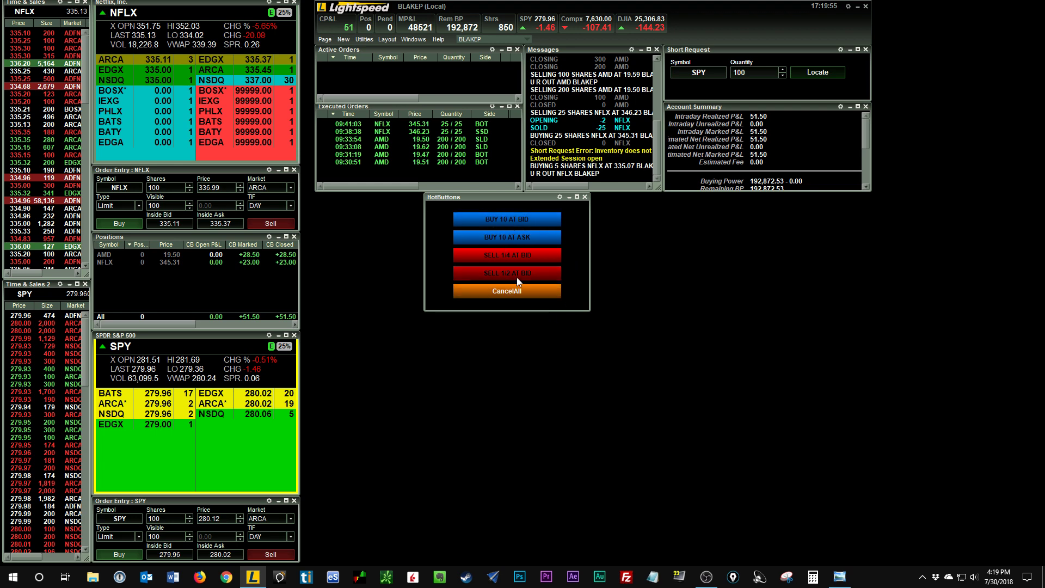
{"action": "mouse_move", "coordinate": [539, 292]}
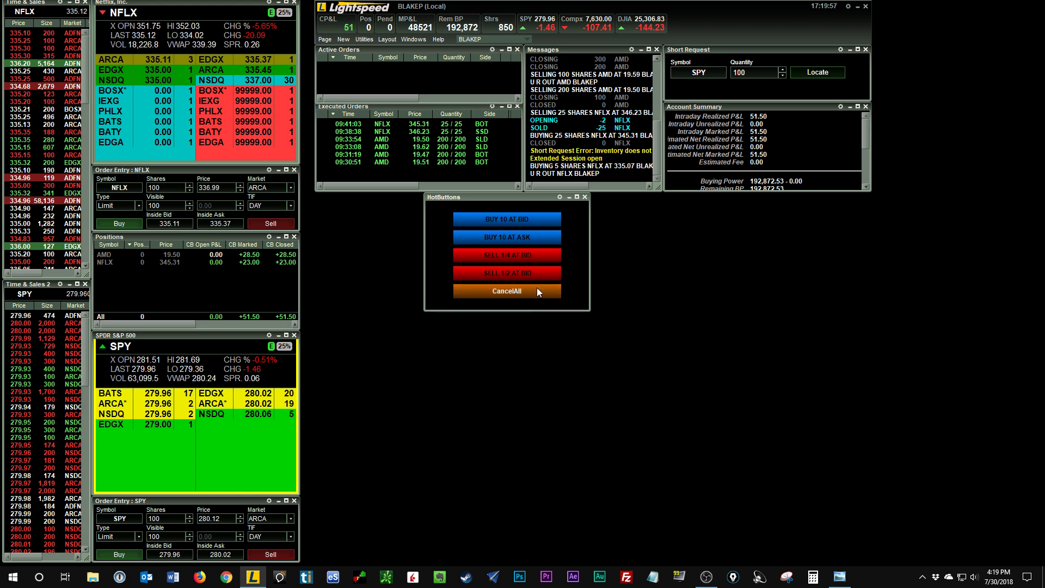
{"action": "mouse_move", "coordinate": [558, 307]}
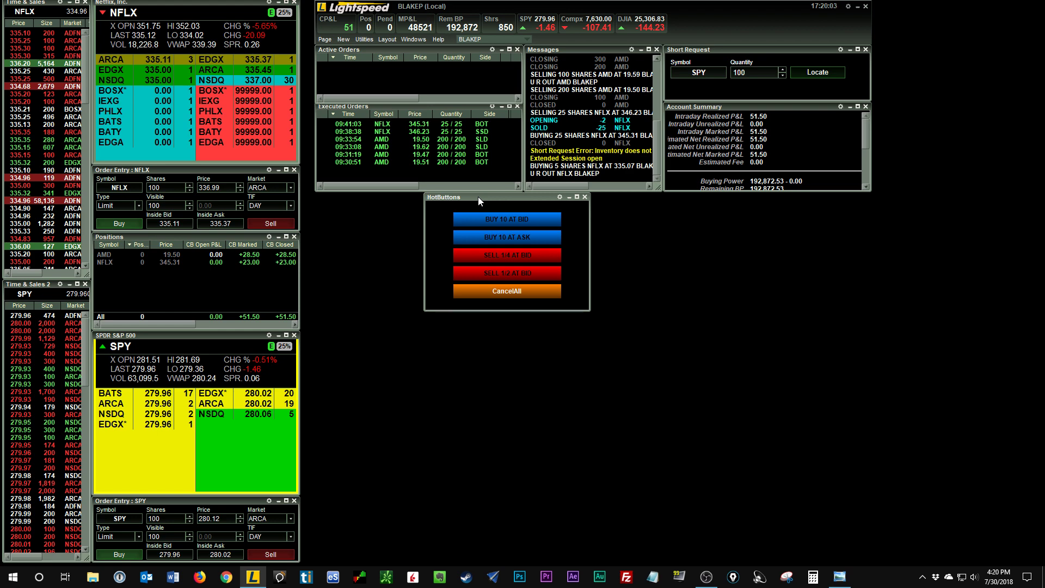
Show the HotButtons window options with its Link choices for NFLX and SPY quotes
{"action": "right_click", "coordinate": [479, 201]}
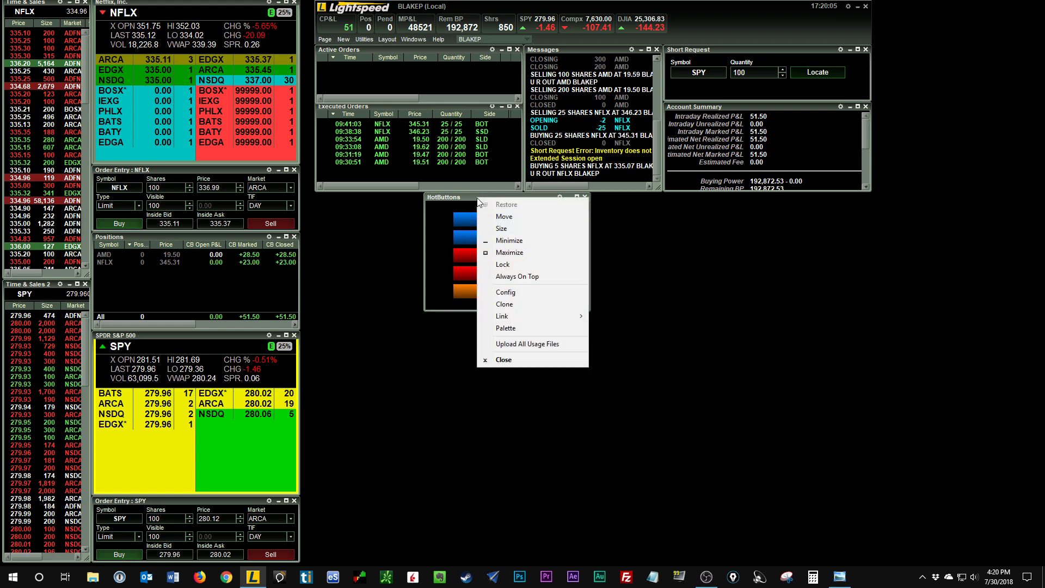
{"action": "mouse_move", "coordinate": [470, 200]}
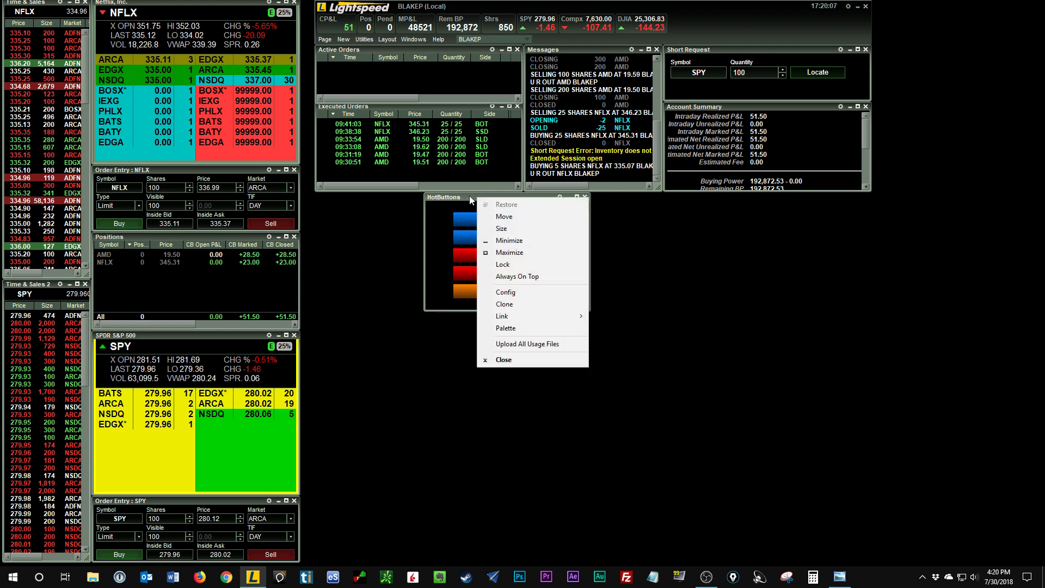
{"action": "mouse_move", "coordinate": [500, 315]}
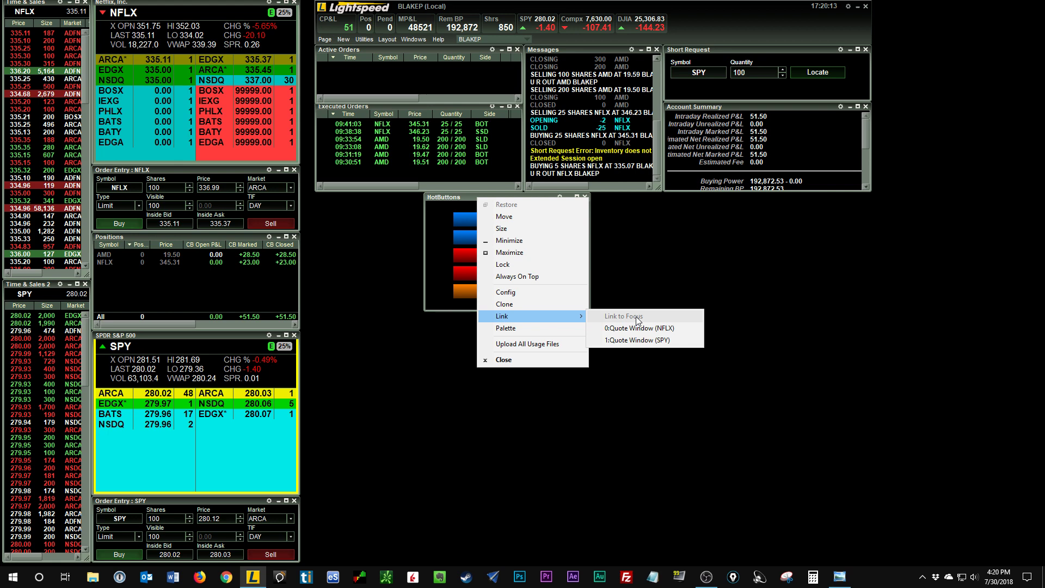
{"action": "mouse_move", "coordinate": [637, 327]}
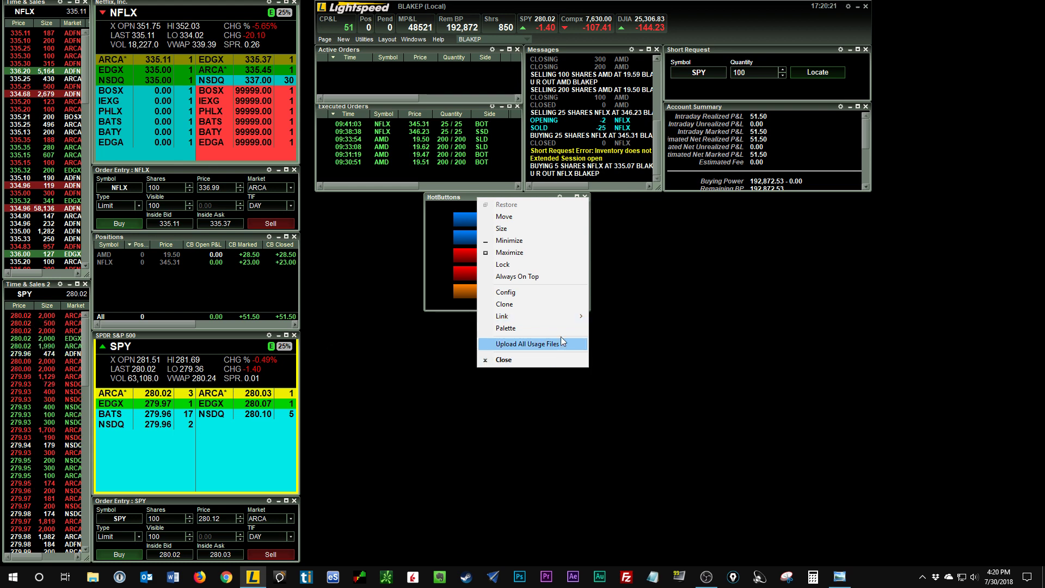
{"action": "mouse_move", "coordinate": [500, 316]}
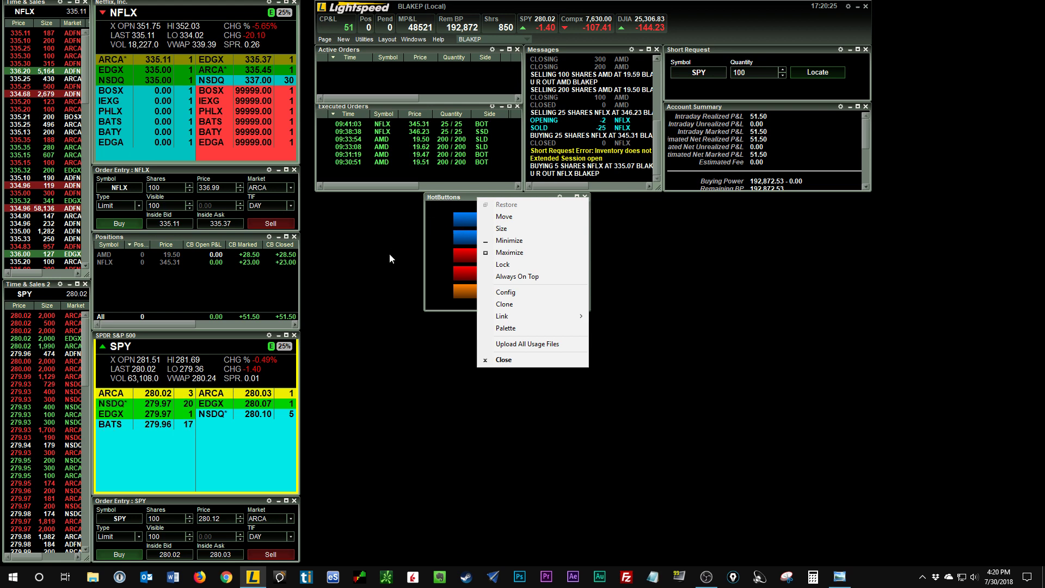
{"action": "mouse_move", "coordinate": [434, 379]}
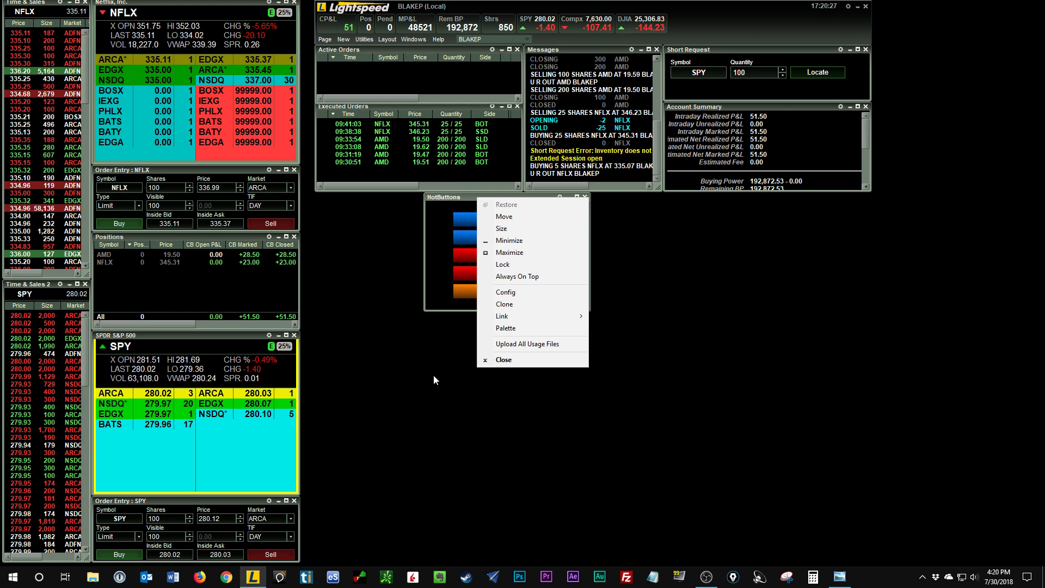
{"action": "mouse_move", "coordinate": [500, 316]}
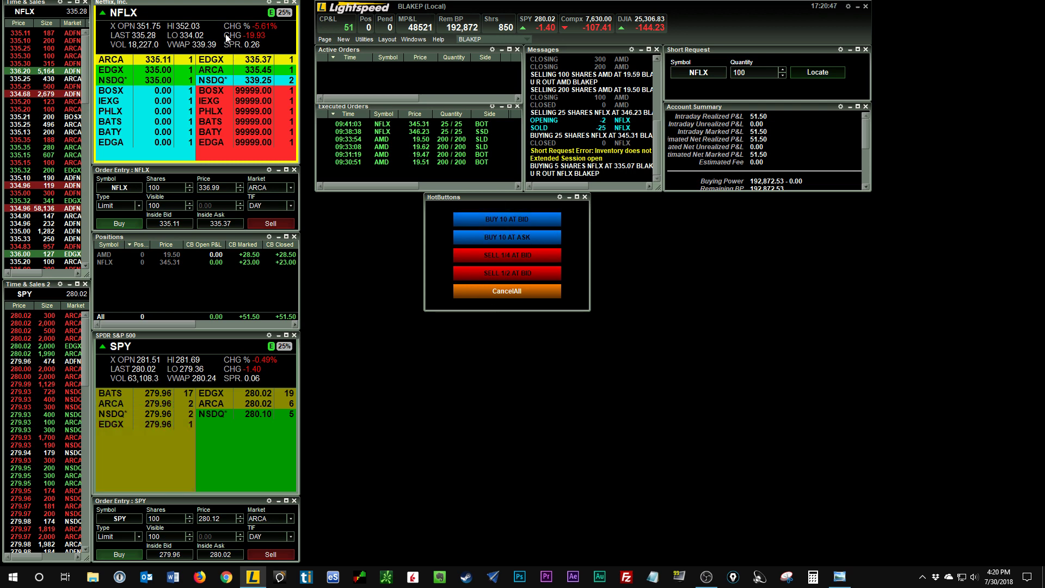
{"action": "mouse_move", "coordinate": [193, 39]}
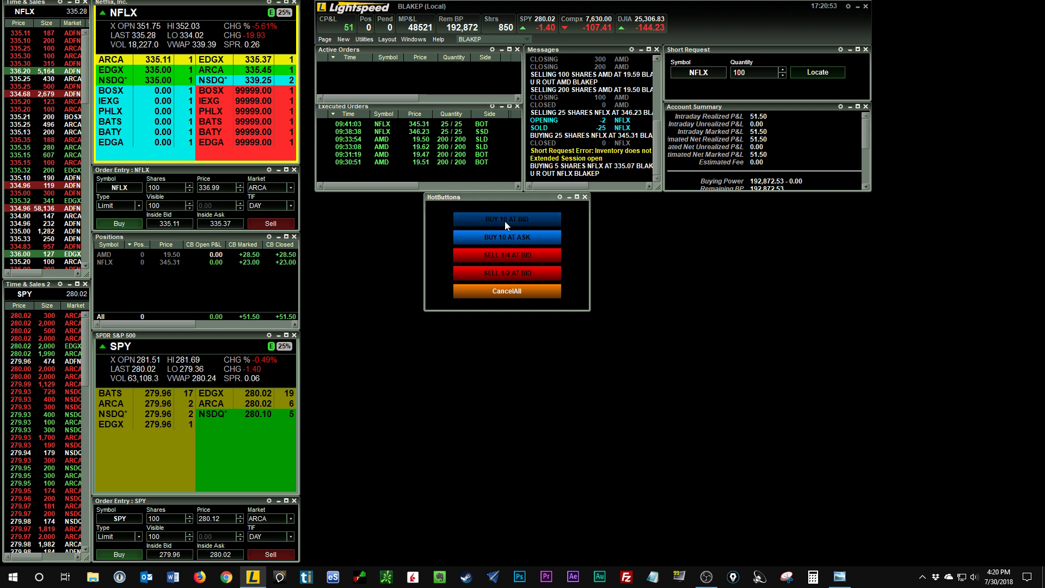
Send a 10-share NFLX buy at the bid via the BUY 10 AT BID button
{"action": "left_click", "coordinate": [506, 218]}
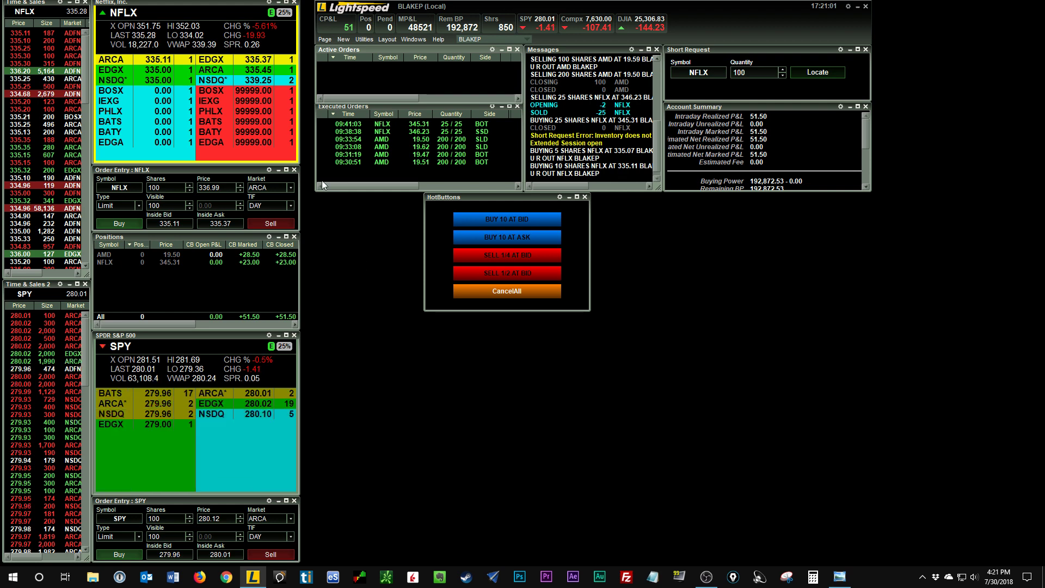
{"action": "mouse_move", "coordinate": [386, 242]}
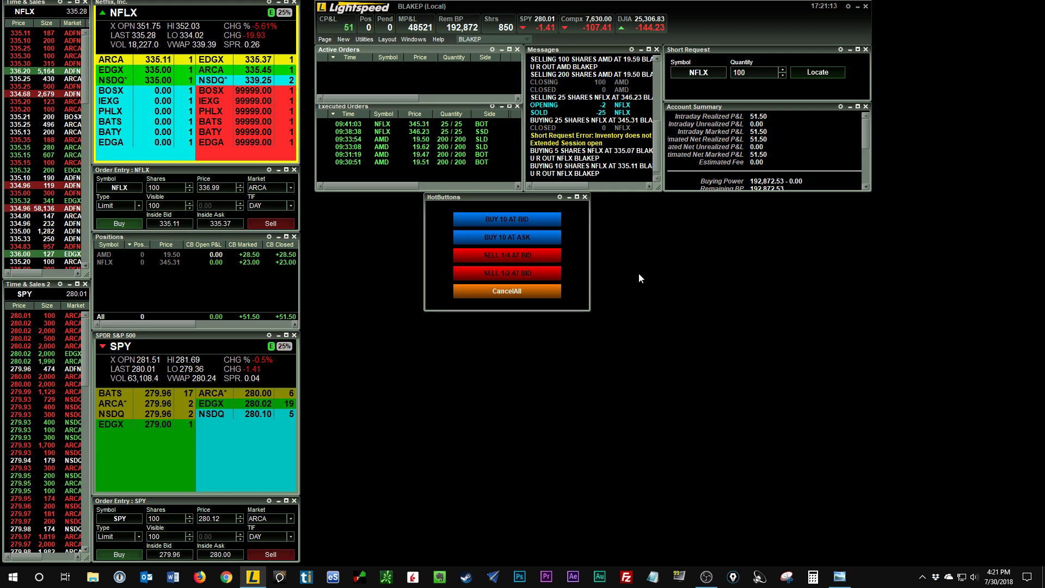
{"action": "mouse_move", "coordinate": [658, 295]}
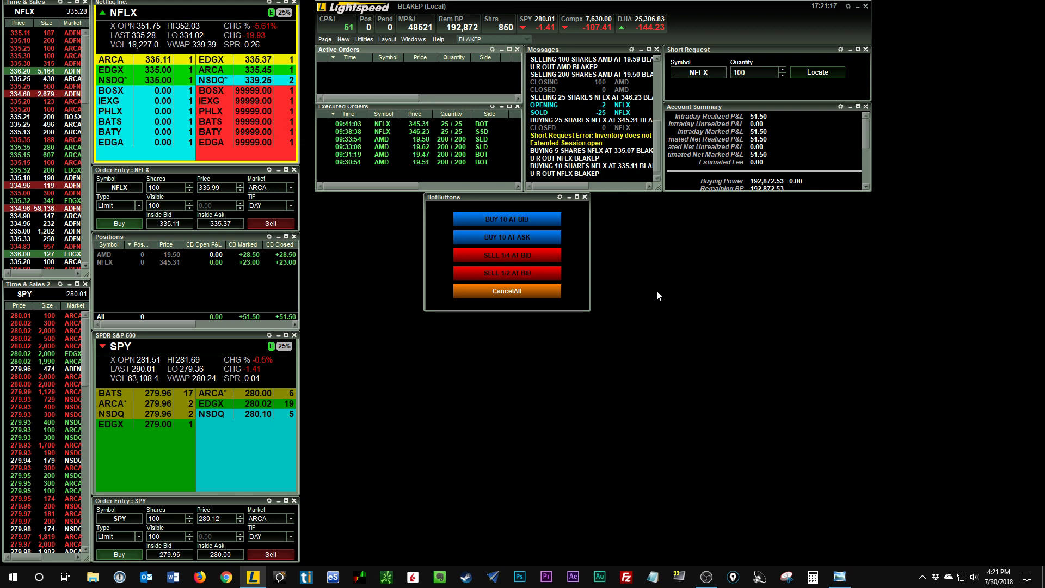
{"action": "mouse_move", "coordinate": [652, 287]}
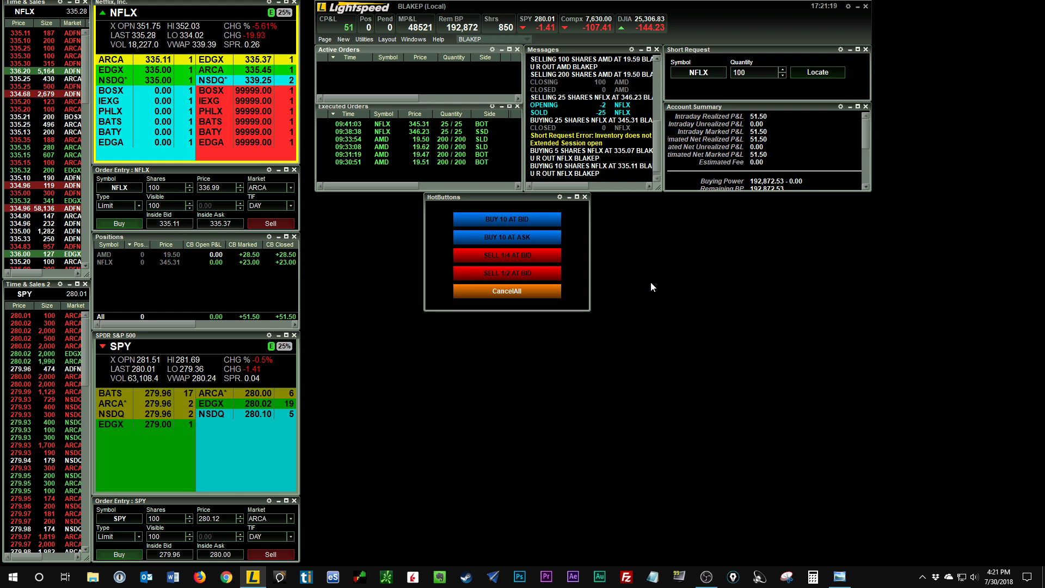
{"action": "mouse_move", "coordinate": [661, 287]}
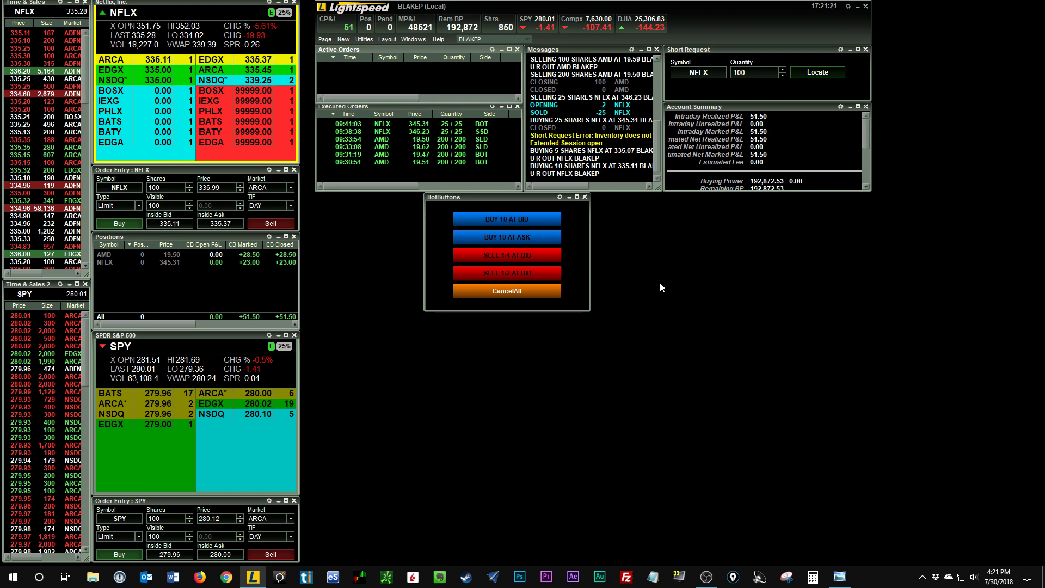